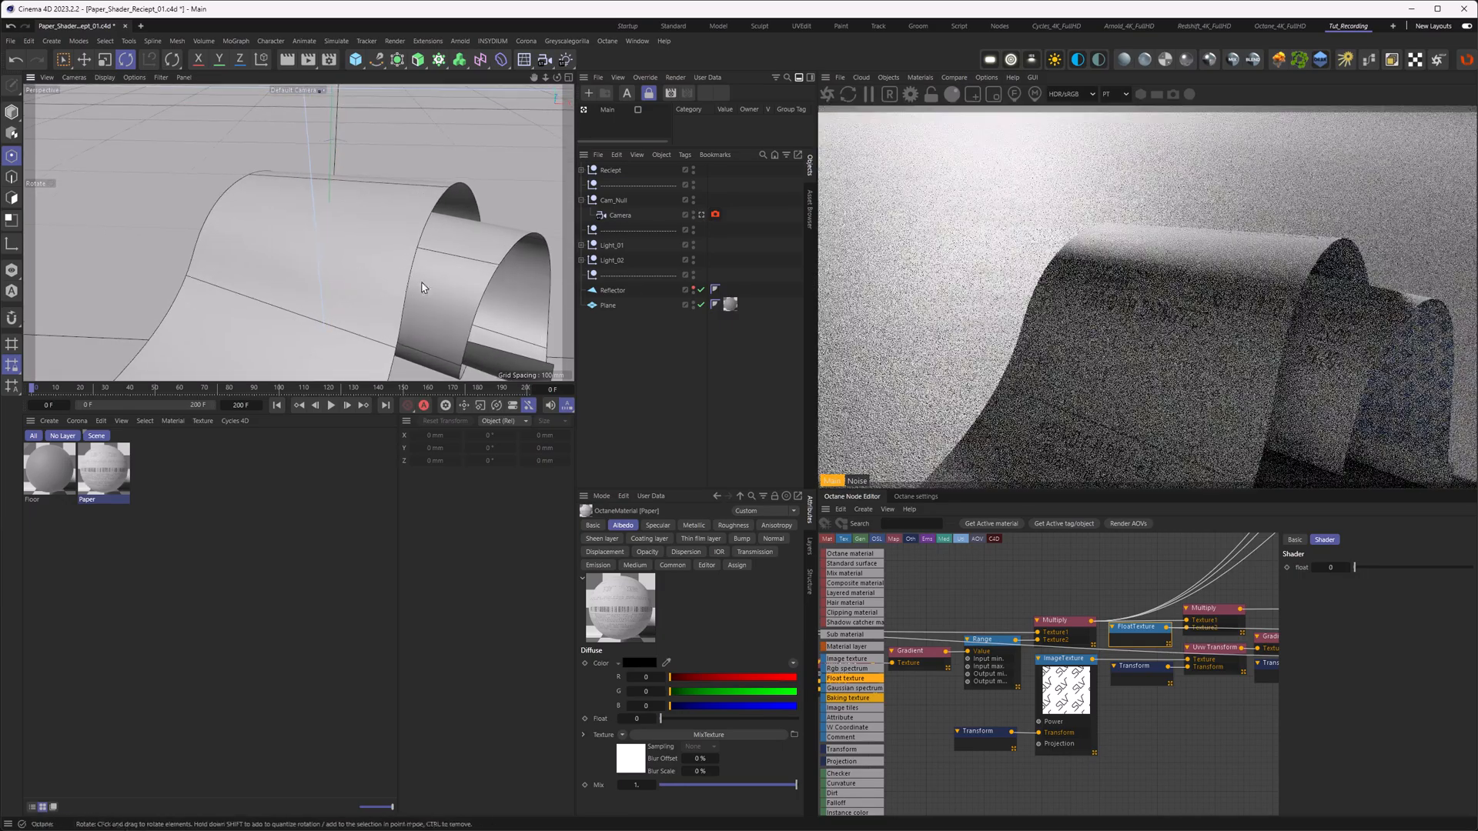
# Step: Orbit and zoom to inspect the curled receipt's printed front and logo-printed back
pyautogui.moveTo(422, 288); pyautogui.dragTo(217, 284)
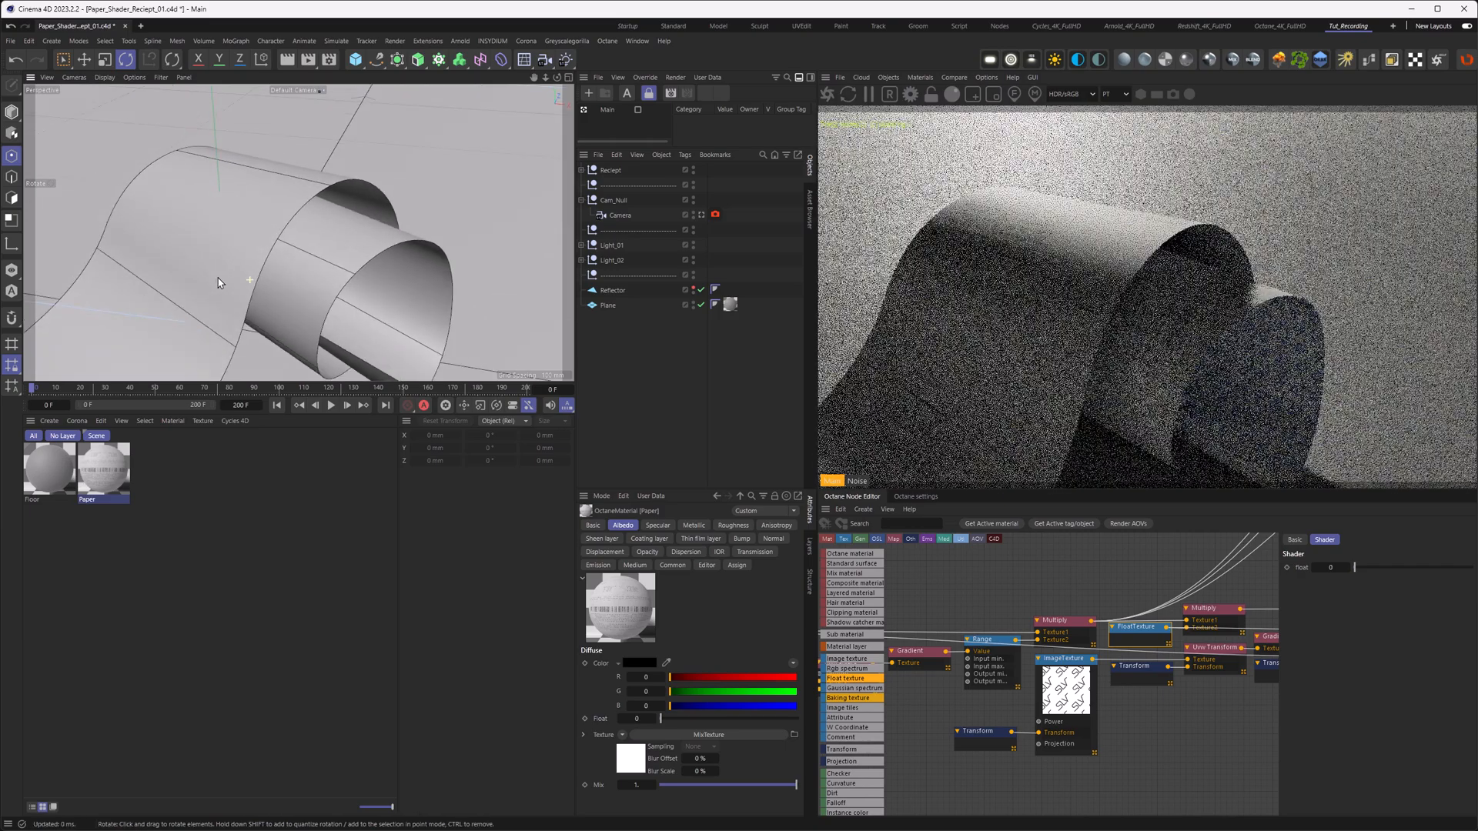
pyautogui.moveTo(217, 283); pyautogui.dragTo(289, 286)
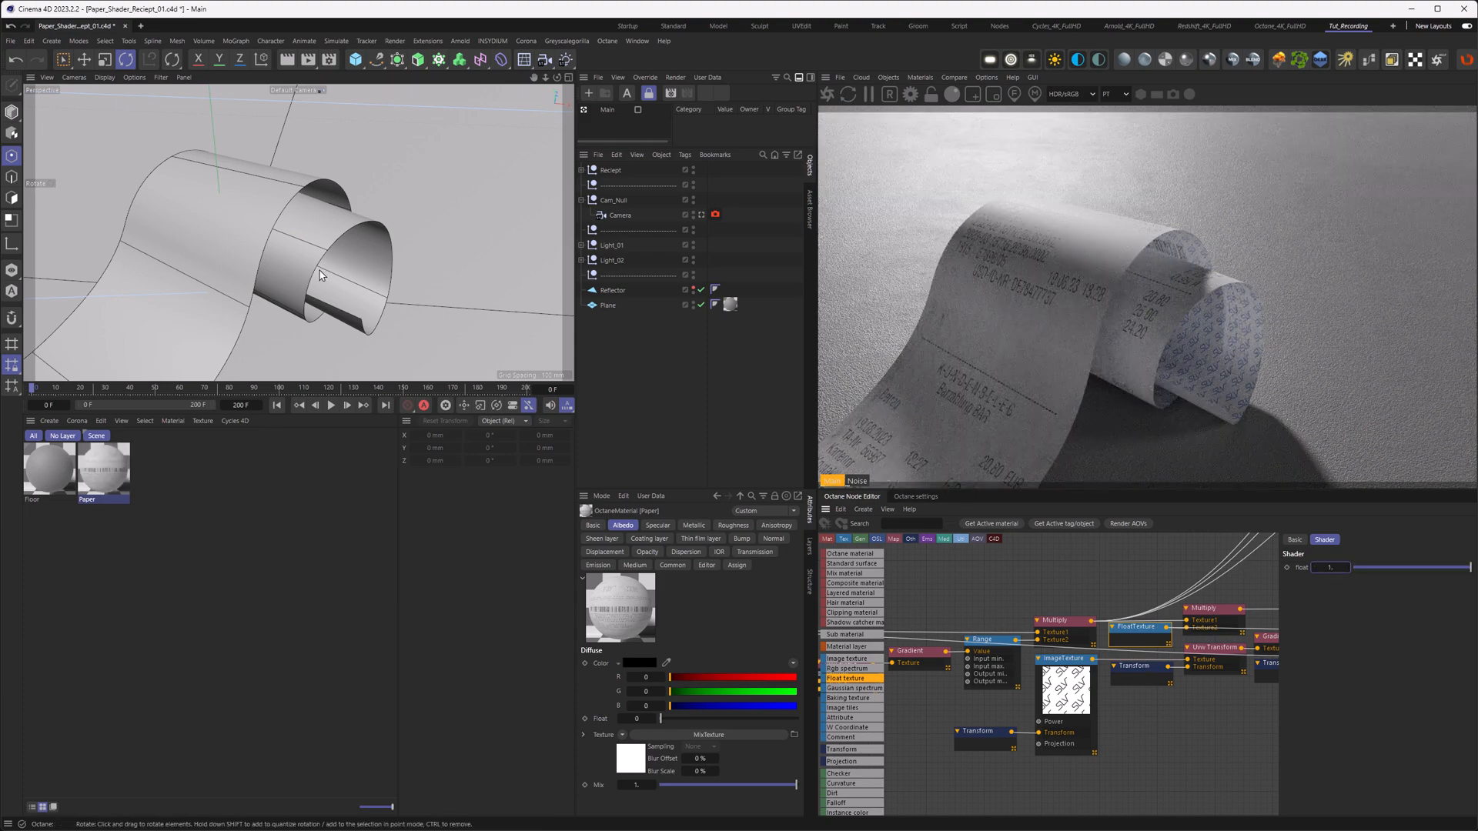
pyautogui.moveTo(321, 274); pyautogui.dragTo(406, 274)
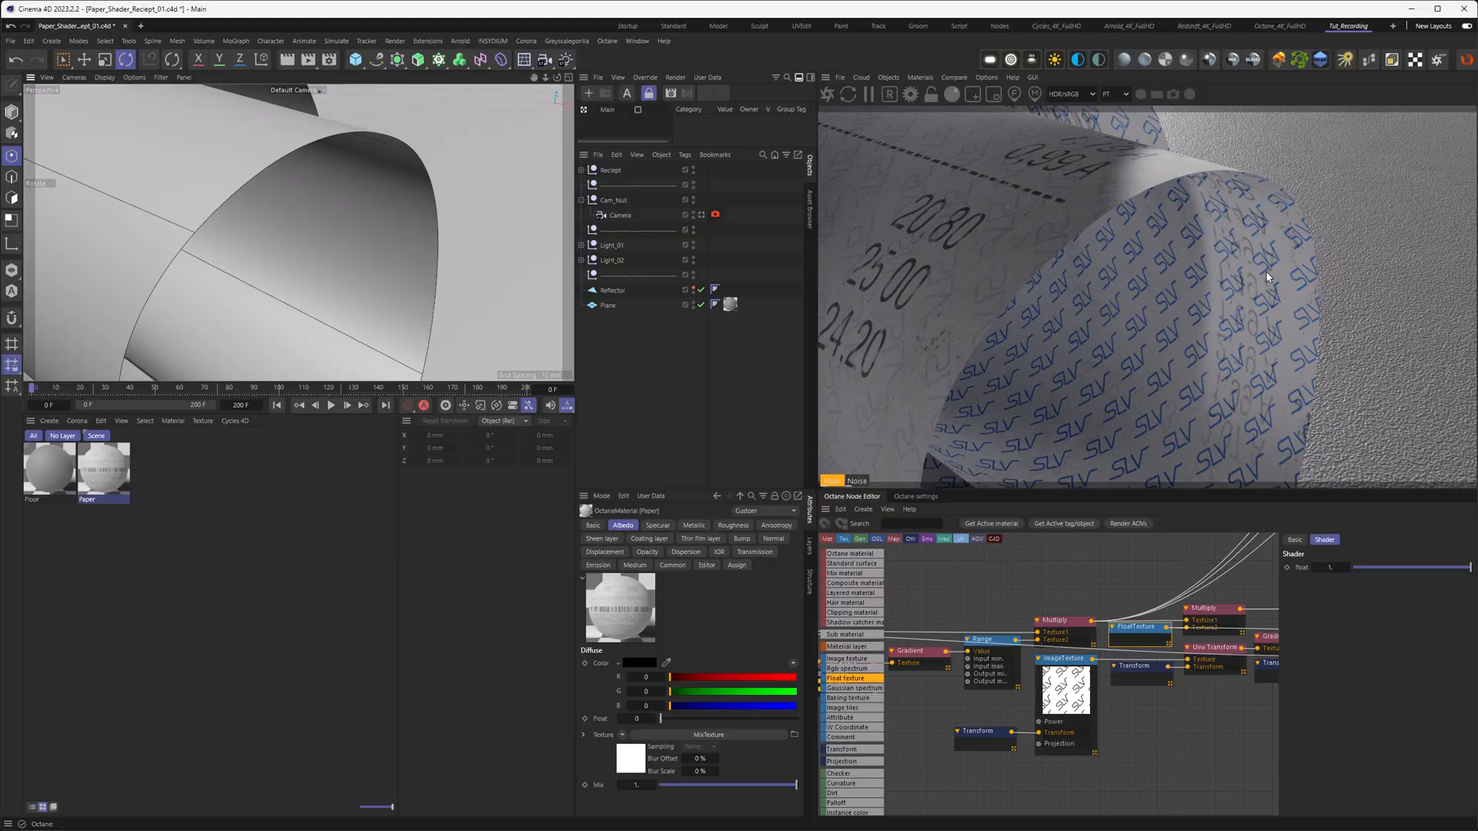
pyautogui.moveTo(1216, 302)
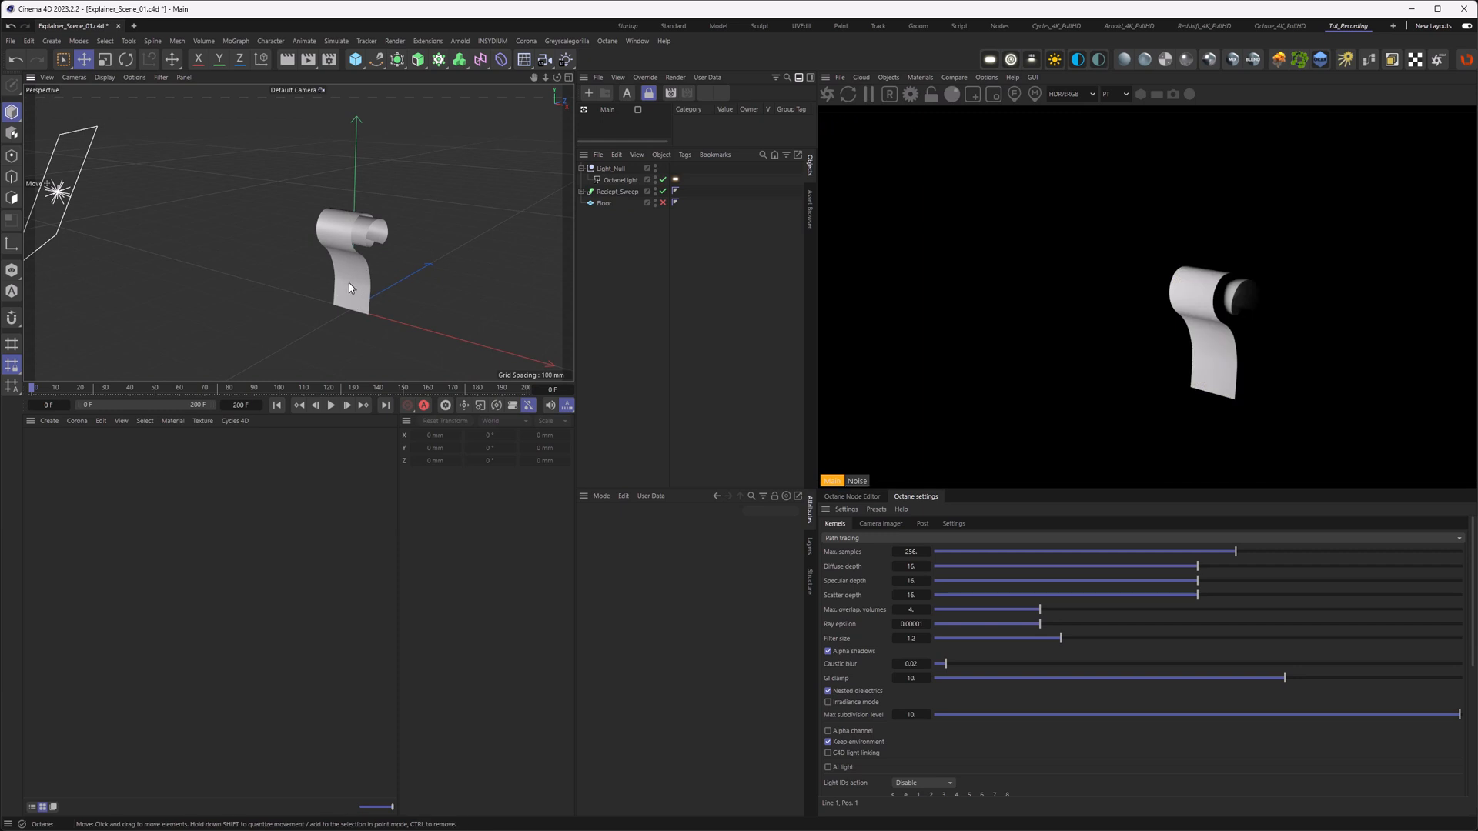
pyautogui.moveTo(349, 288)
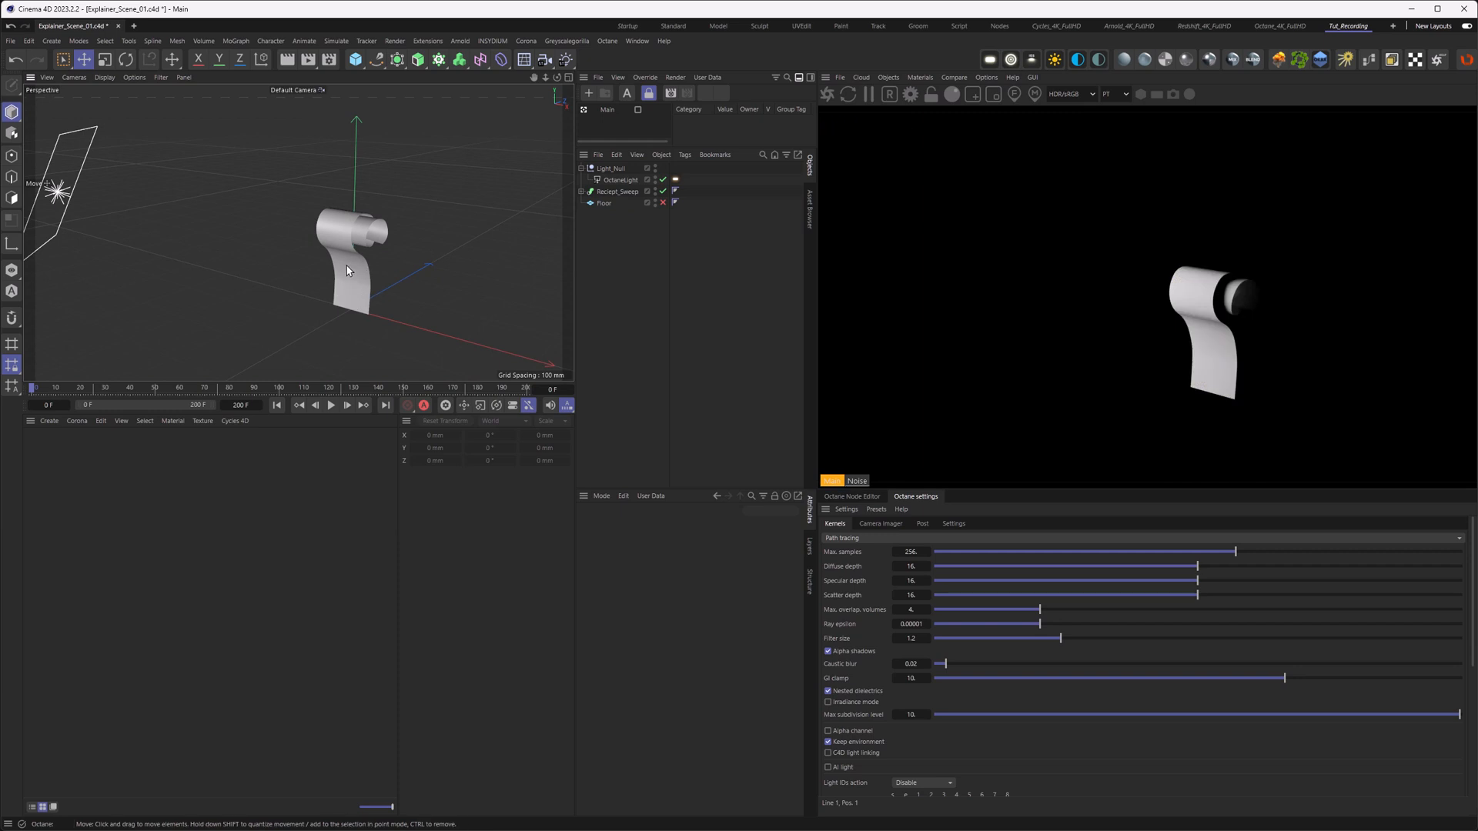
pyautogui.moveTo(342, 283)
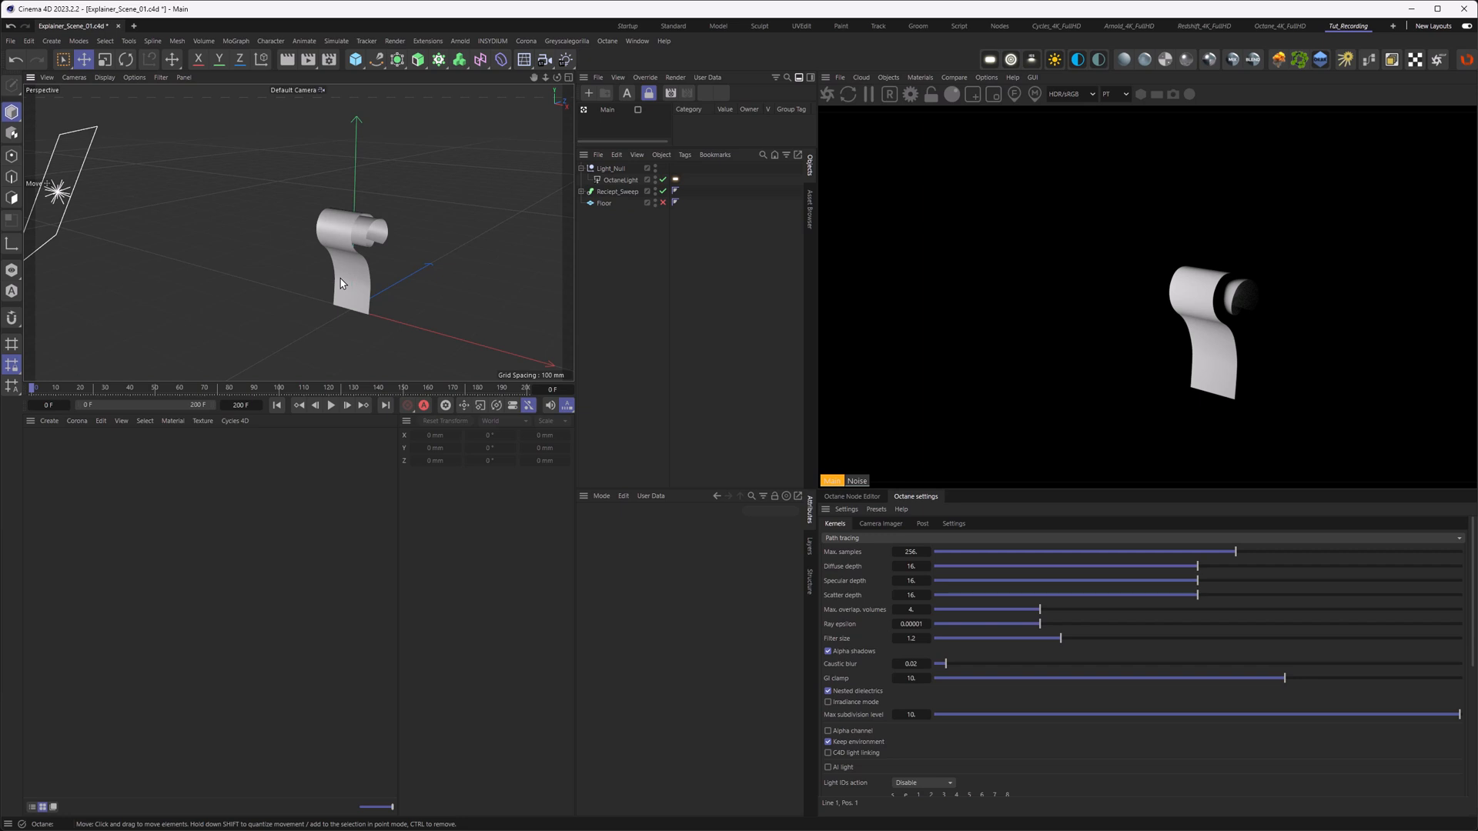
pyautogui.moveTo(342, 292)
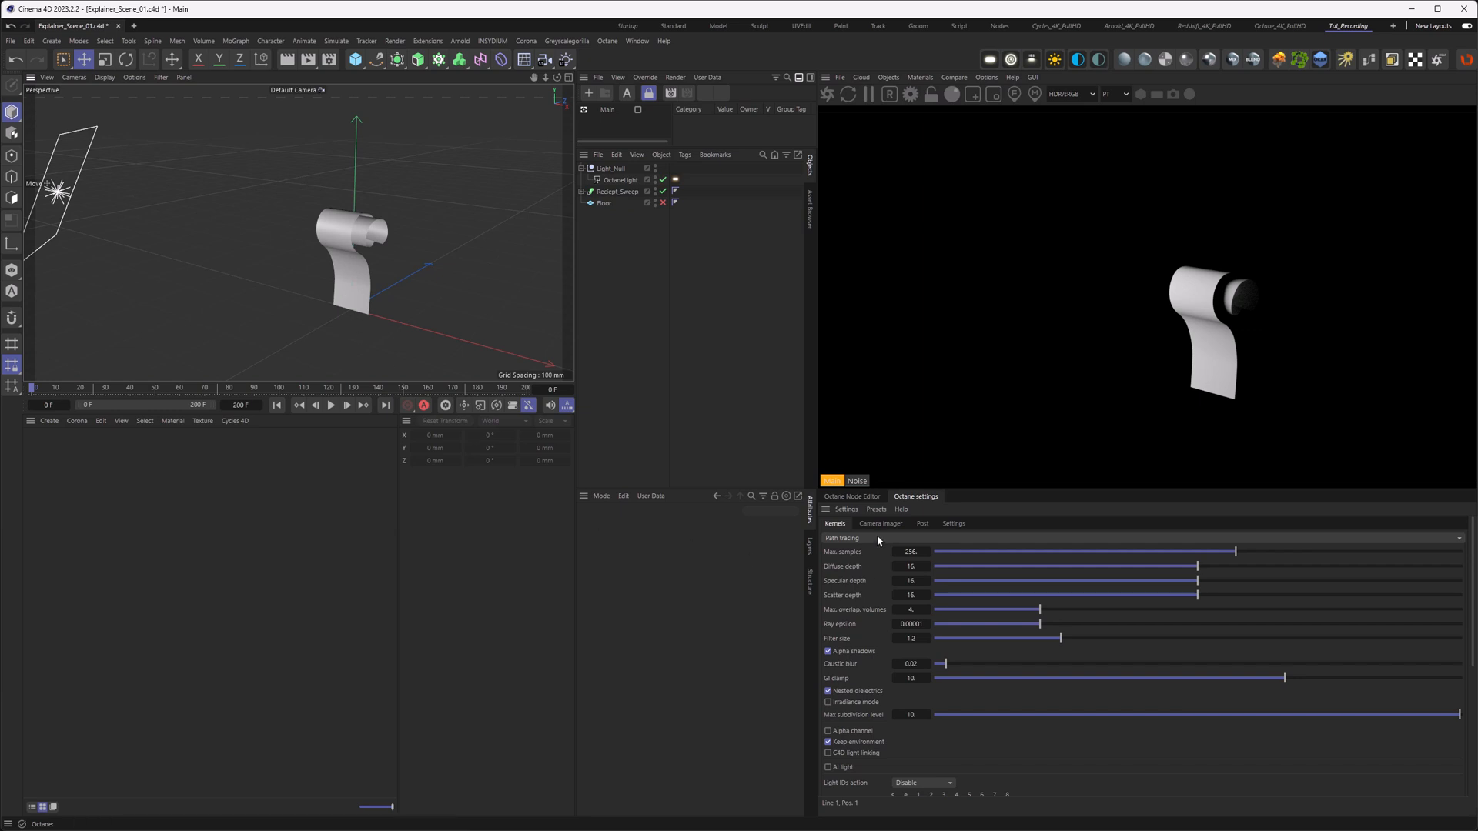
# Step: Set the Octane kernel to Direct lighting with GI mode GI_NONE
pyautogui.click(853, 537)
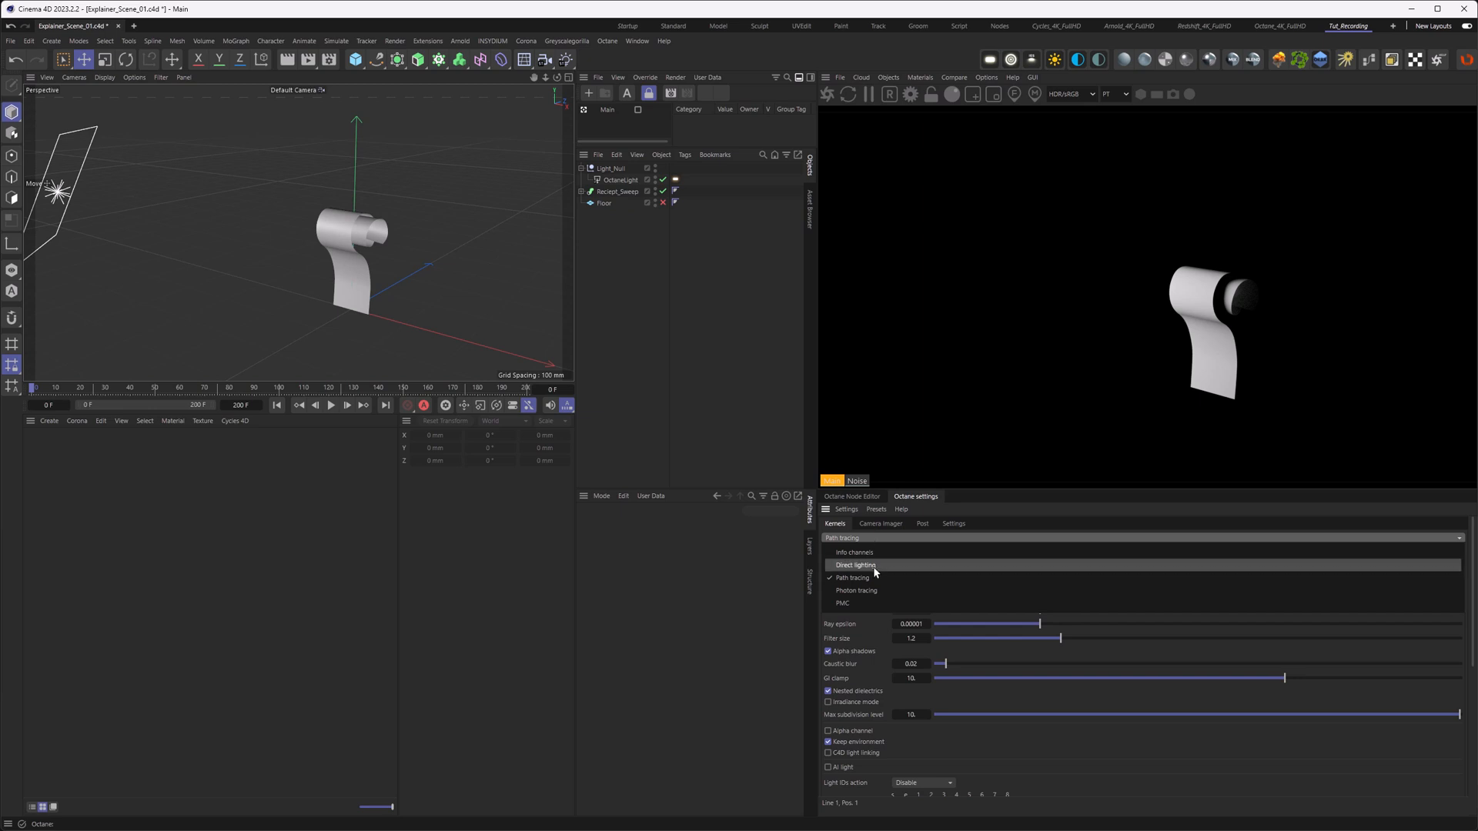
pyautogui.click(854, 565)
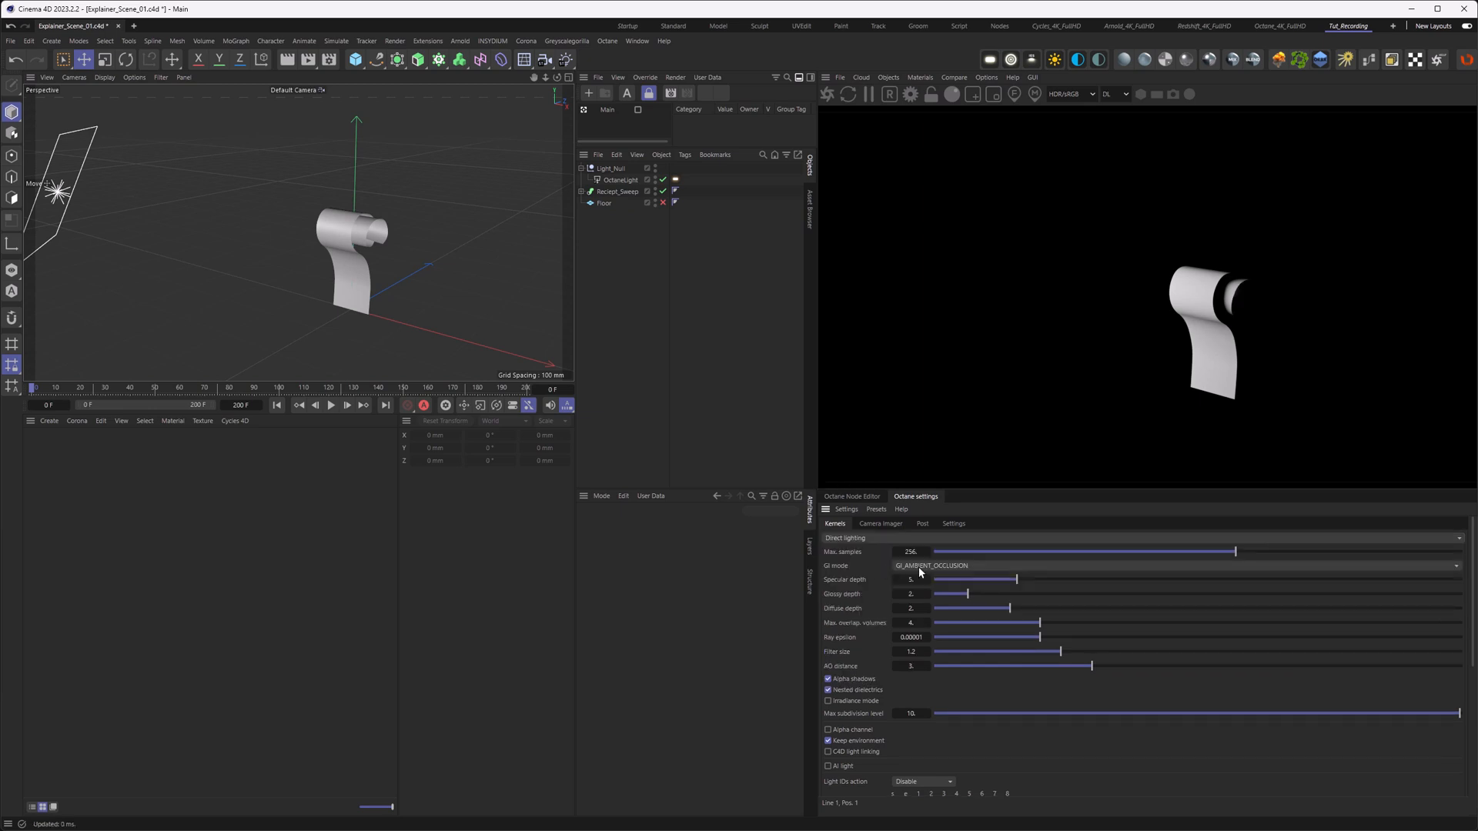
pyautogui.click(942, 565)
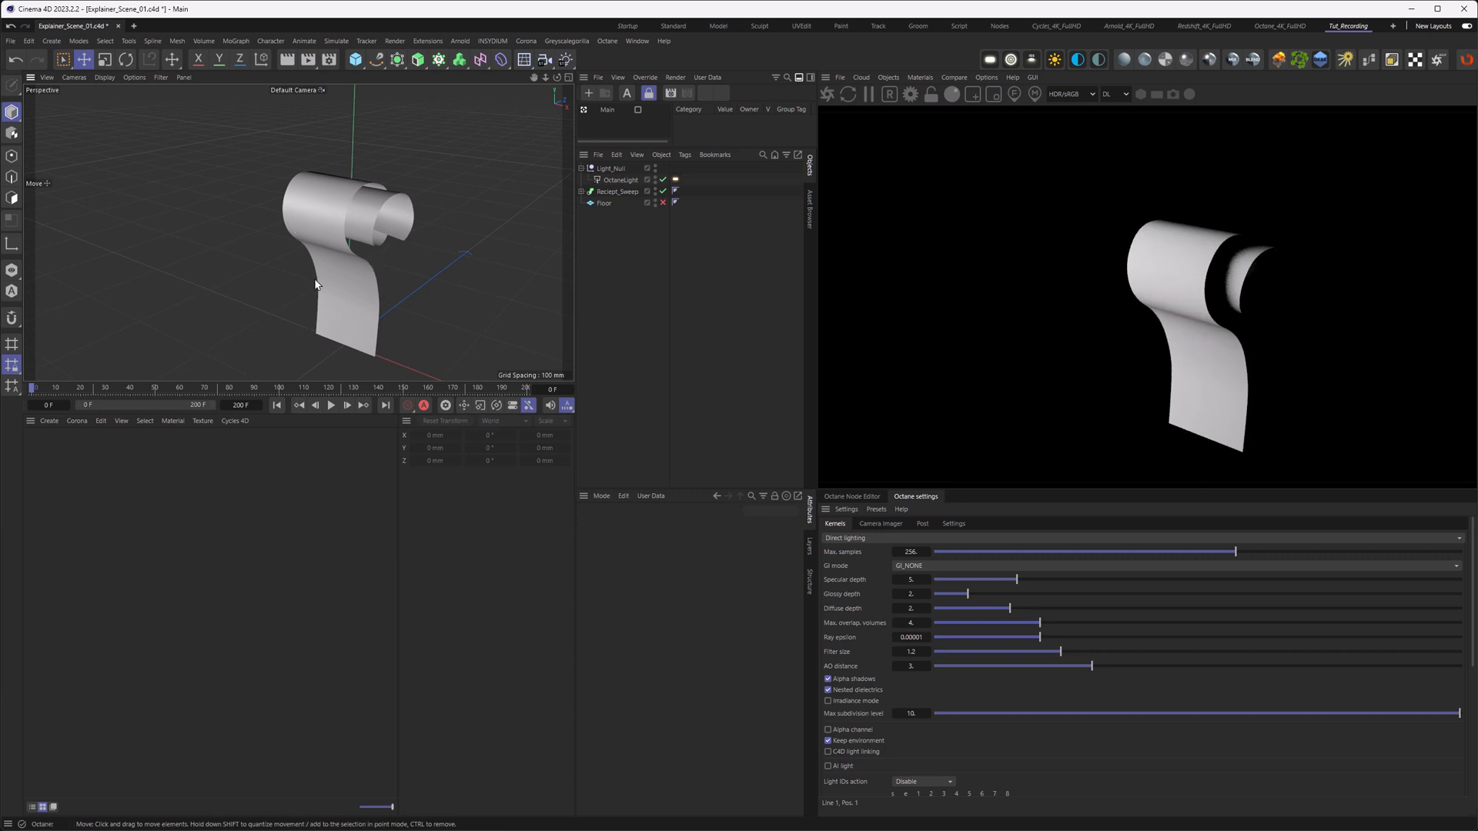
pyautogui.moveTo(323, 282)
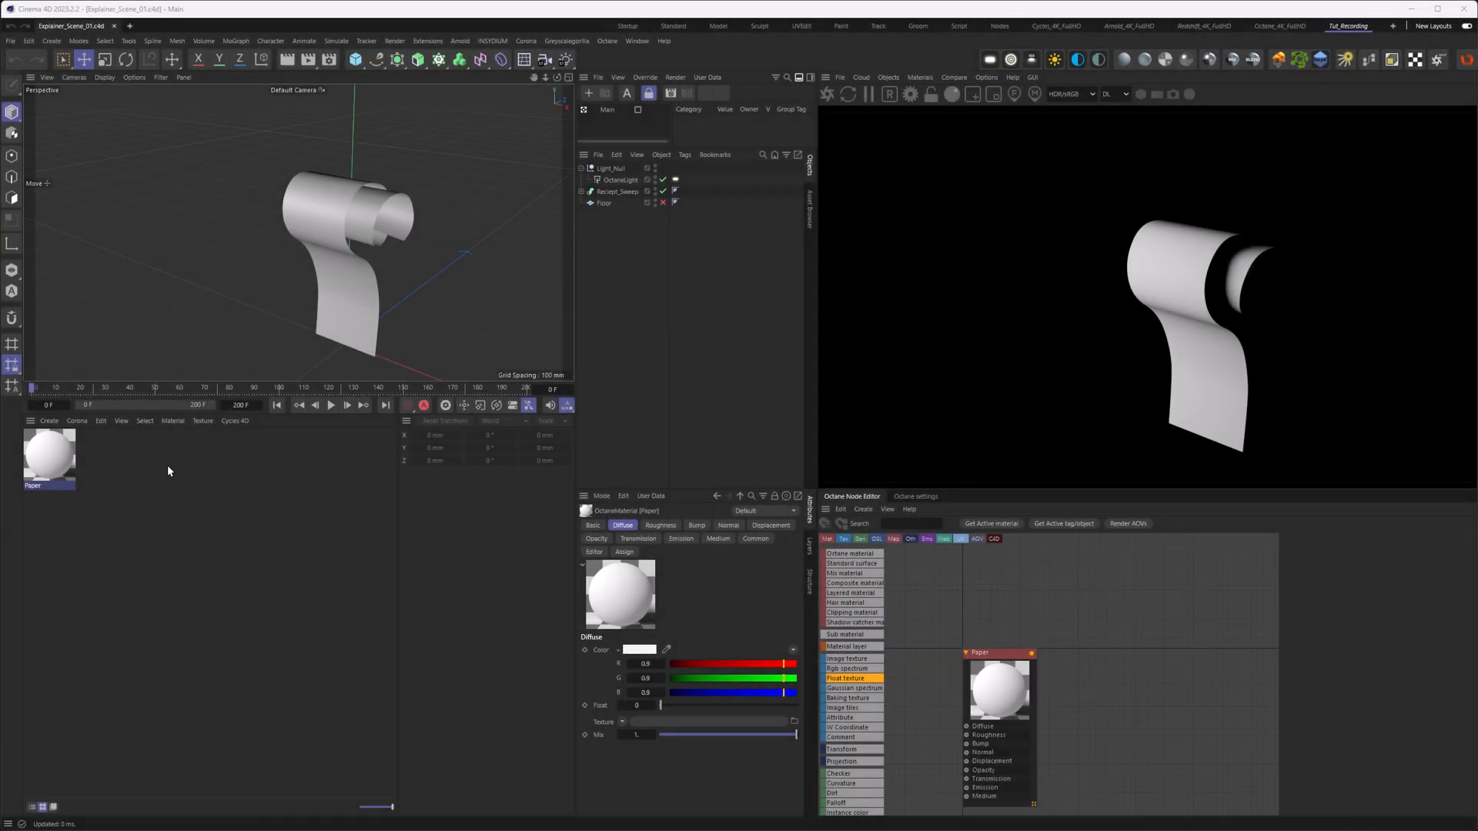
# Step: Apply the Paper material to Reciept_Sweep and show its Transmission settings
pyautogui.click(687, 191)
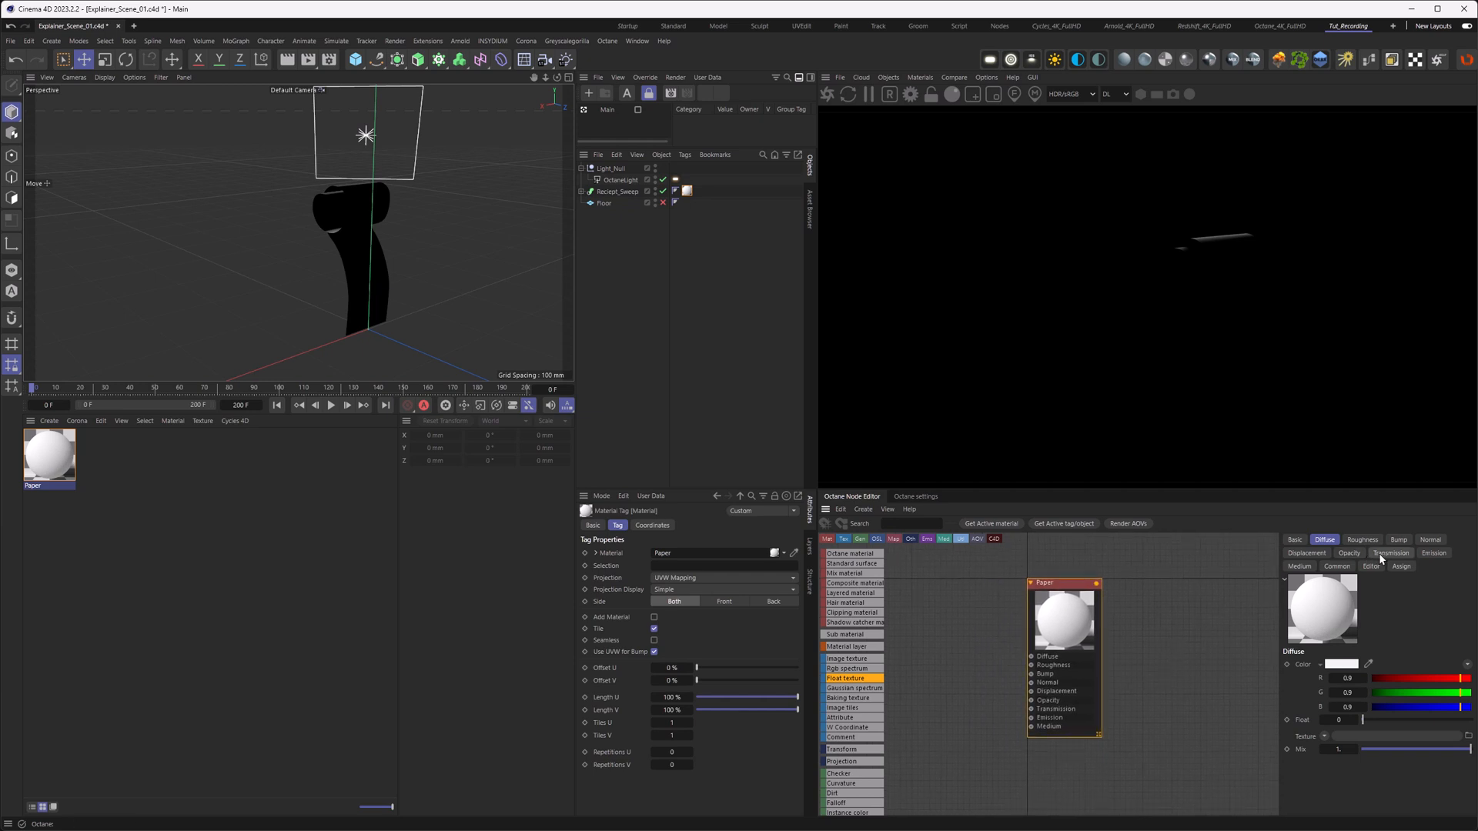
pyautogui.click(1389, 553)
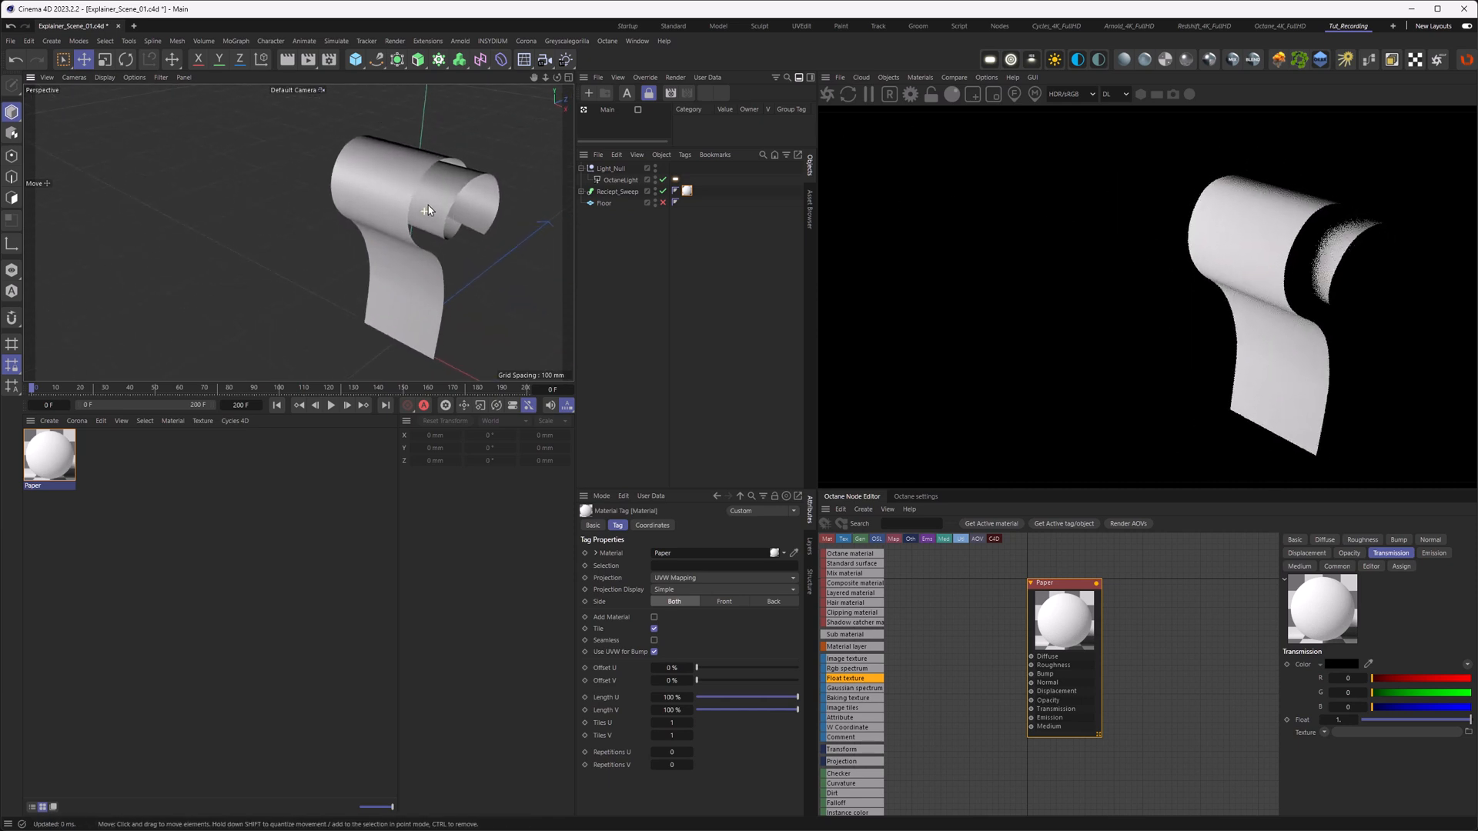
# Step: Test a cyan tint with R at 0, then set the Paper diffuse colour to black
pyautogui.click(1324, 539)
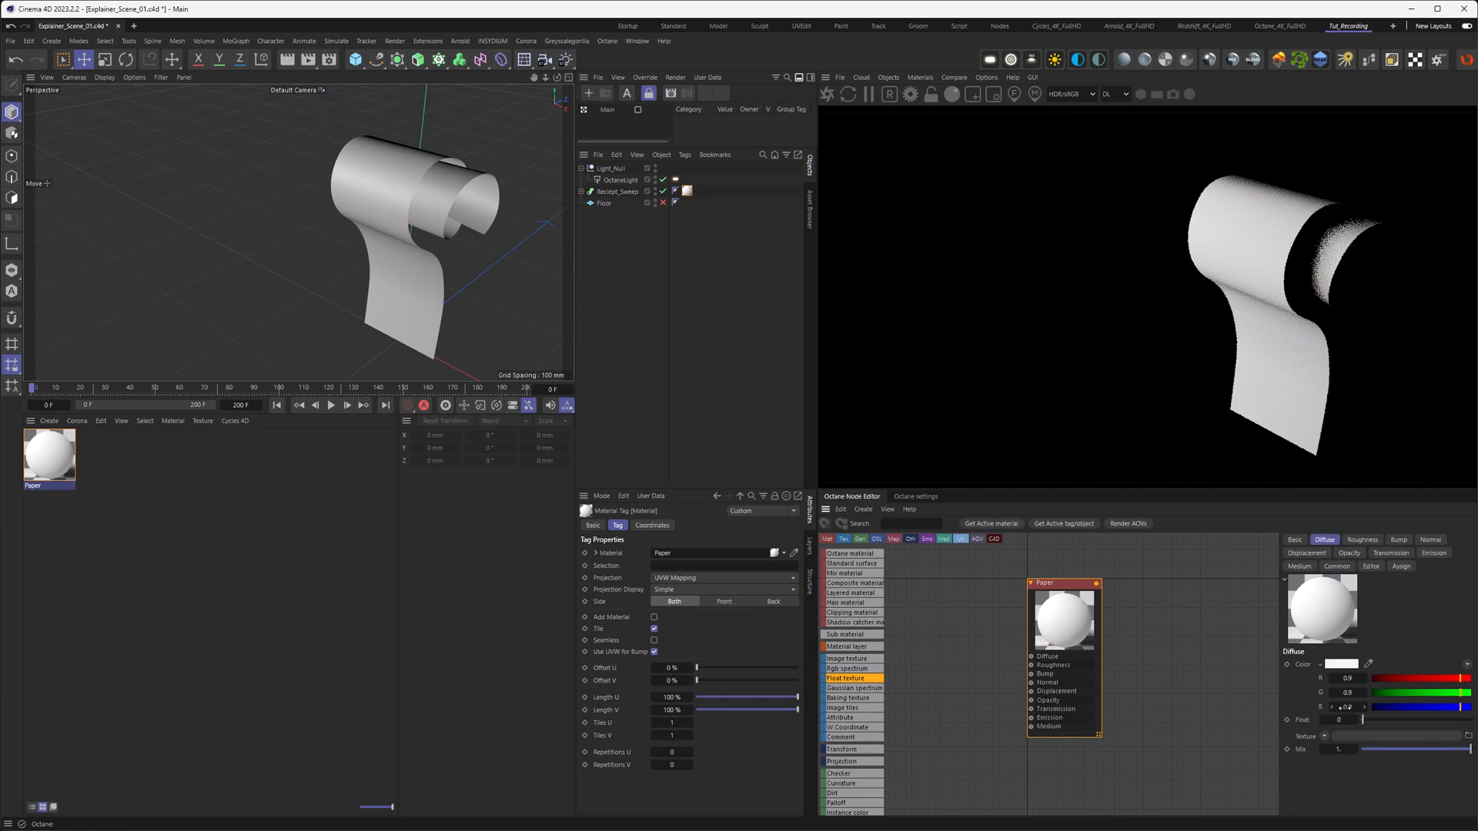
pyautogui.moveTo(1338, 705)
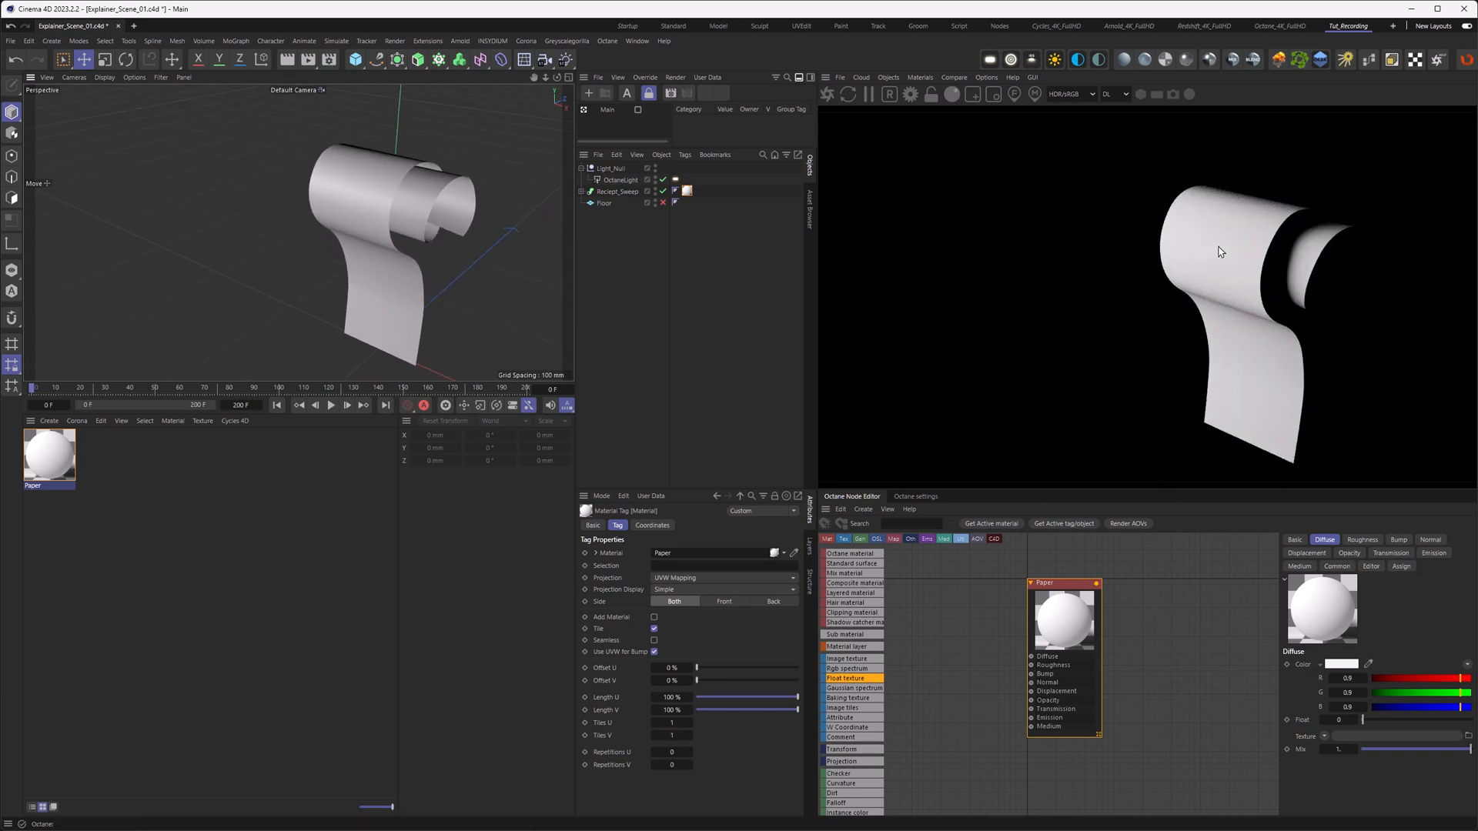
pyautogui.moveTo(377, 235); pyautogui.dragTo(302, 187)
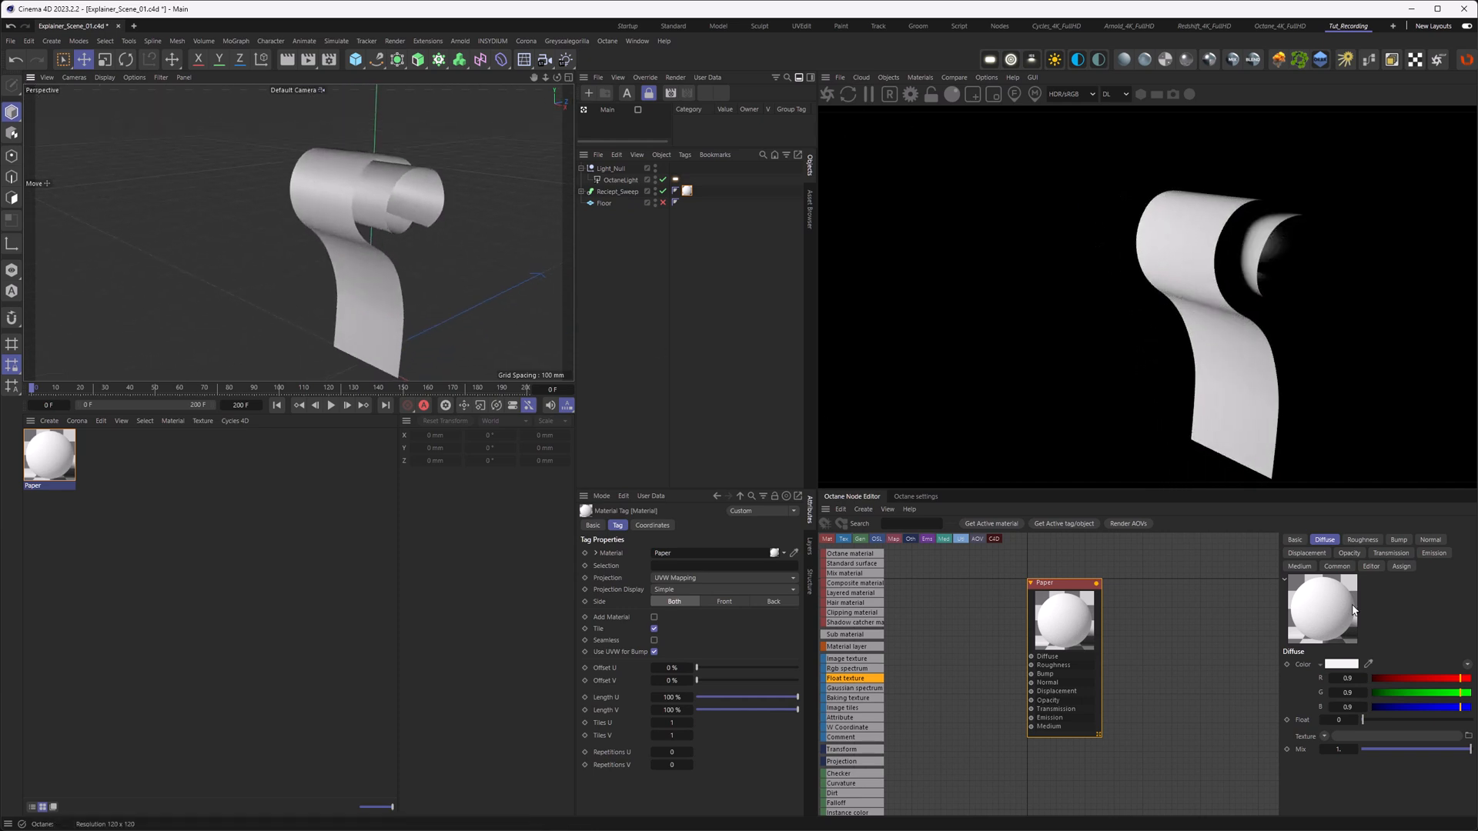
pyautogui.click(1345, 678)
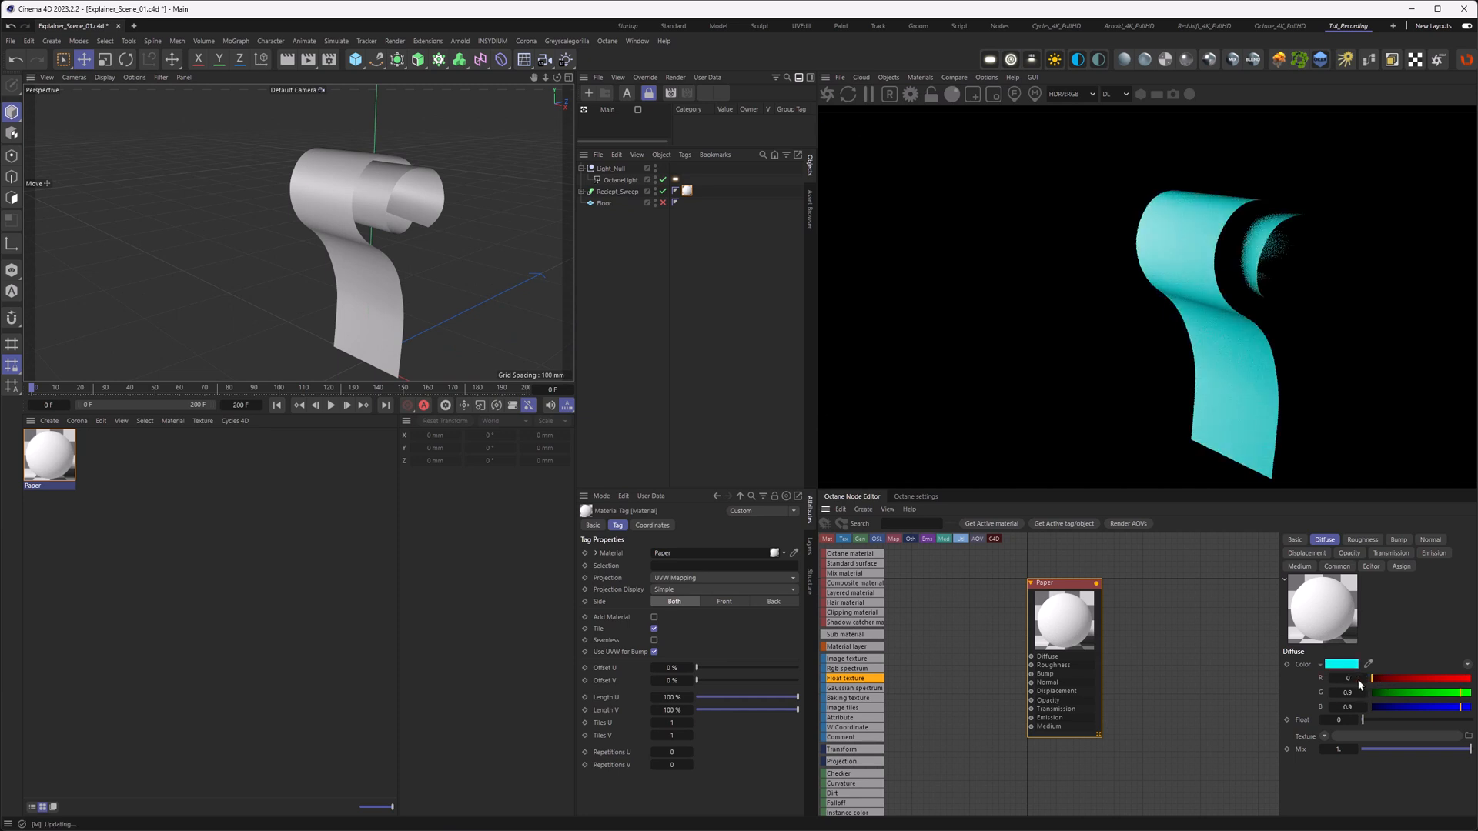
pyautogui.click(1340, 664)
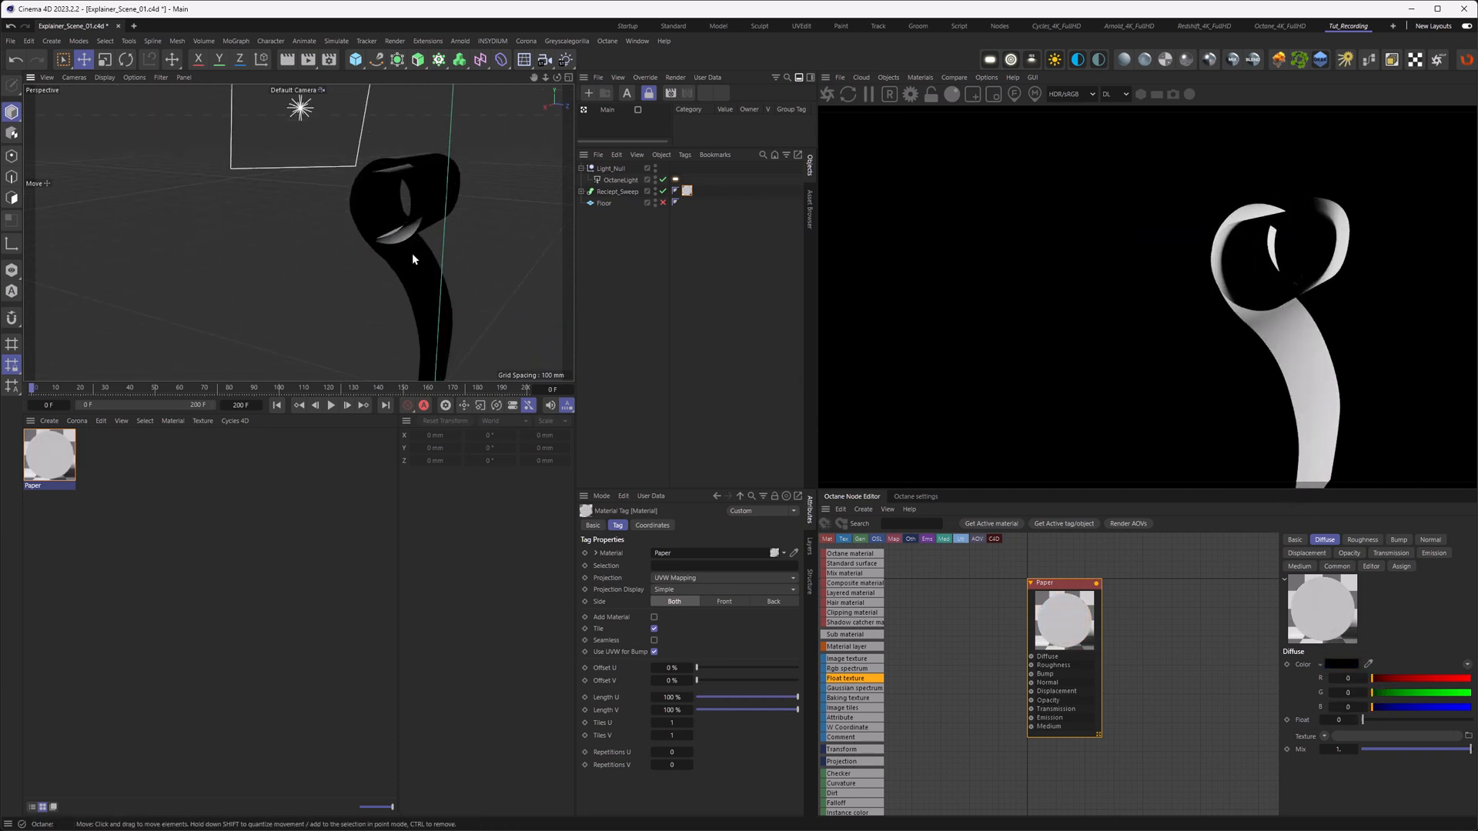
pyautogui.moveTo(409, 259); pyautogui.dragTo(334, 268)
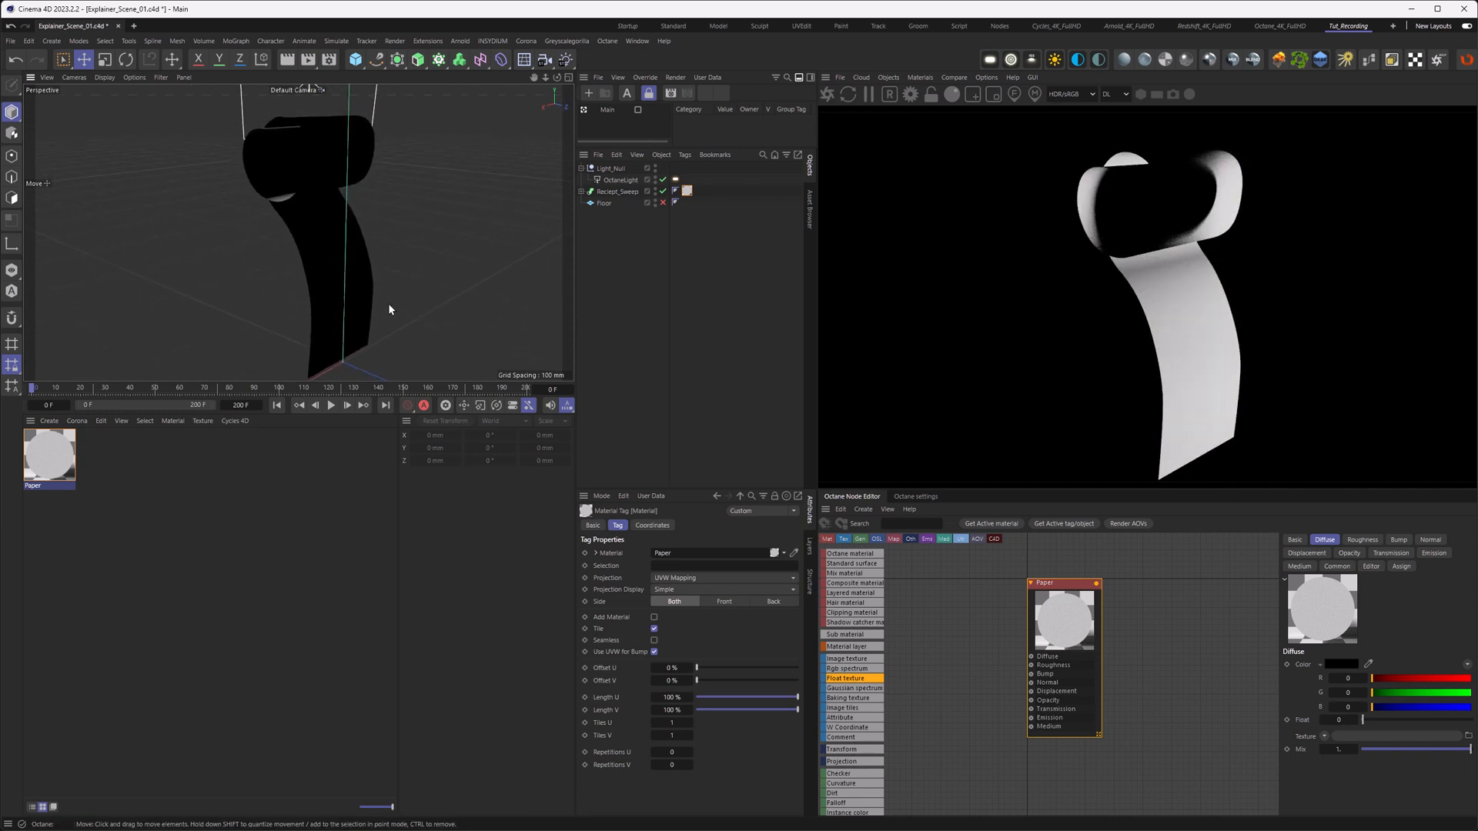
pyautogui.moveTo(297, 205)
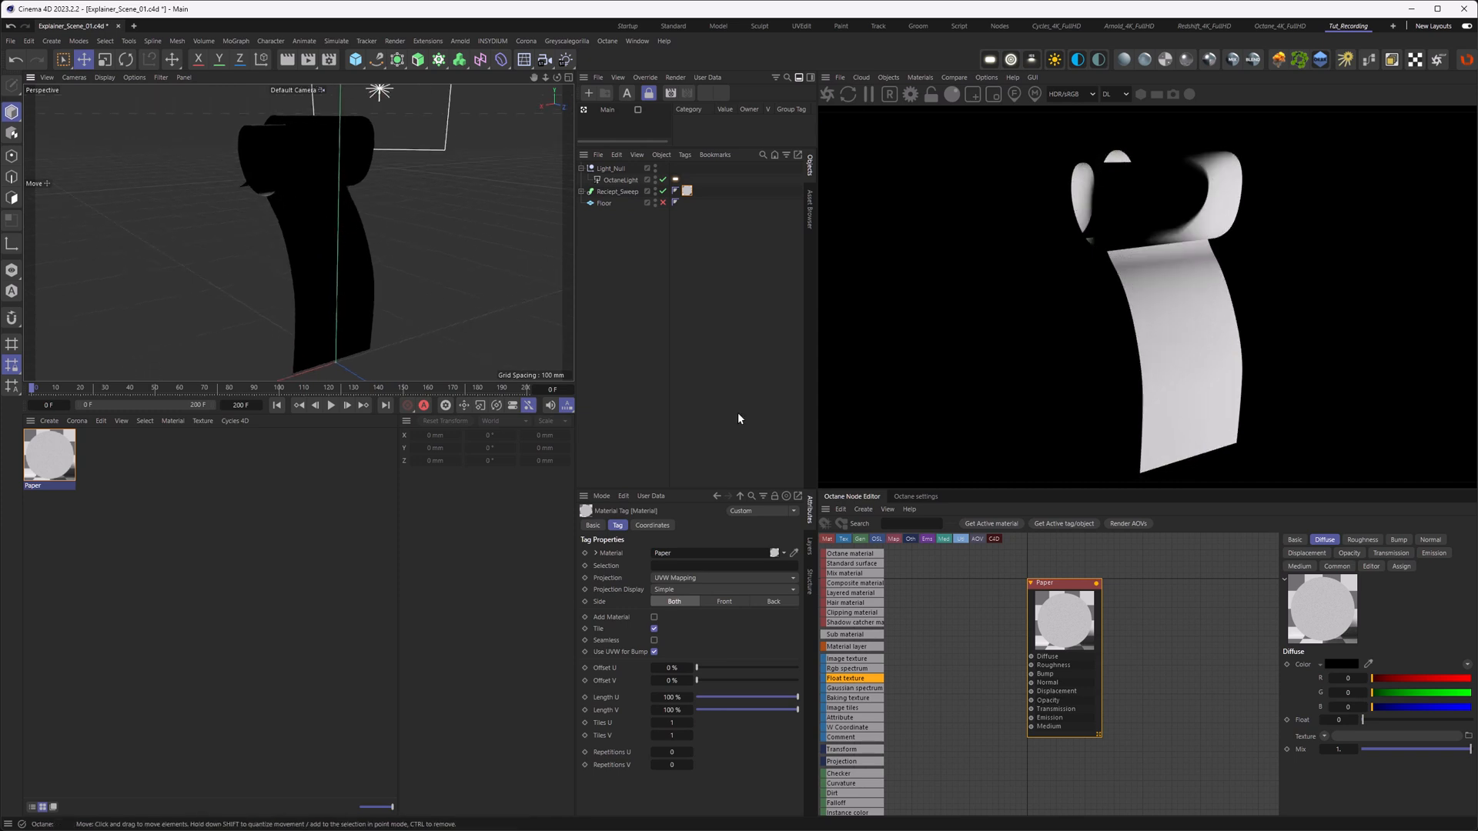
pyautogui.moveTo(1211, 526)
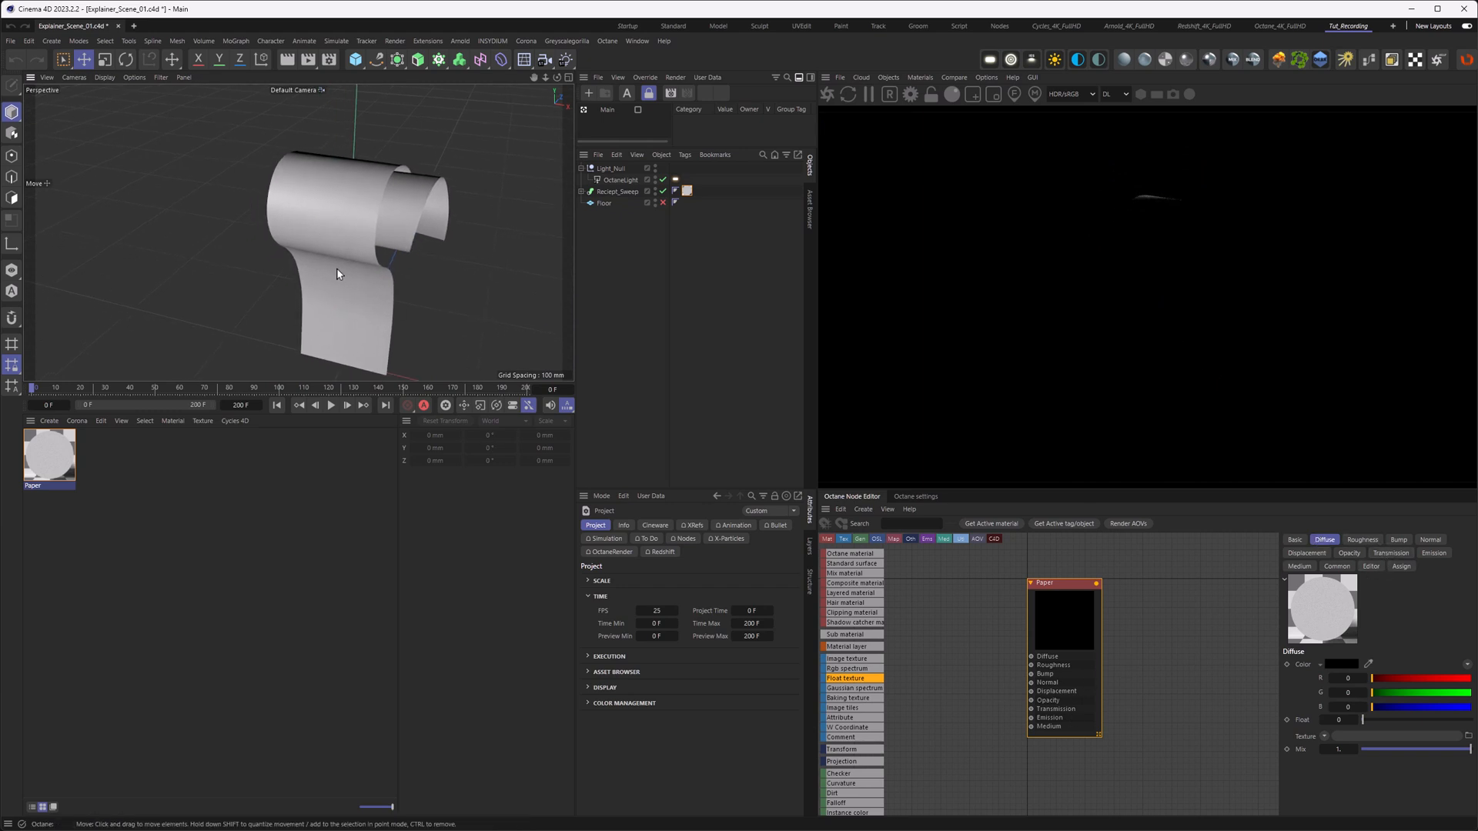
pyautogui.moveTo(359, 234)
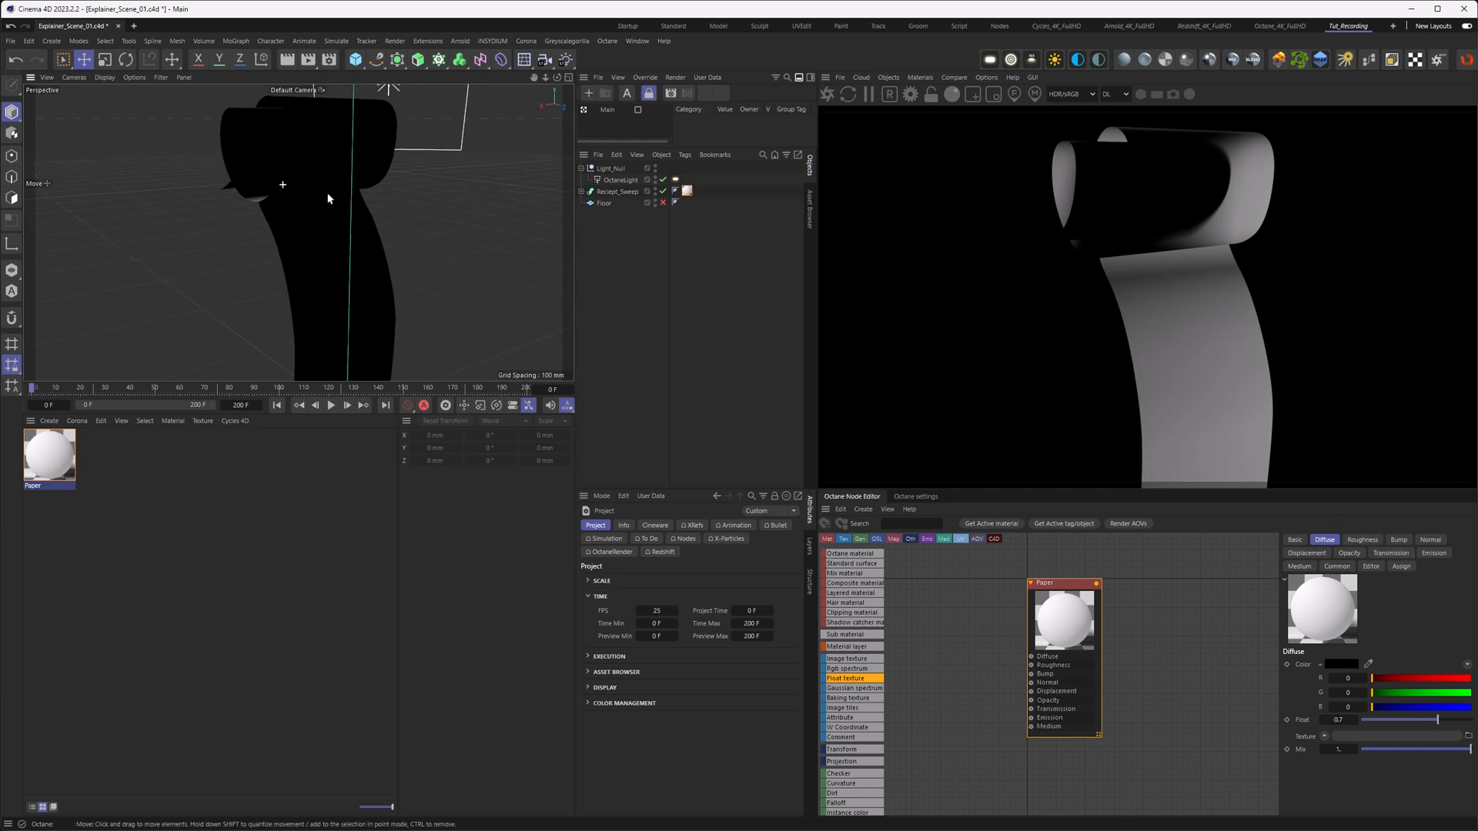
# Step: Check the 0.7 diffuse grey receipt from behind and bring up Octane Settings
pyautogui.moveTo(330, 198); pyautogui.dragTo(305, 241)
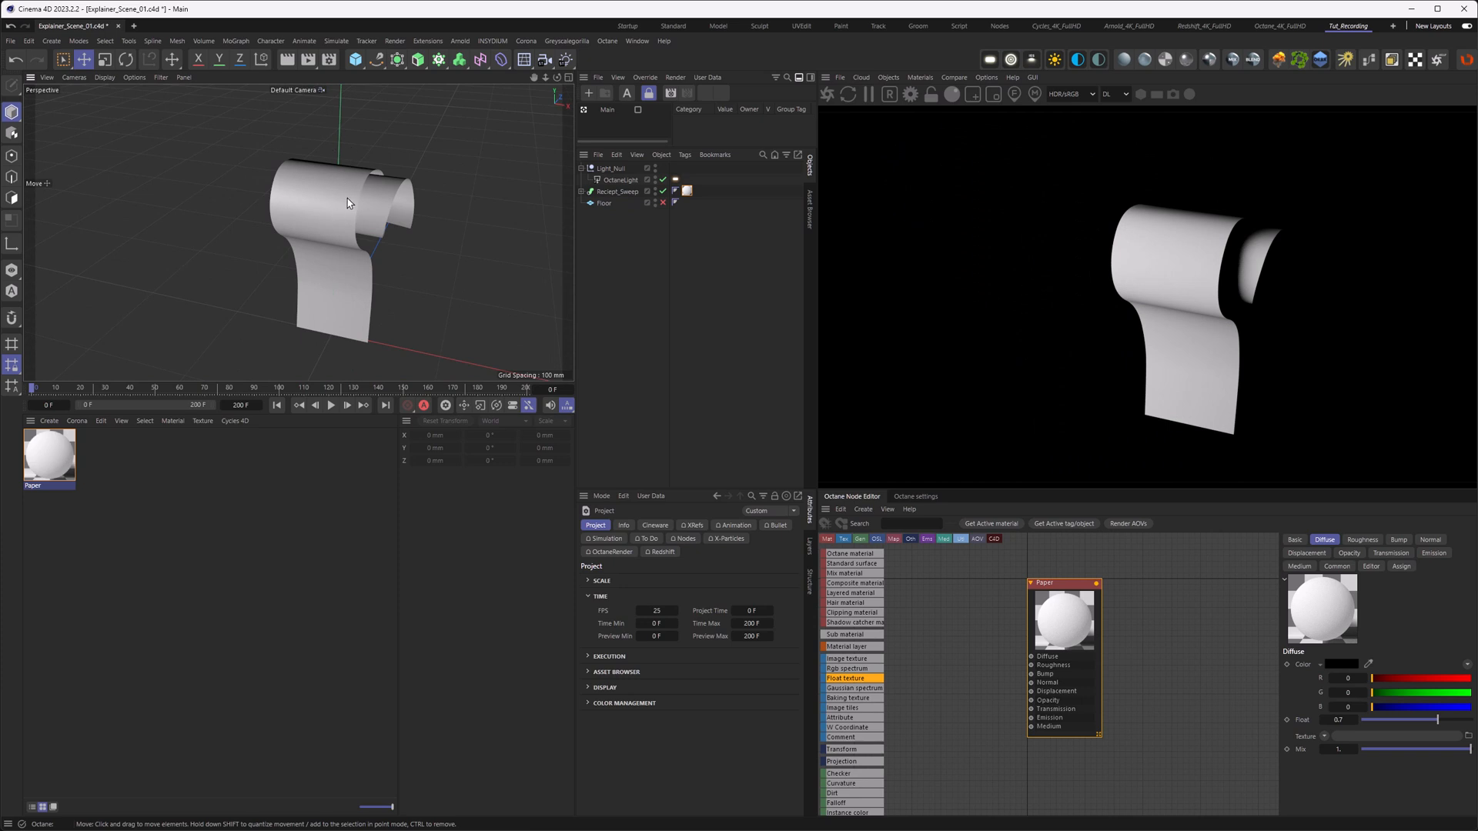
pyautogui.moveTo(350, 203); pyautogui.dragTo(250, 199)
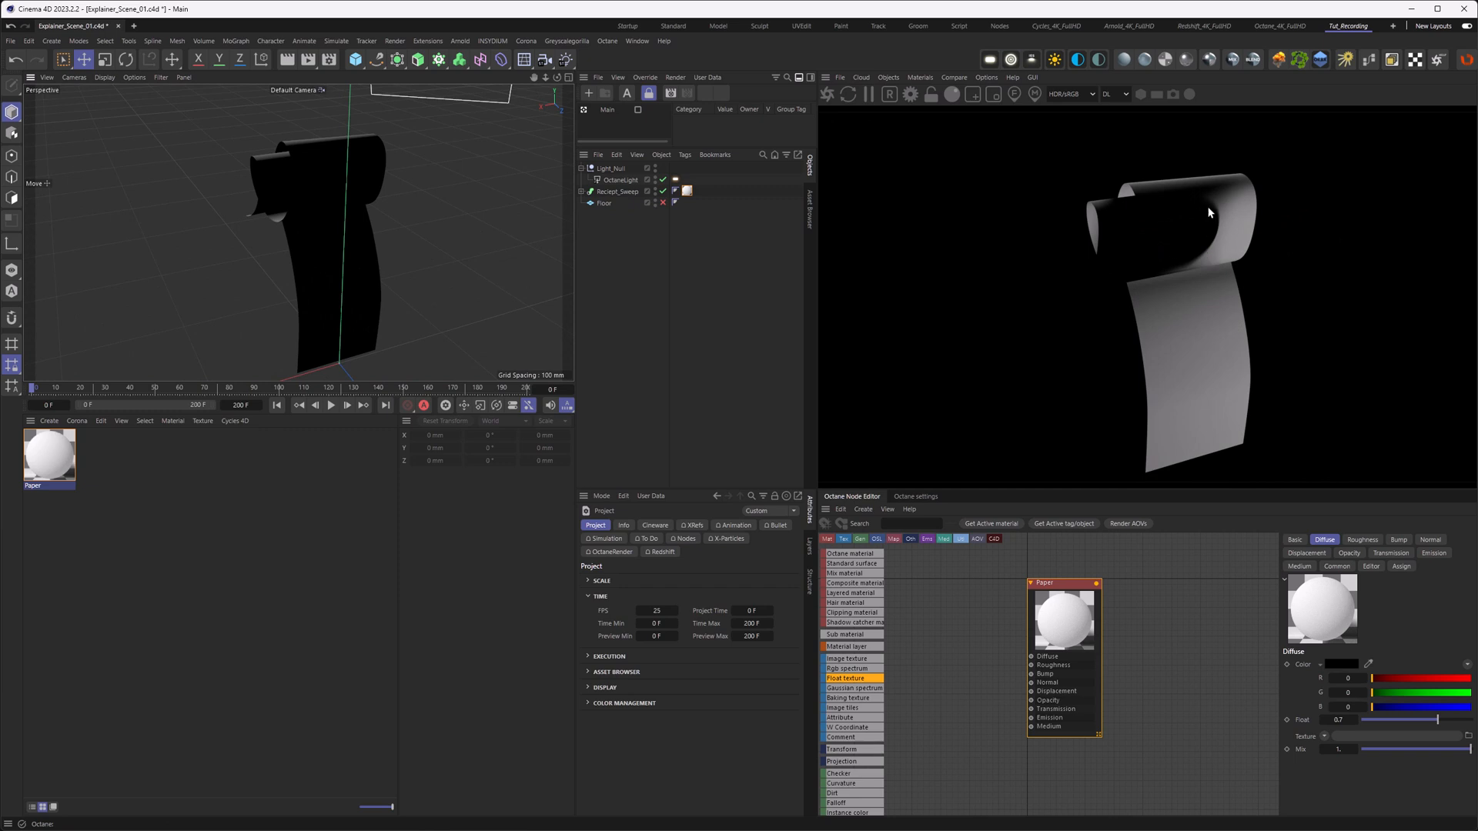
pyautogui.moveTo(1229, 229)
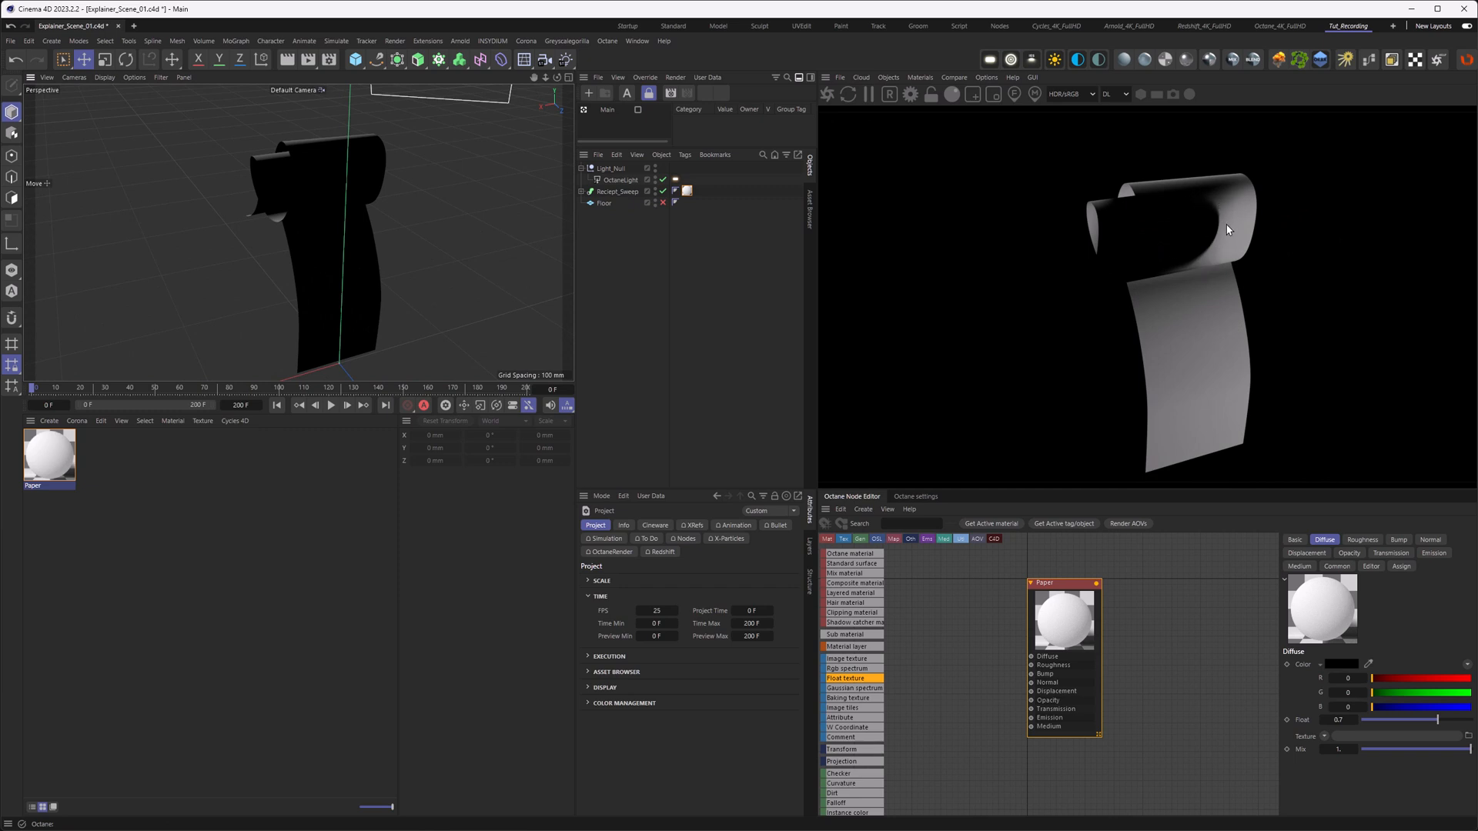
pyautogui.moveTo(1198, 251)
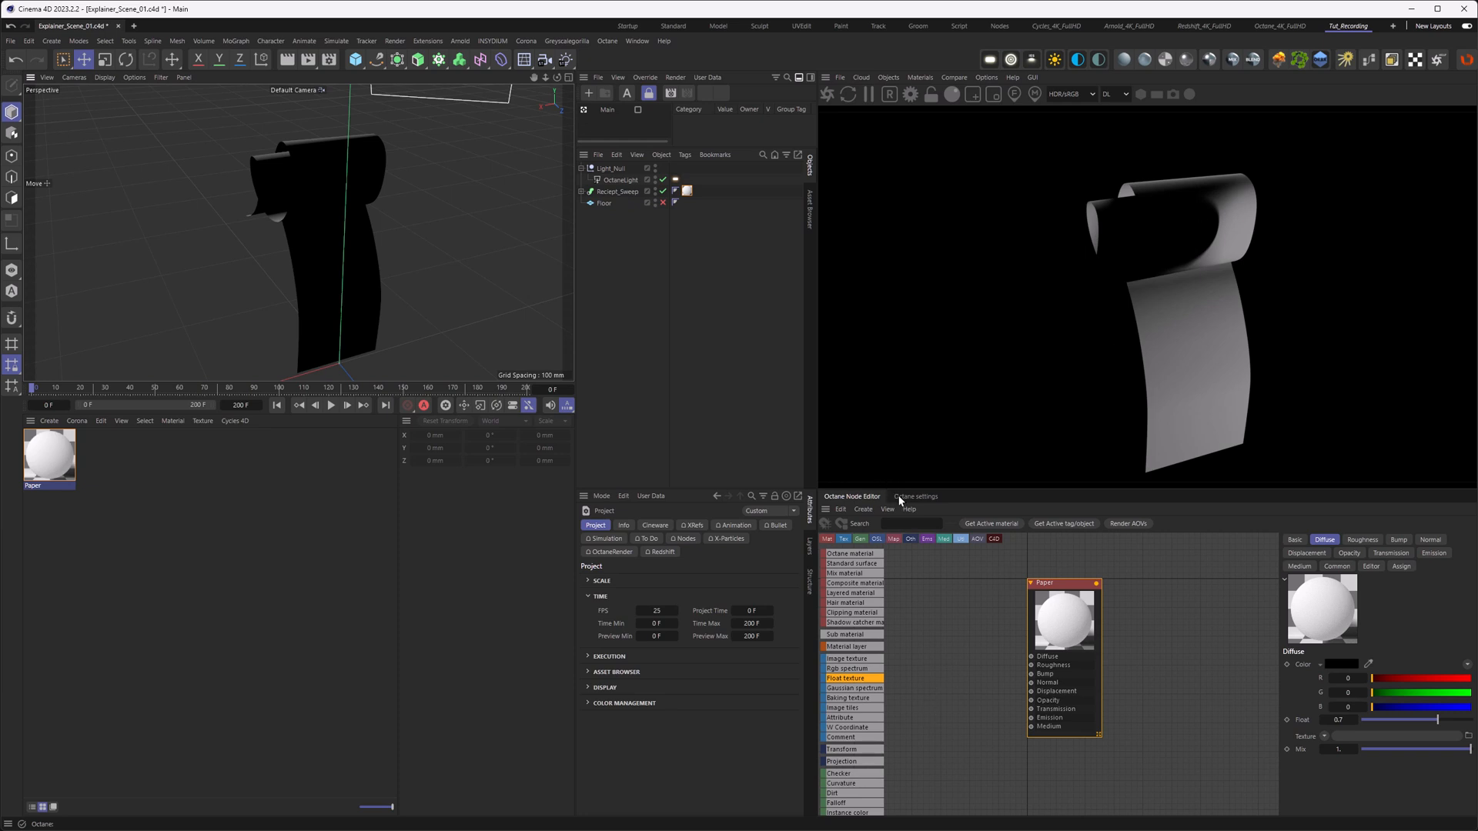
pyautogui.click(915, 498)
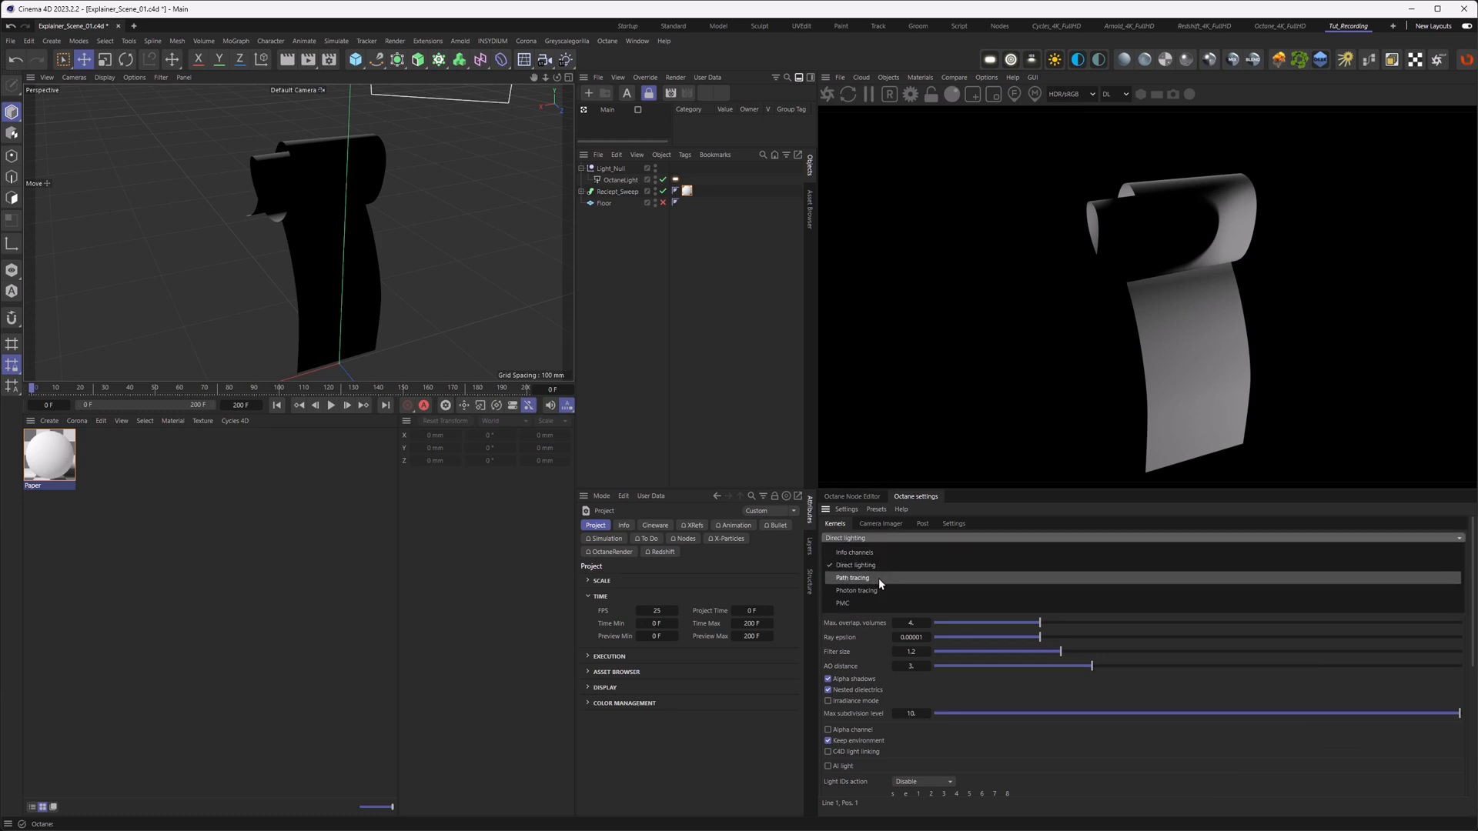
# Step: Switch the render kernel to Path tracing and return to the node editor
pyautogui.click(851, 577)
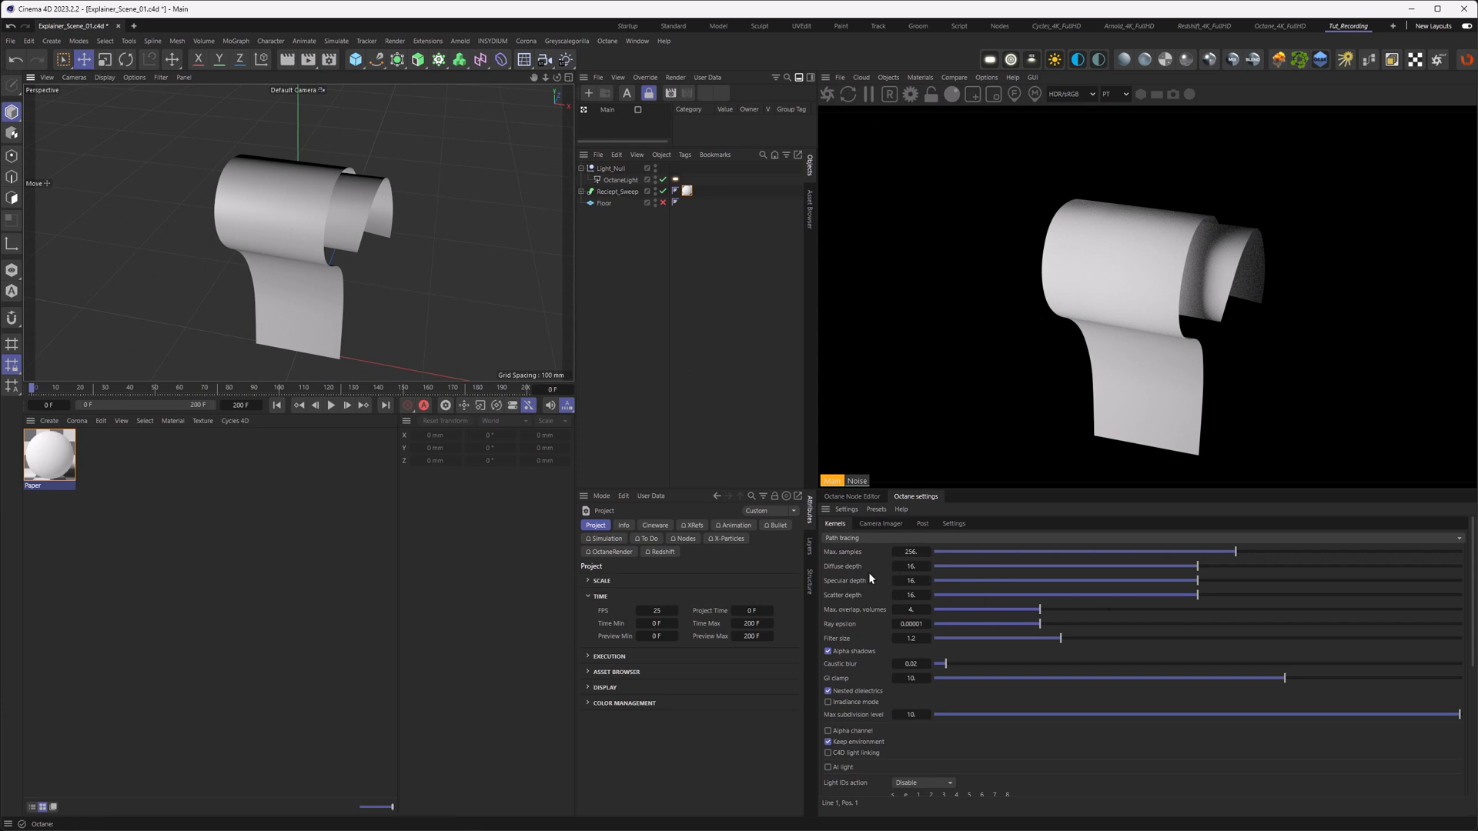
pyautogui.moveTo(350, 214)
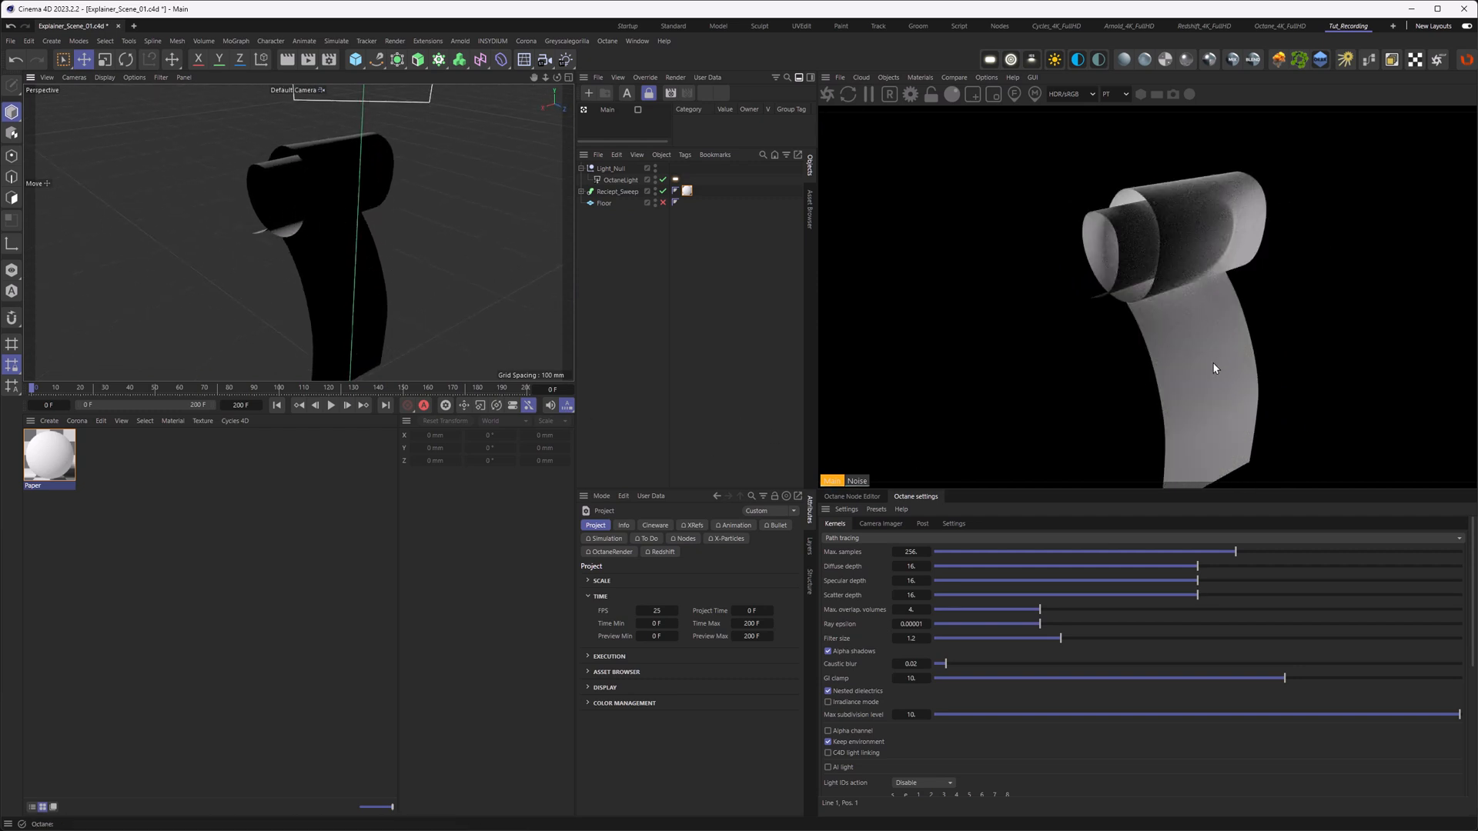
pyautogui.moveTo(1251, 376)
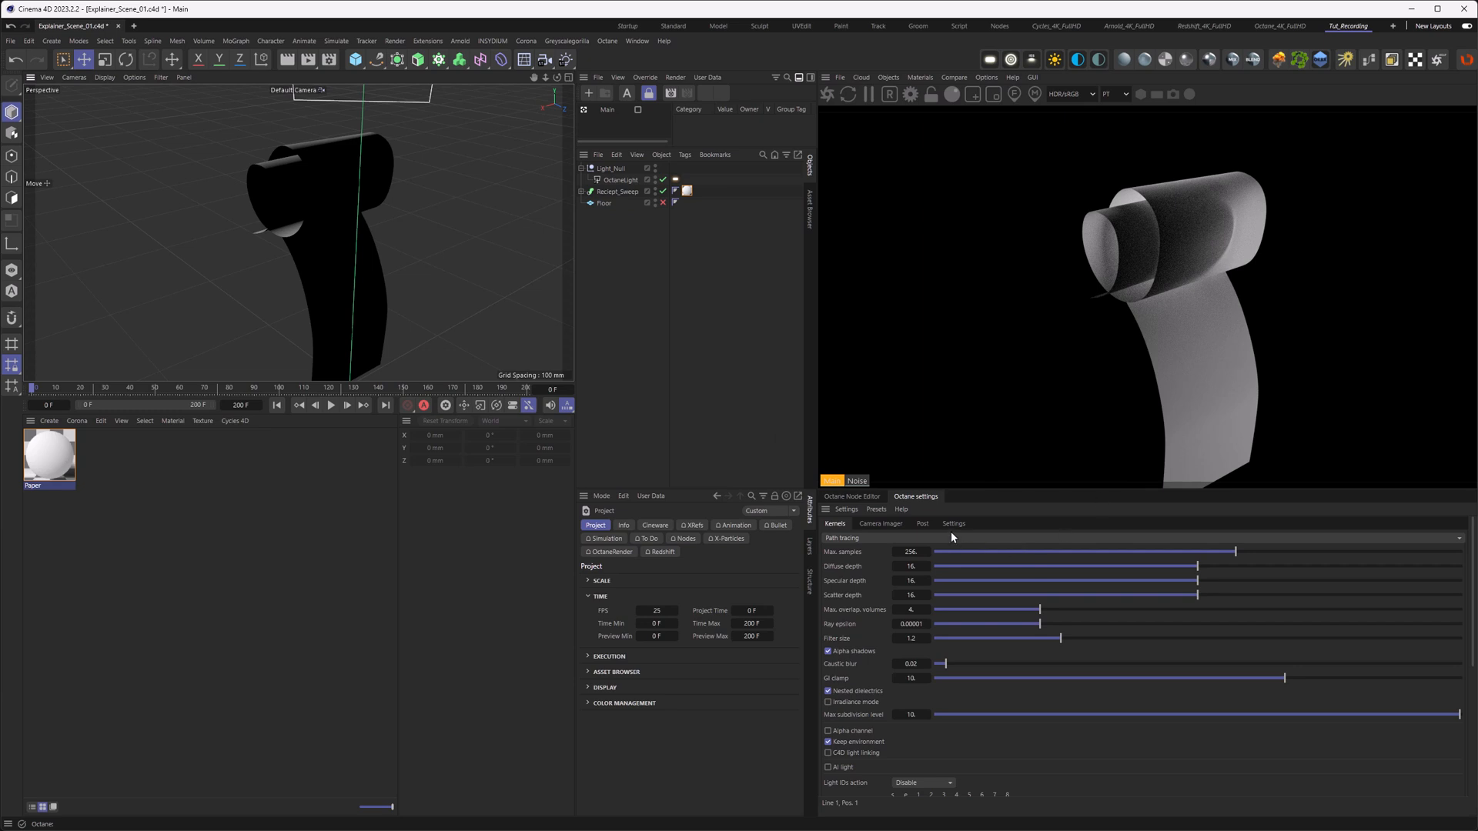
pyautogui.click(850, 497)
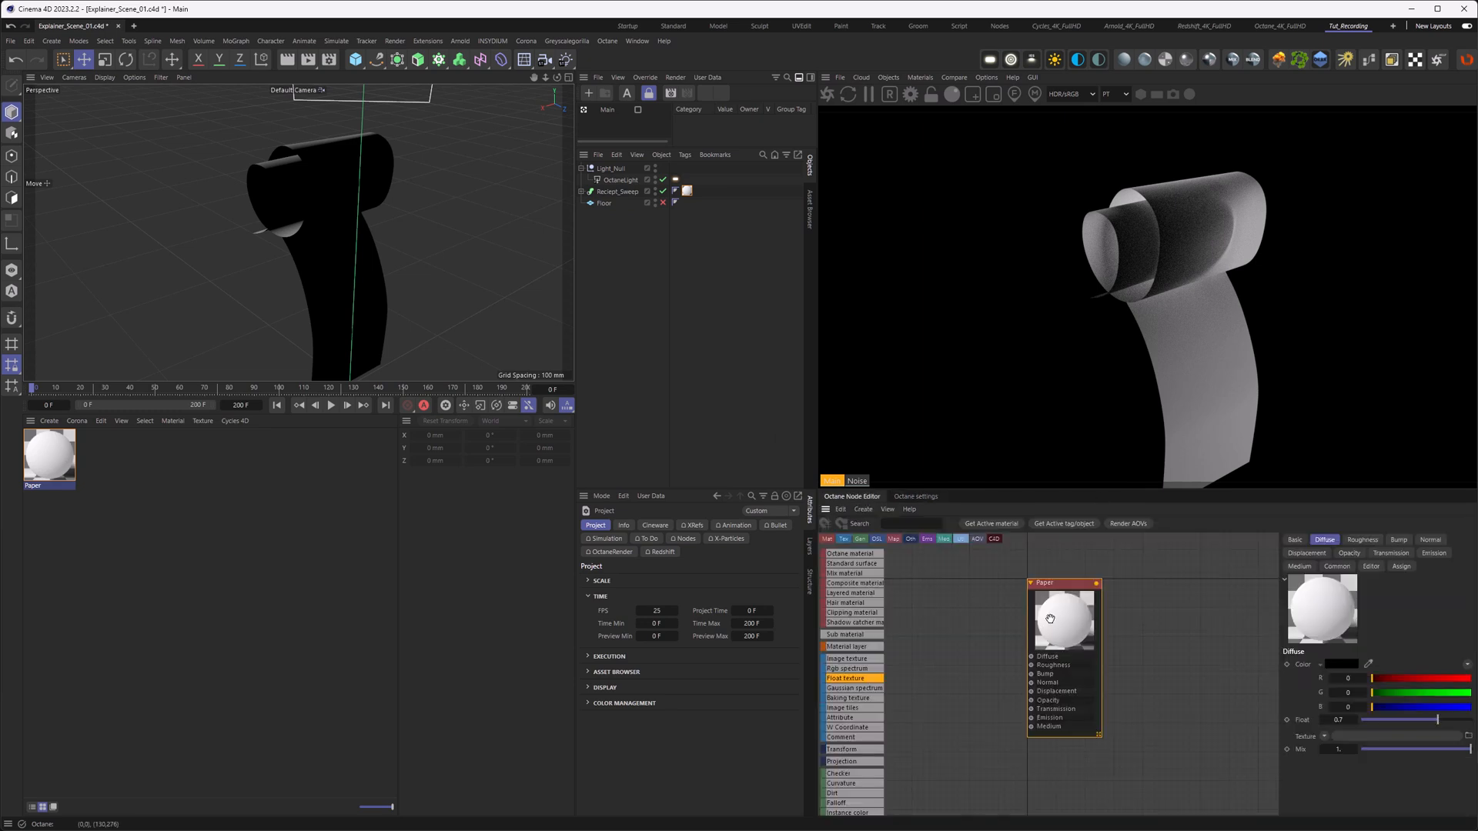
# Step: Show the Paper node's Transmission settings to set Float to 0.5
pyautogui.click(1390, 553)
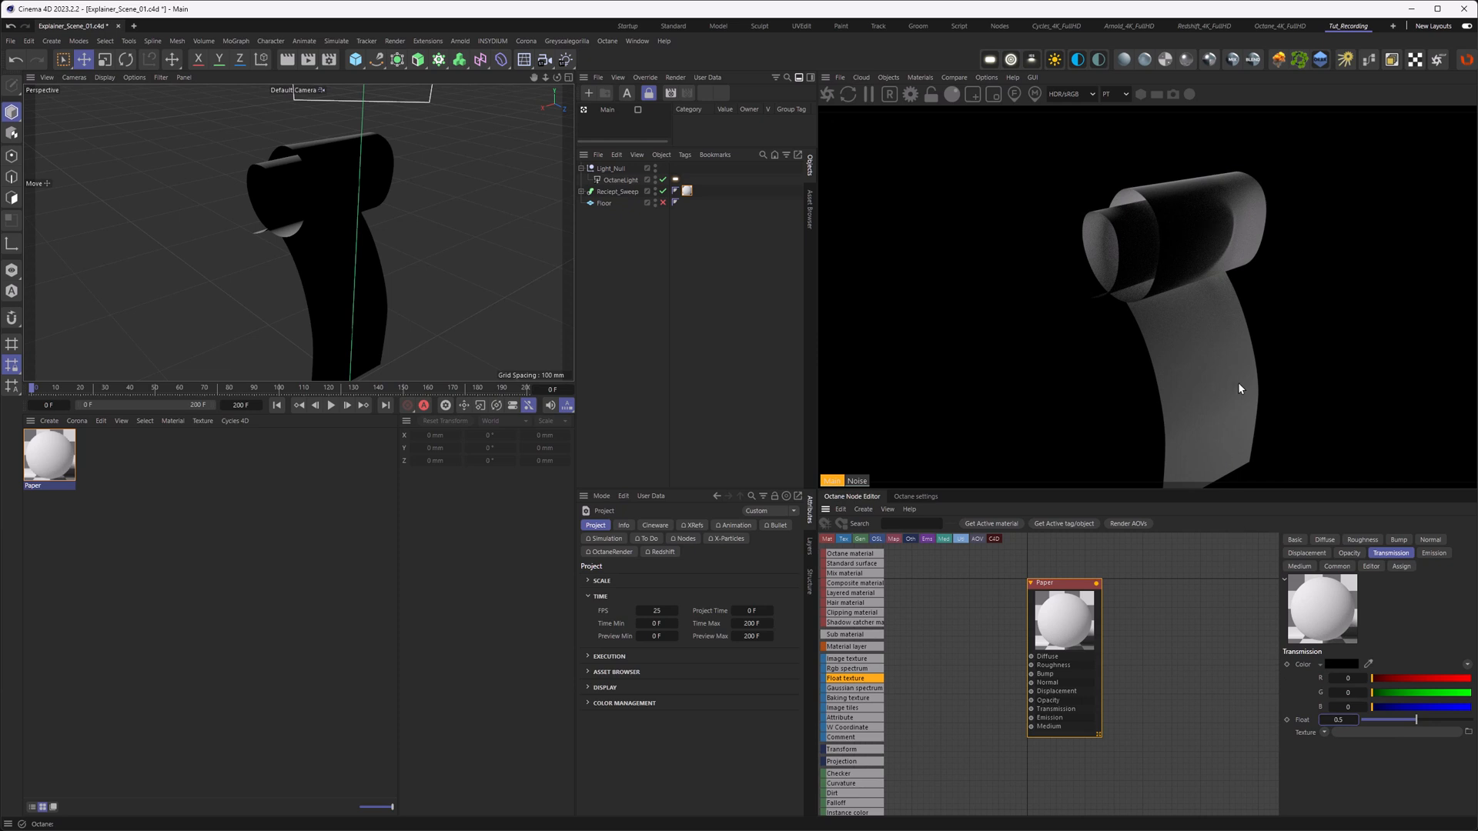
pyautogui.moveTo(1068, 360)
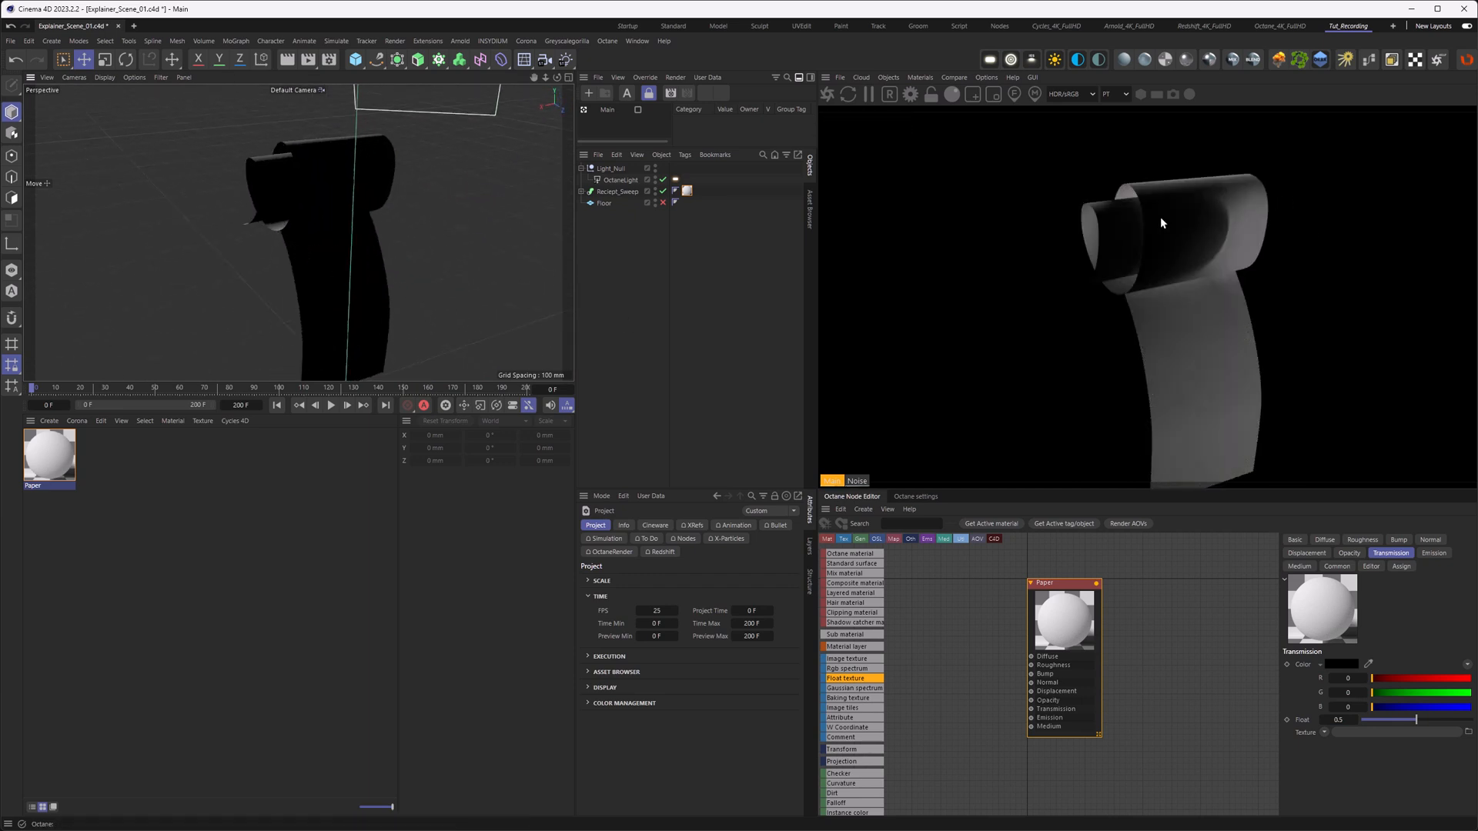
pyautogui.moveTo(1273, 442)
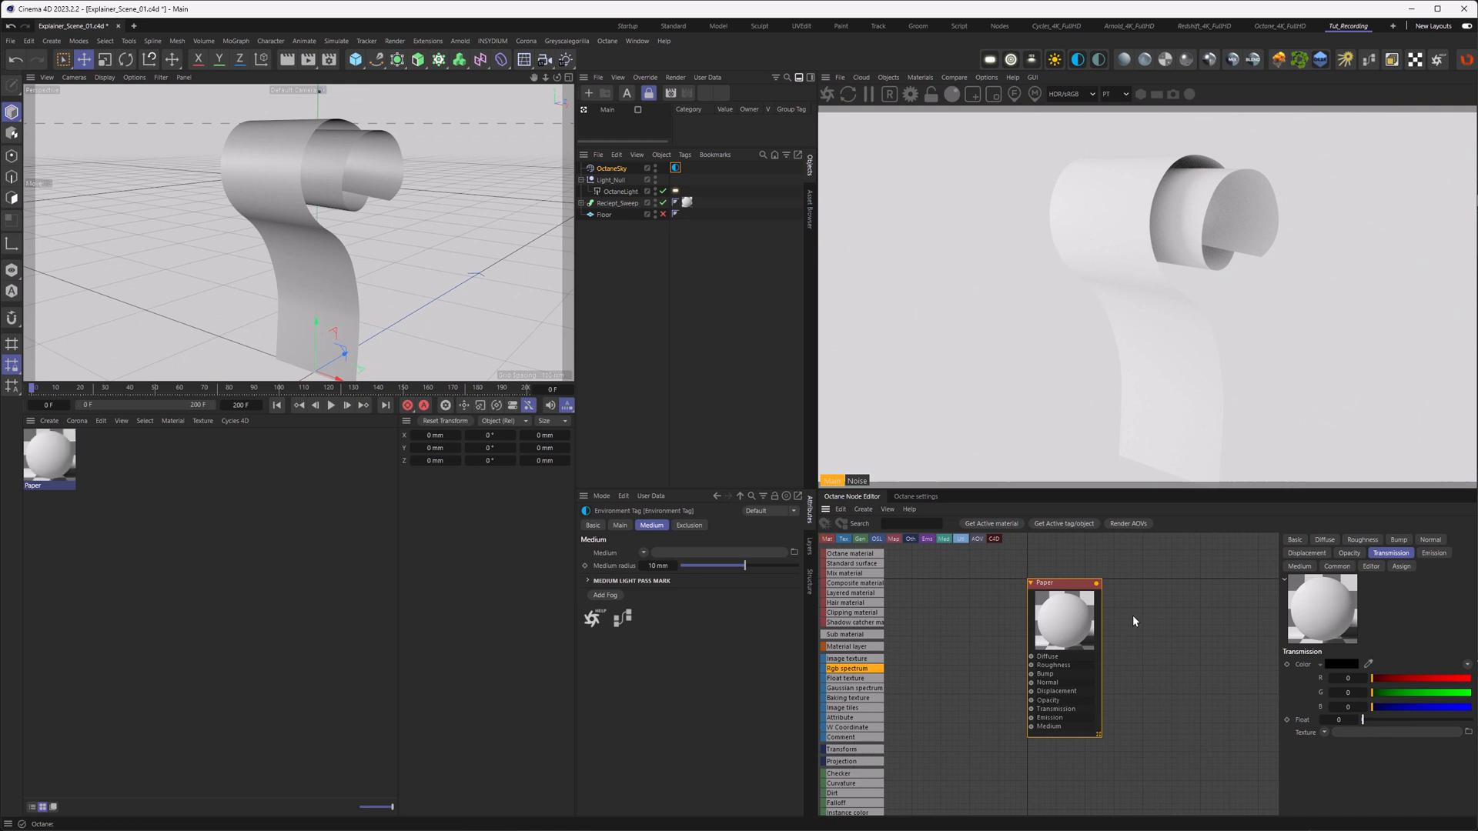
pyautogui.moveTo(938, 646)
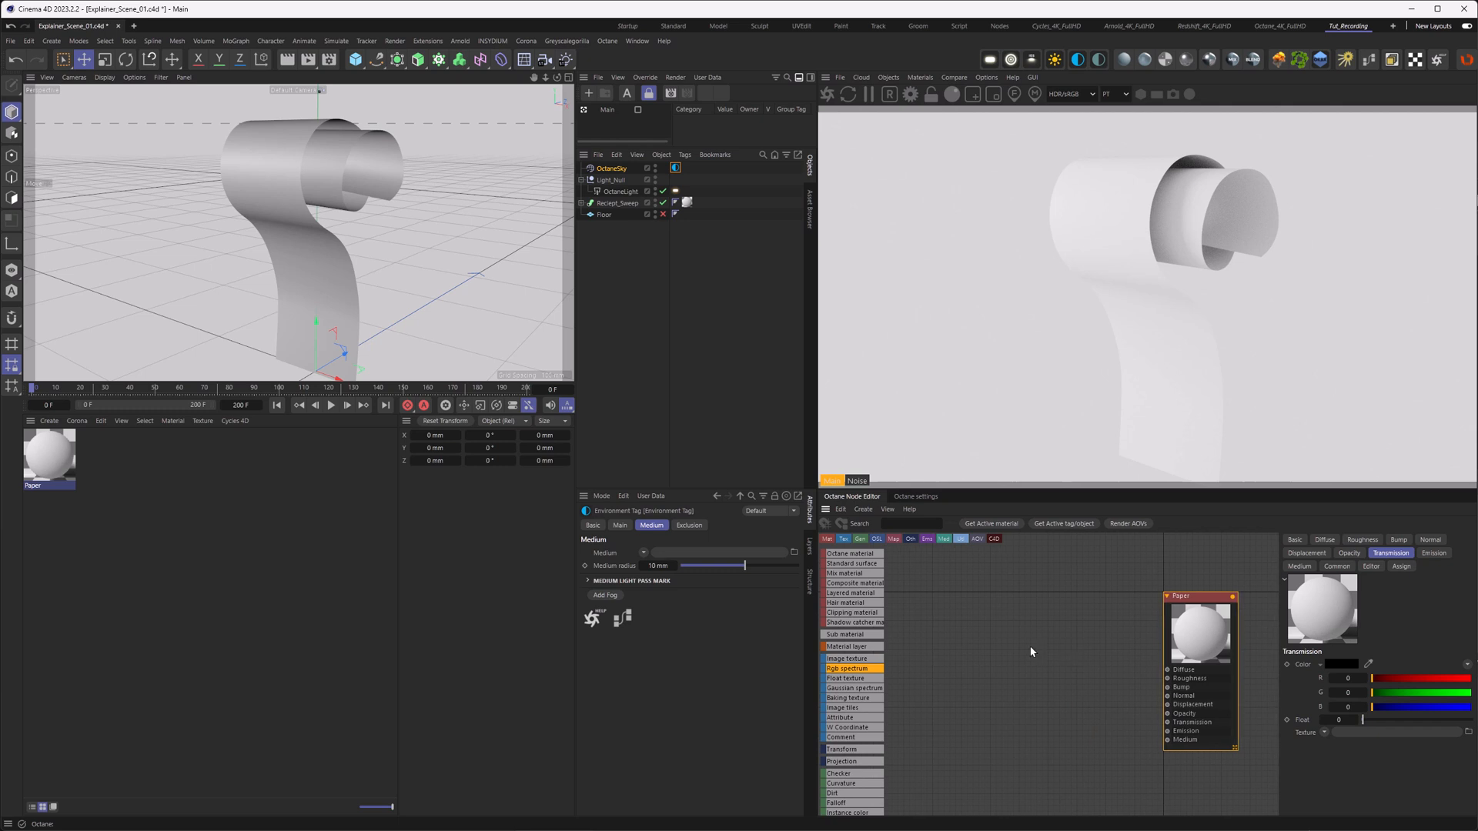
pyautogui.moveTo(1018, 648)
pyautogui.write('SIDE')
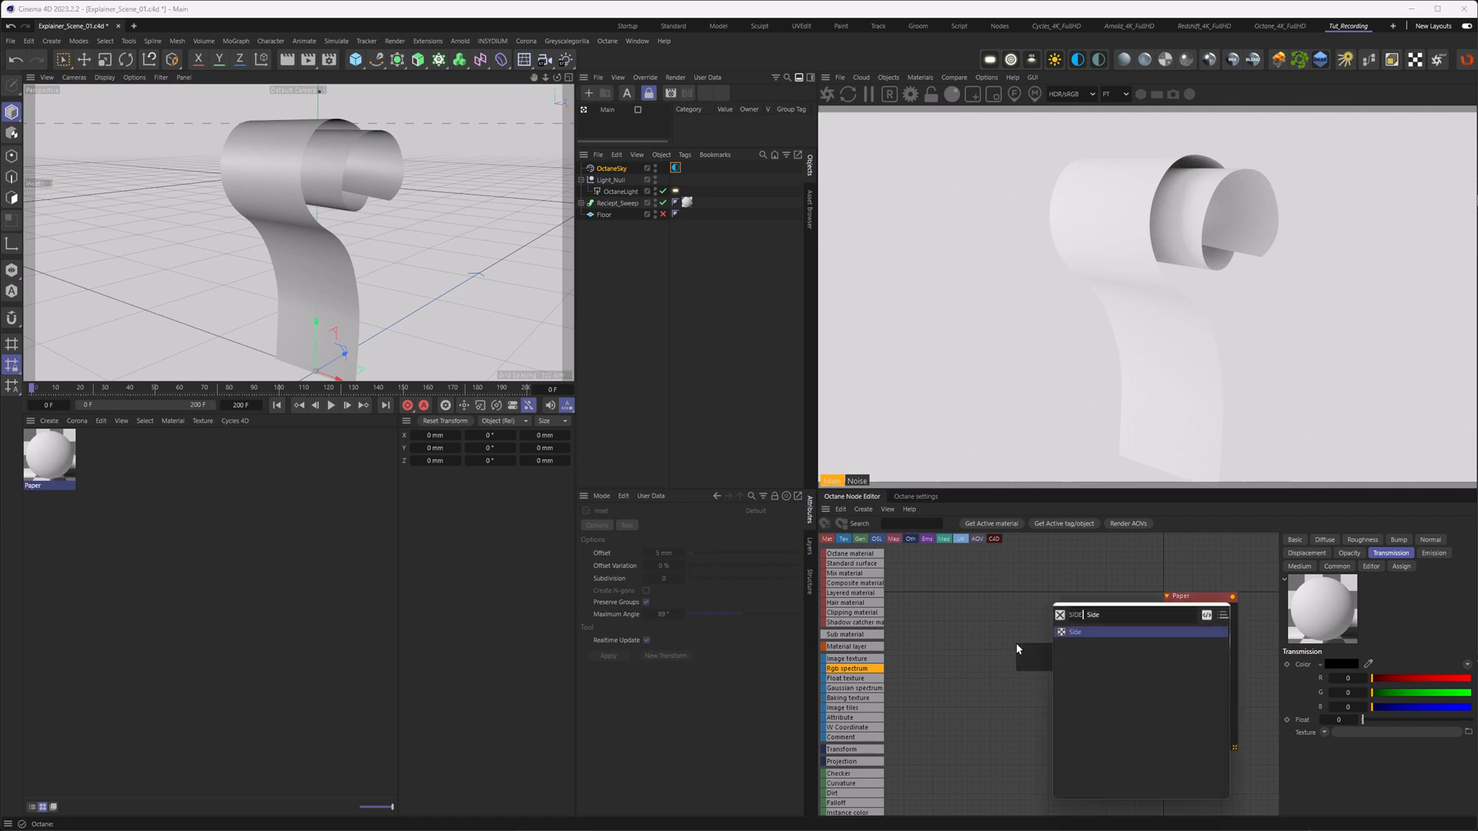
# Step: Add a Side node feeding the Paper material's Diffuse input
pyautogui.click(1076, 632)
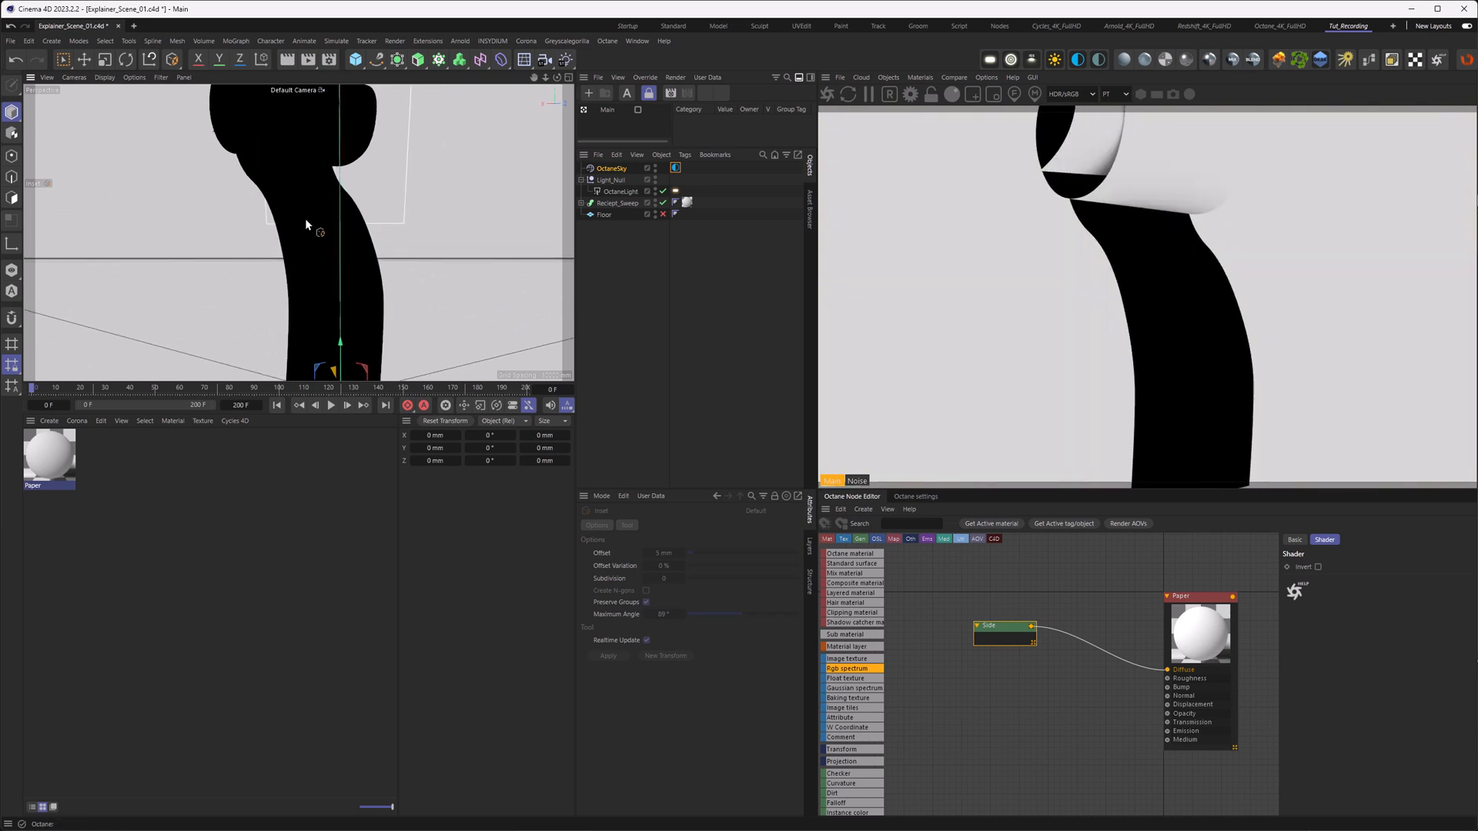
pyautogui.moveTo(1127, 346)
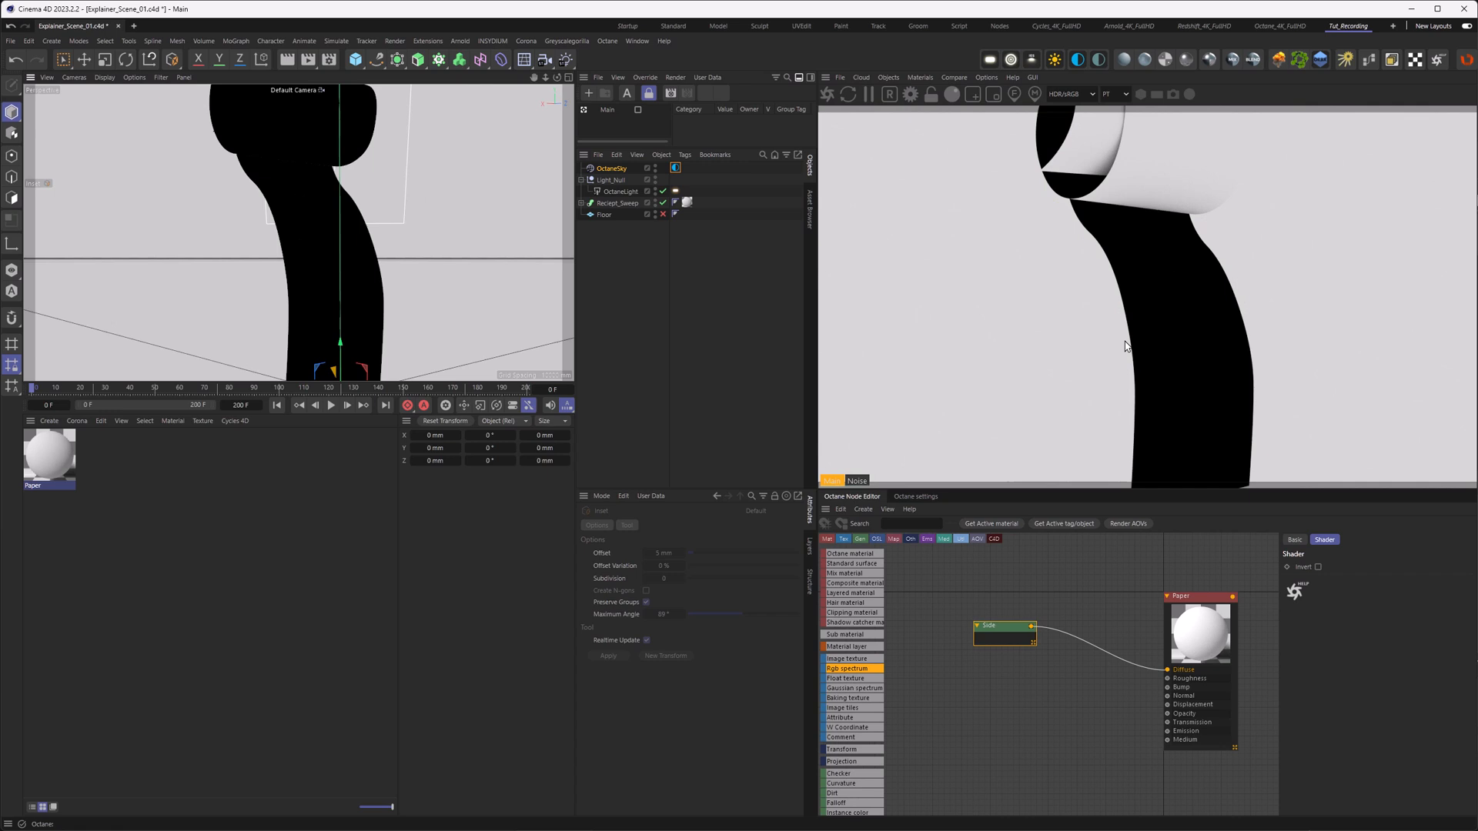
pyautogui.moveTo(334, 309)
pyautogui.write('Mix')
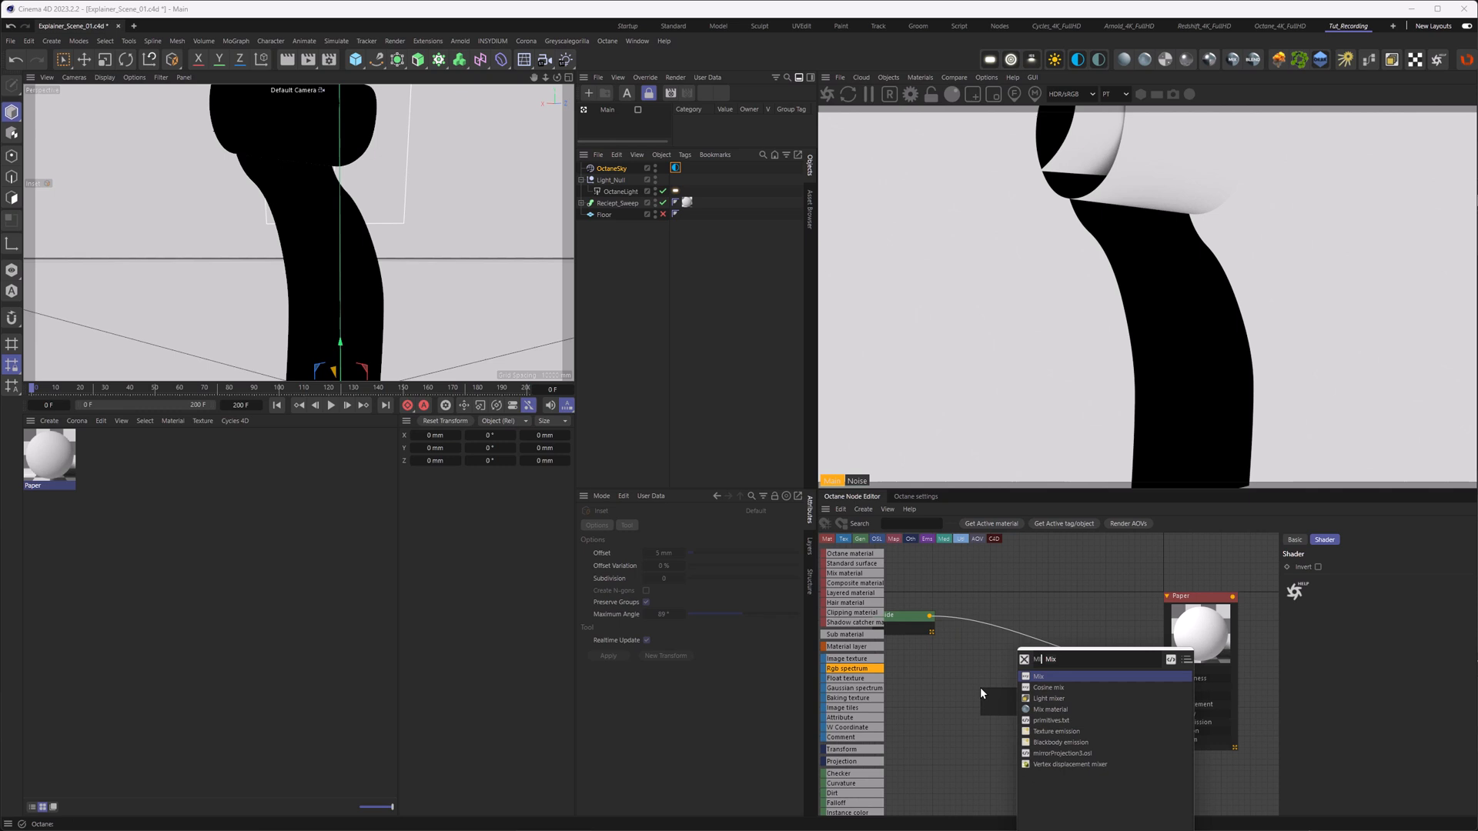
# Step: Add a MixTexture node blending Receipt_01 into Diffuse, driven by the Side node
pyautogui.click(1039, 676)
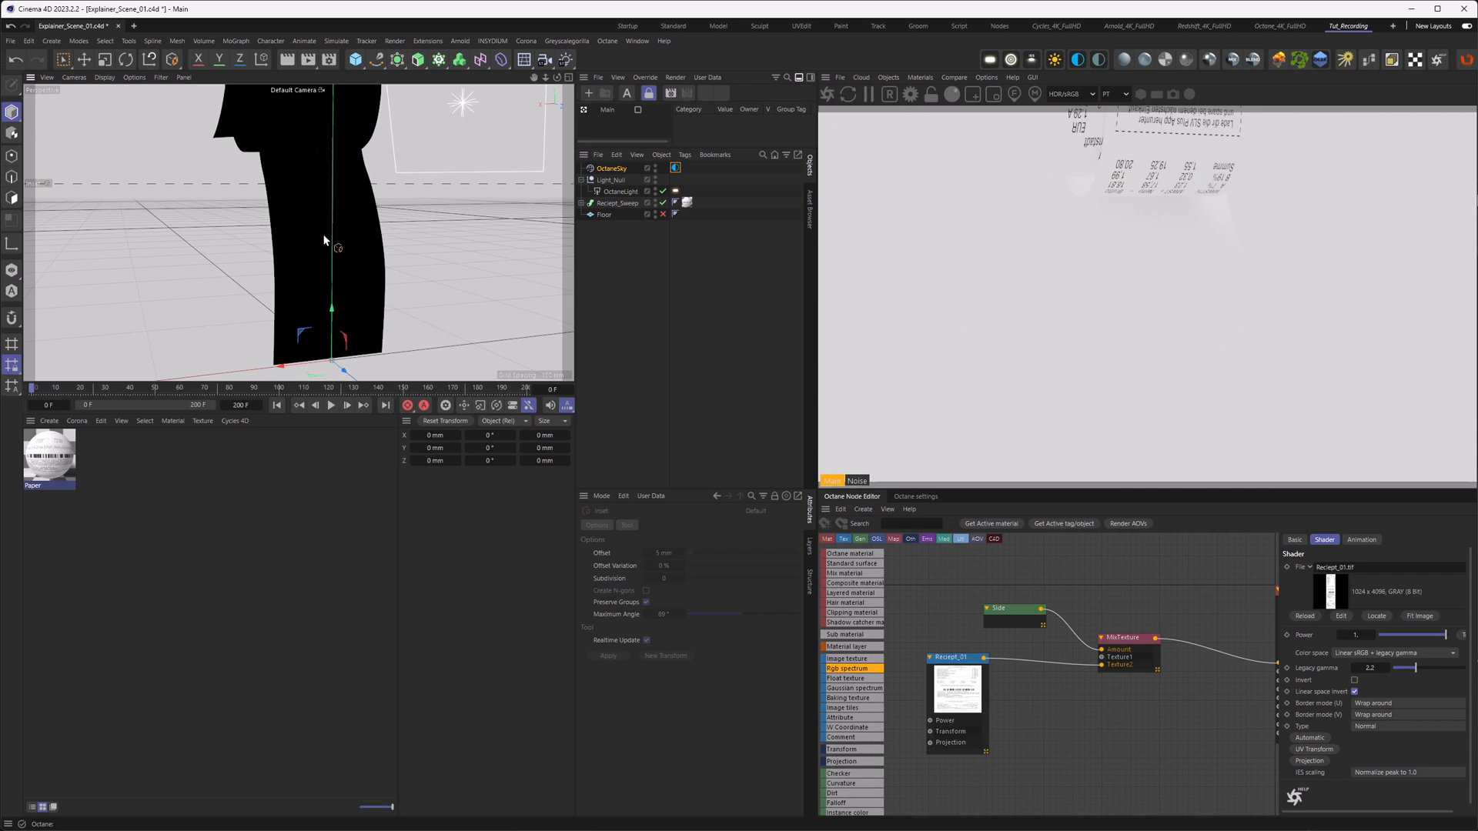
pyautogui.moveTo(325, 242)
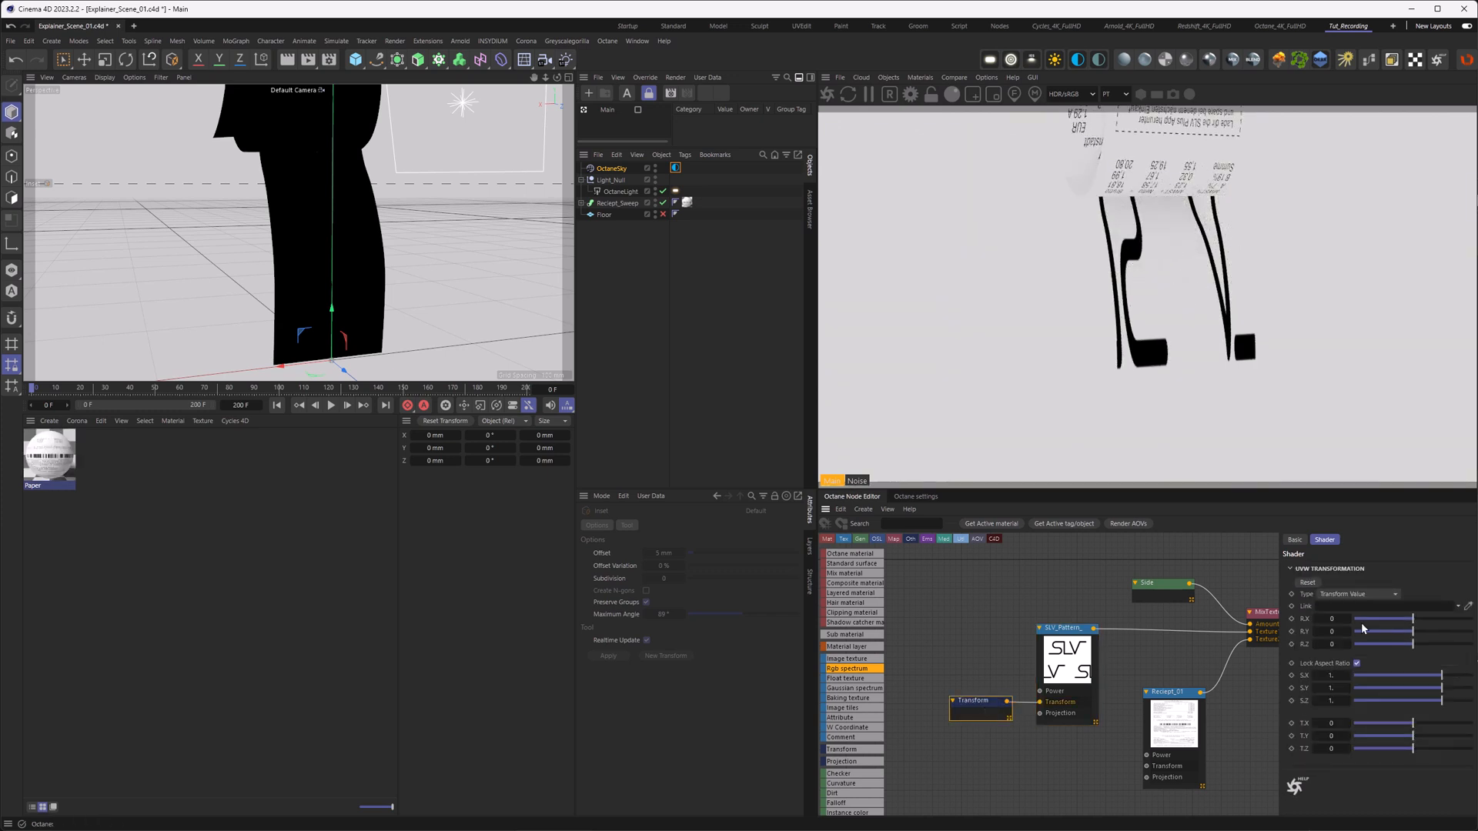
# Step: Adjust the SLV_Pattern transform's S.X and S.Y scale for the back logo
pyautogui.click(1355, 663)
pyautogui.write('0.2')
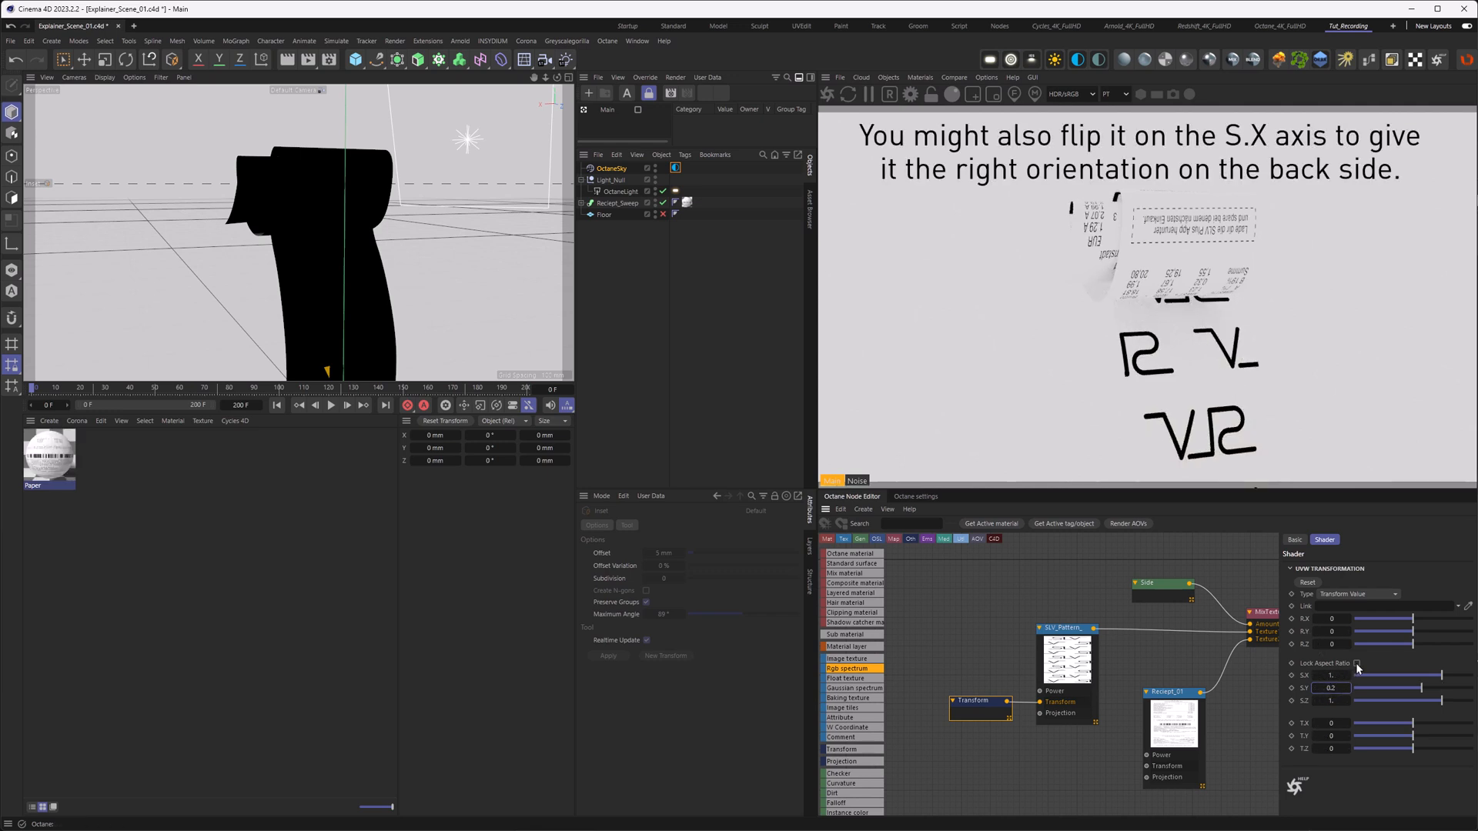
pyautogui.click(1358, 662)
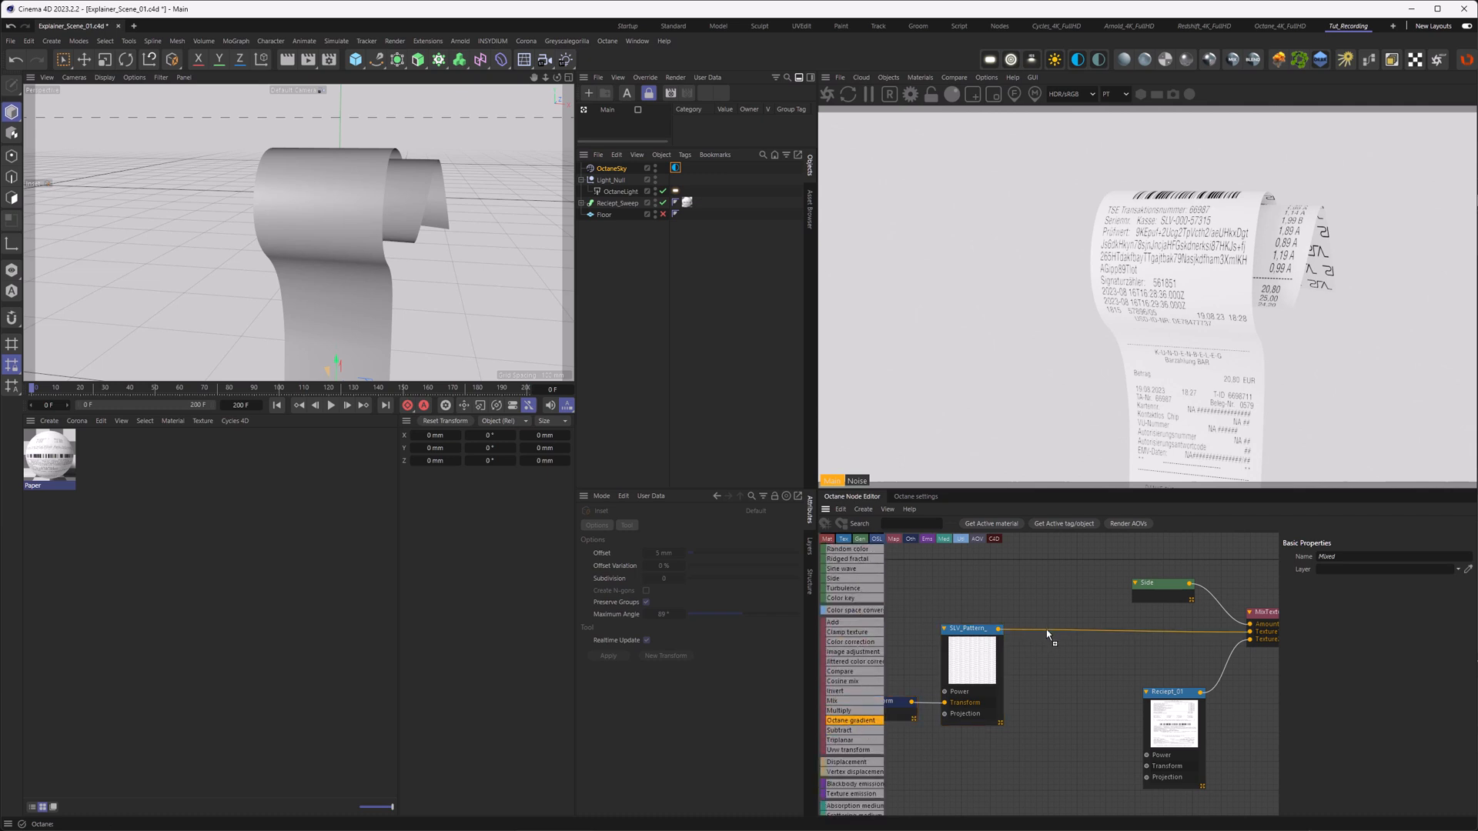
# Step: Insert a Gradient node on the SLV_Pattern-to-Mix wire to soften the back logo
pyautogui.click(1057, 617)
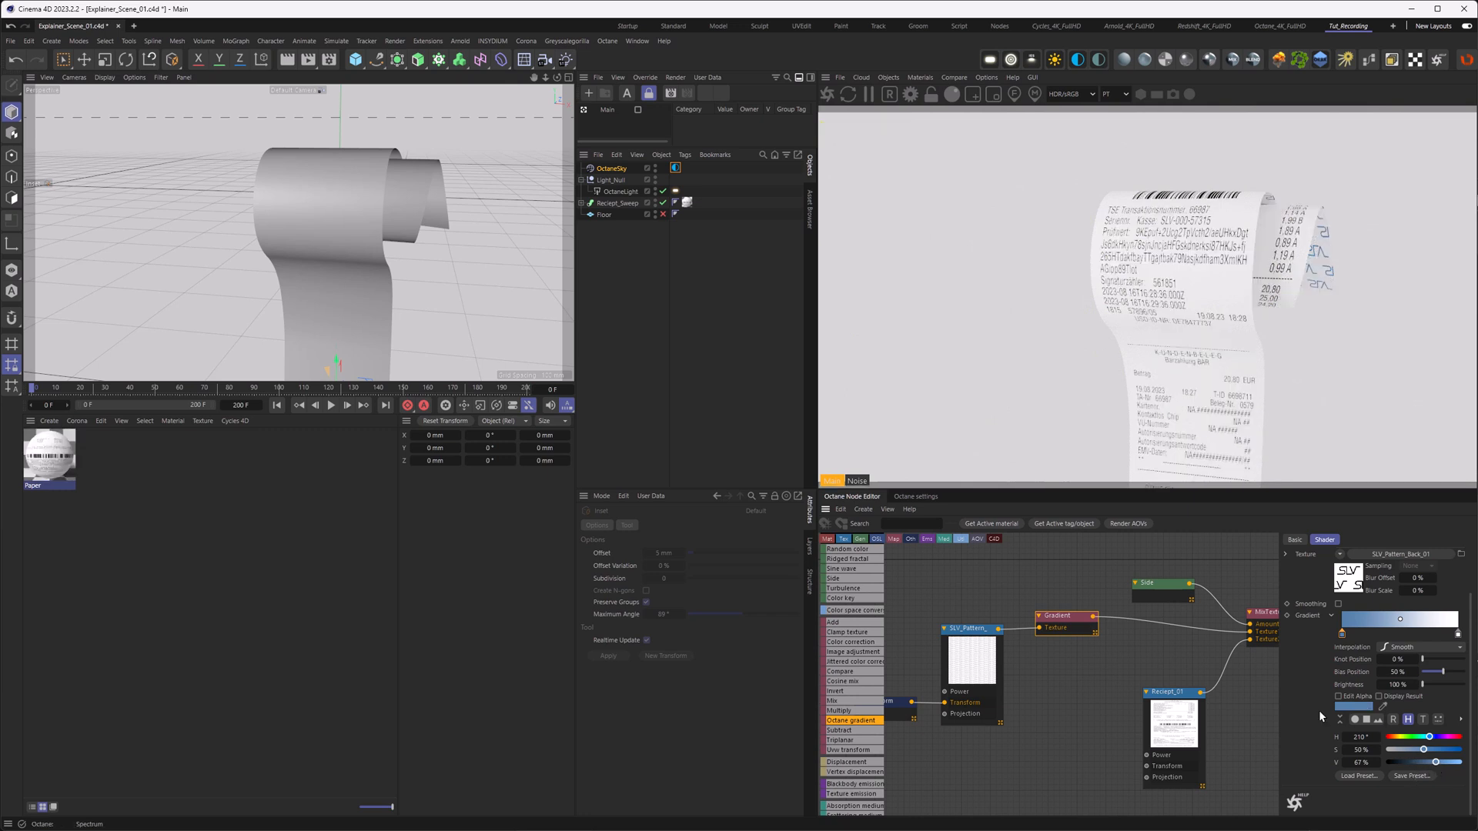
pyautogui.moveTo(1270, 257)
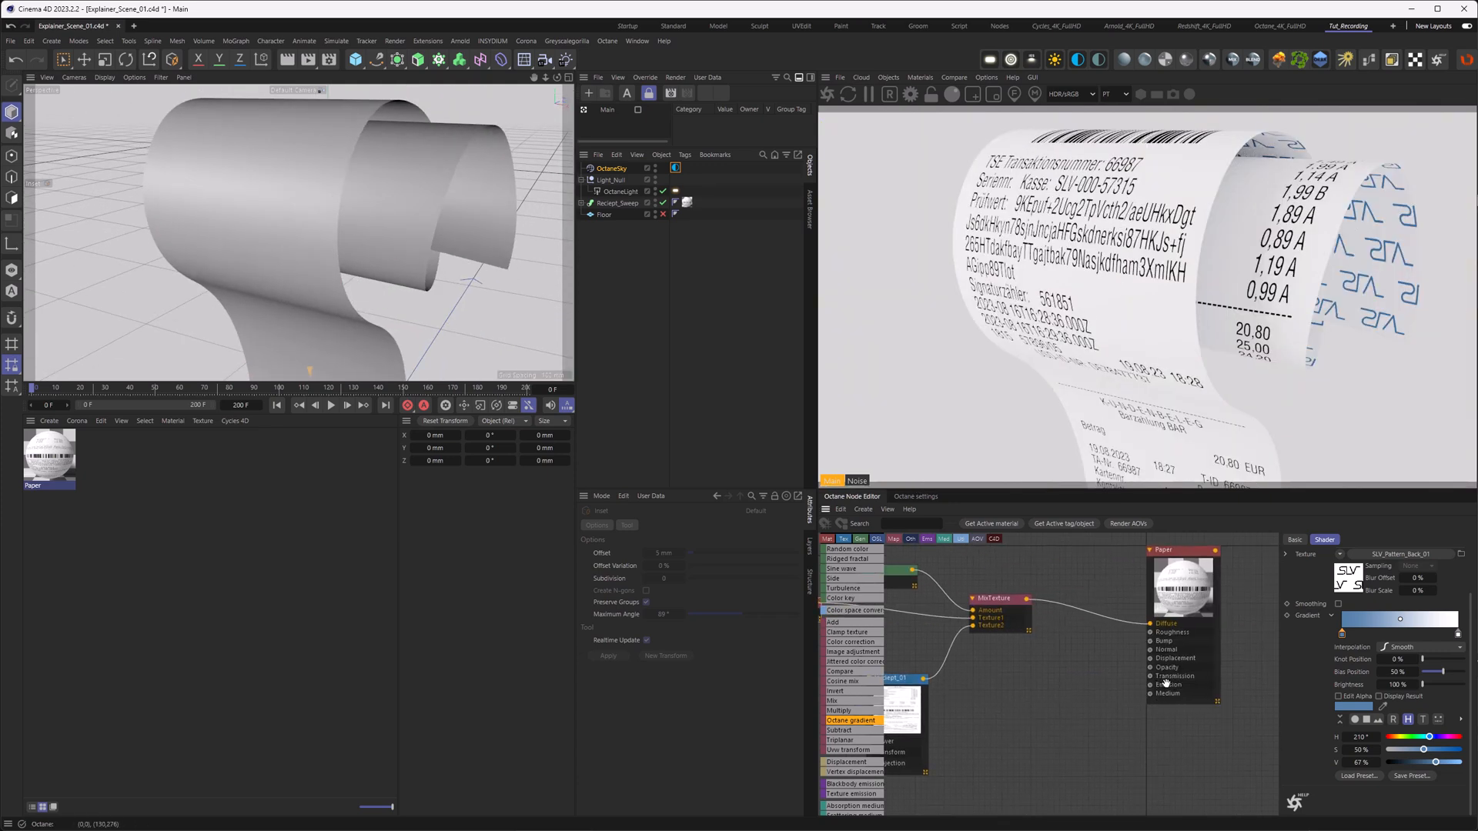
pyautogui.moveTo(1183, 644)
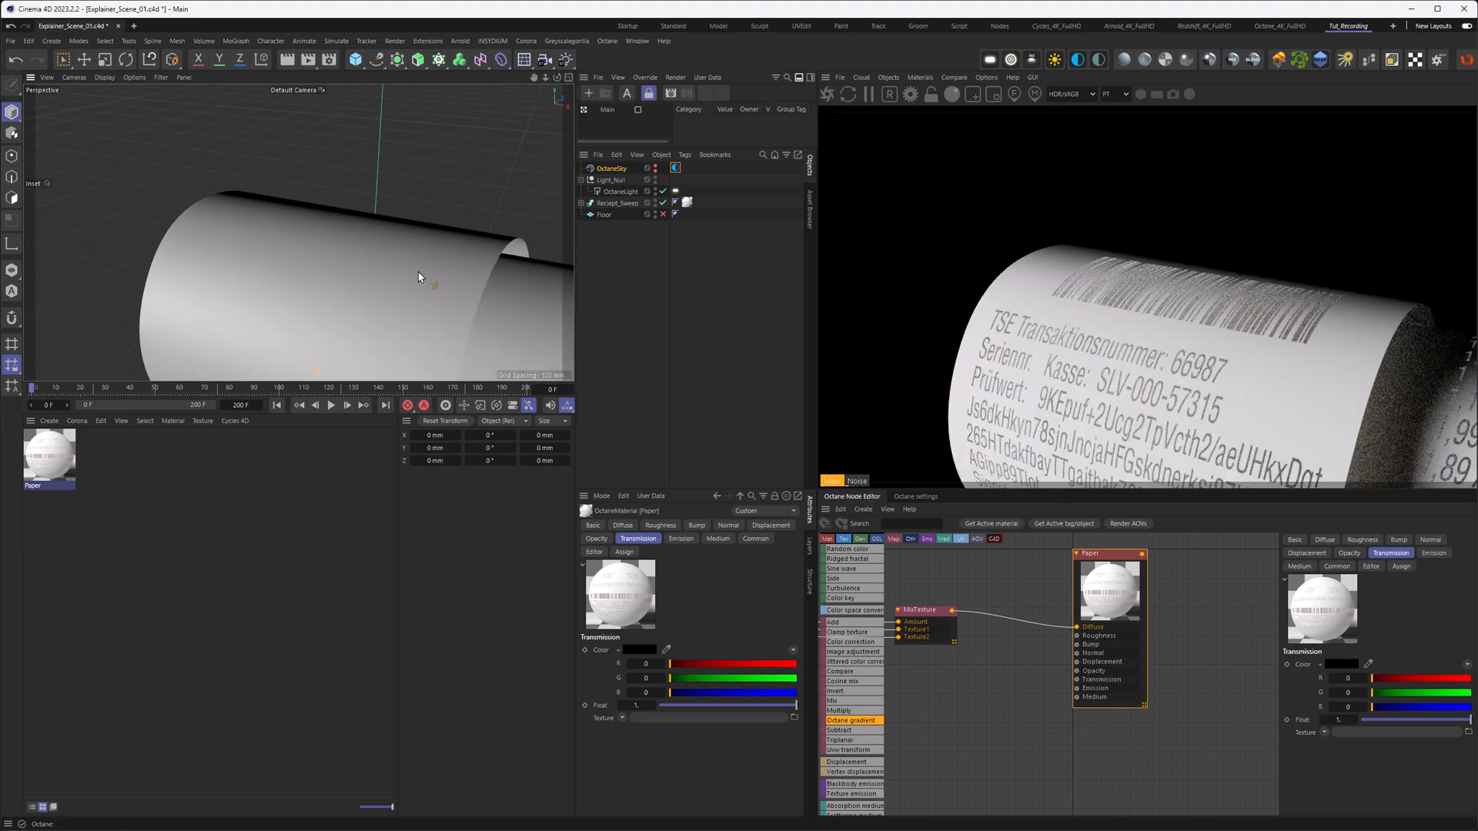
# Step: Orbit the viewport to look at the mirrored print on the receipt's back side
pyautogui.moveTo(419, 275); pyautogui.dragTo(240, 208)
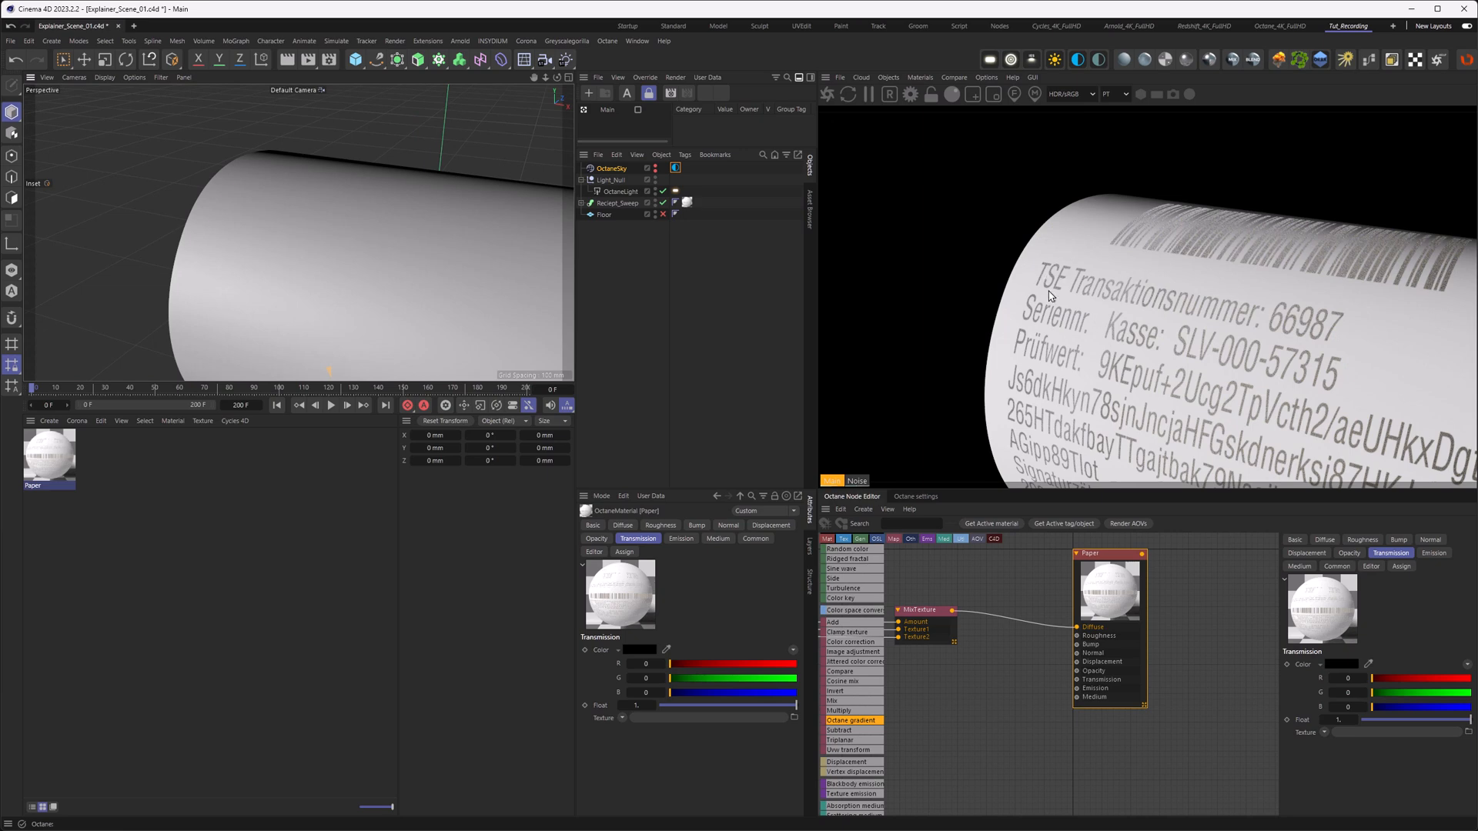
pyautogui.moveTo(337, 208)
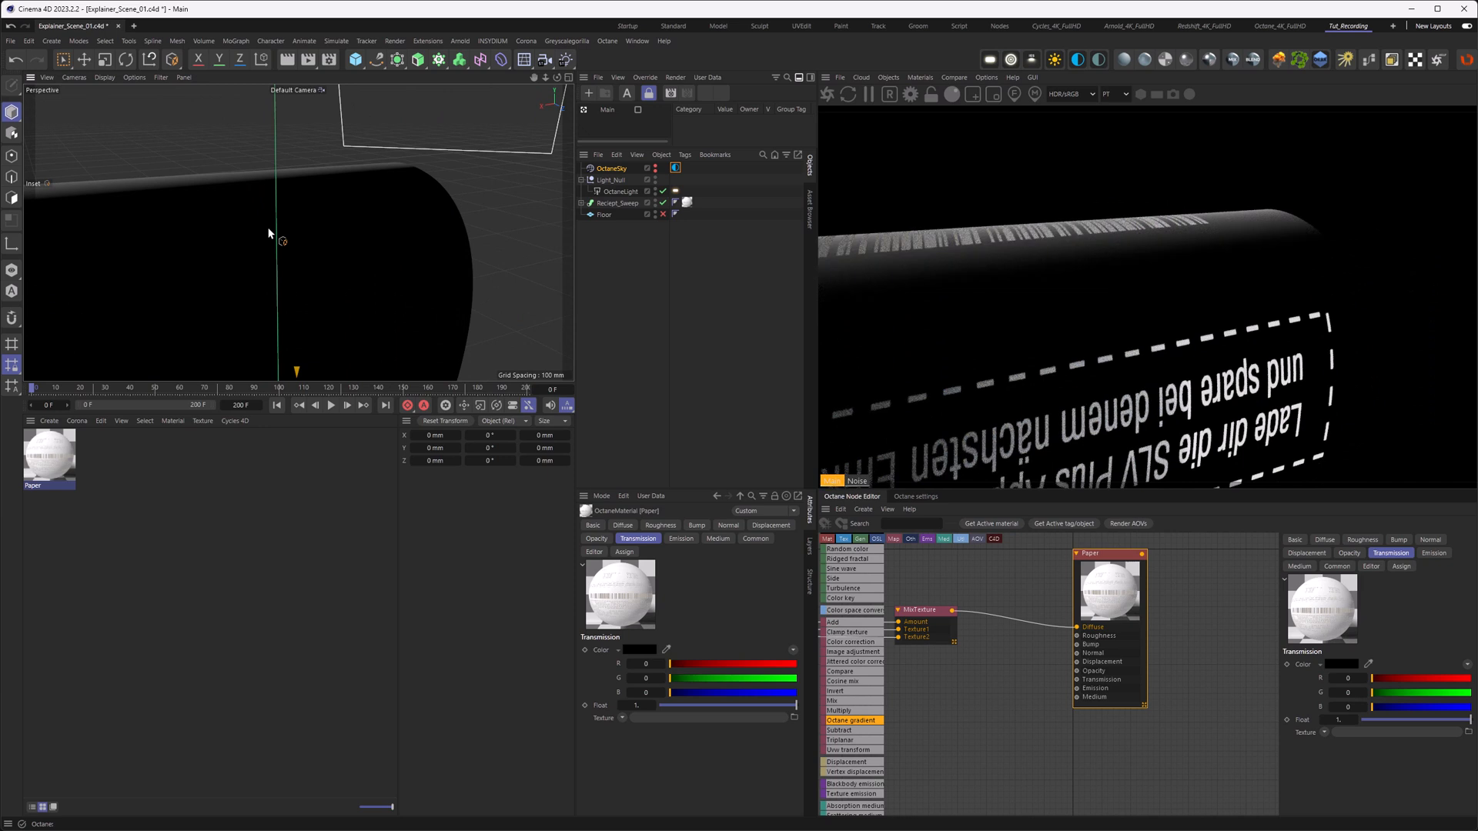
pyautogui.moveTo(1224, 364)
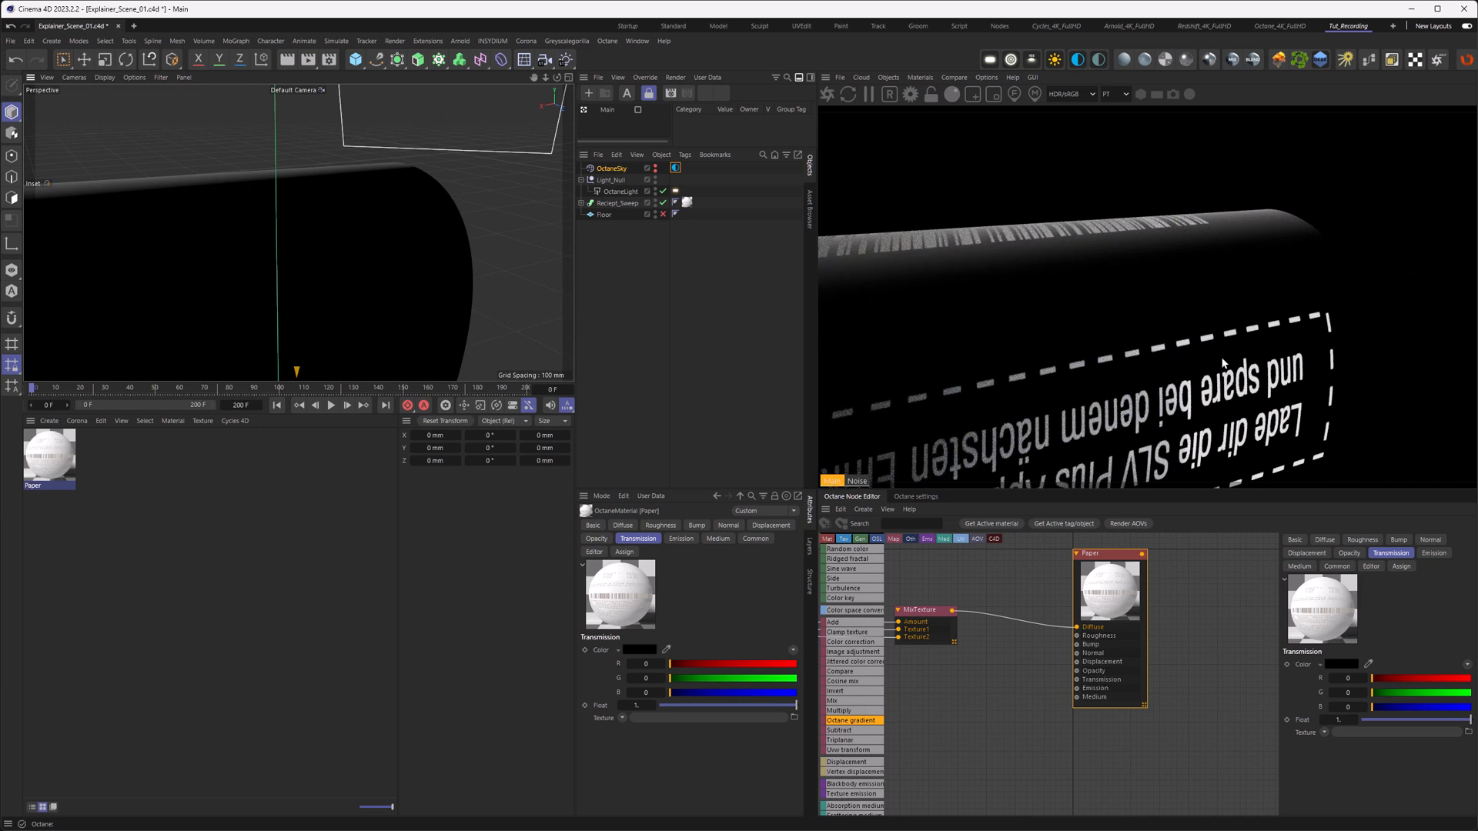
pyautogui.moveTo(1262, 330)
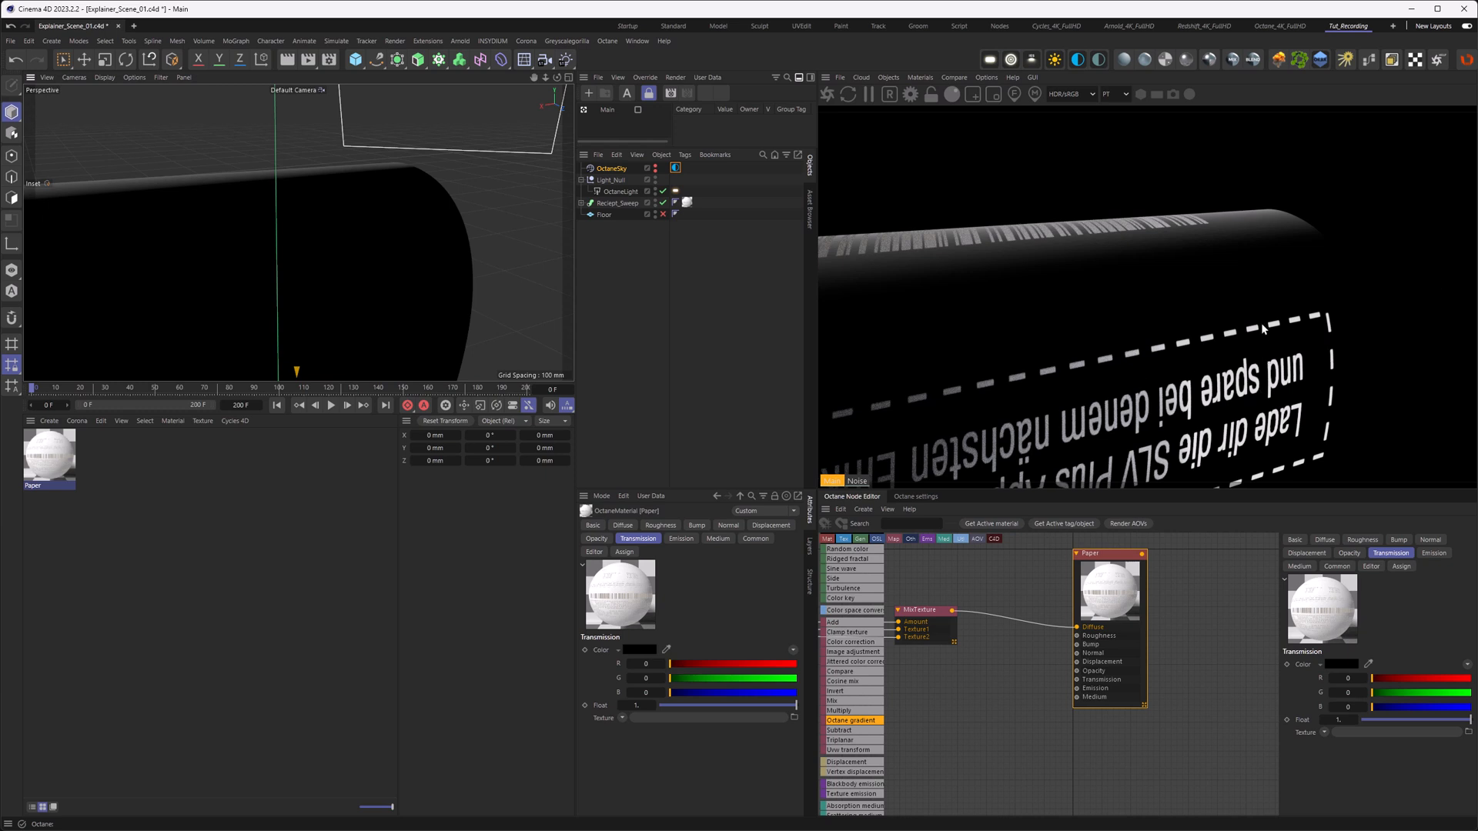
pyautogui.moveTo(1183, 402)
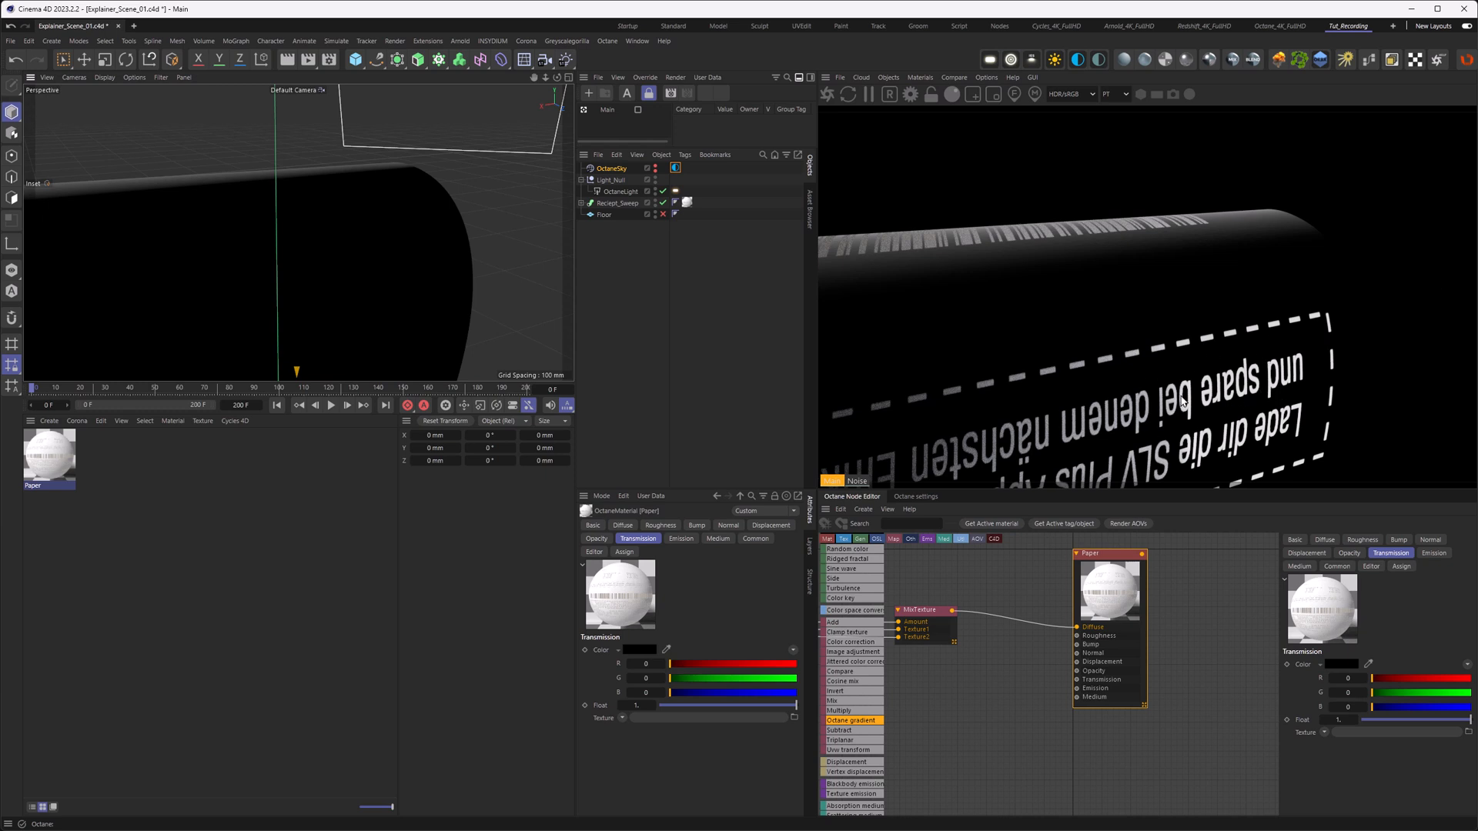
pyautogui.moveTo(367, 284)
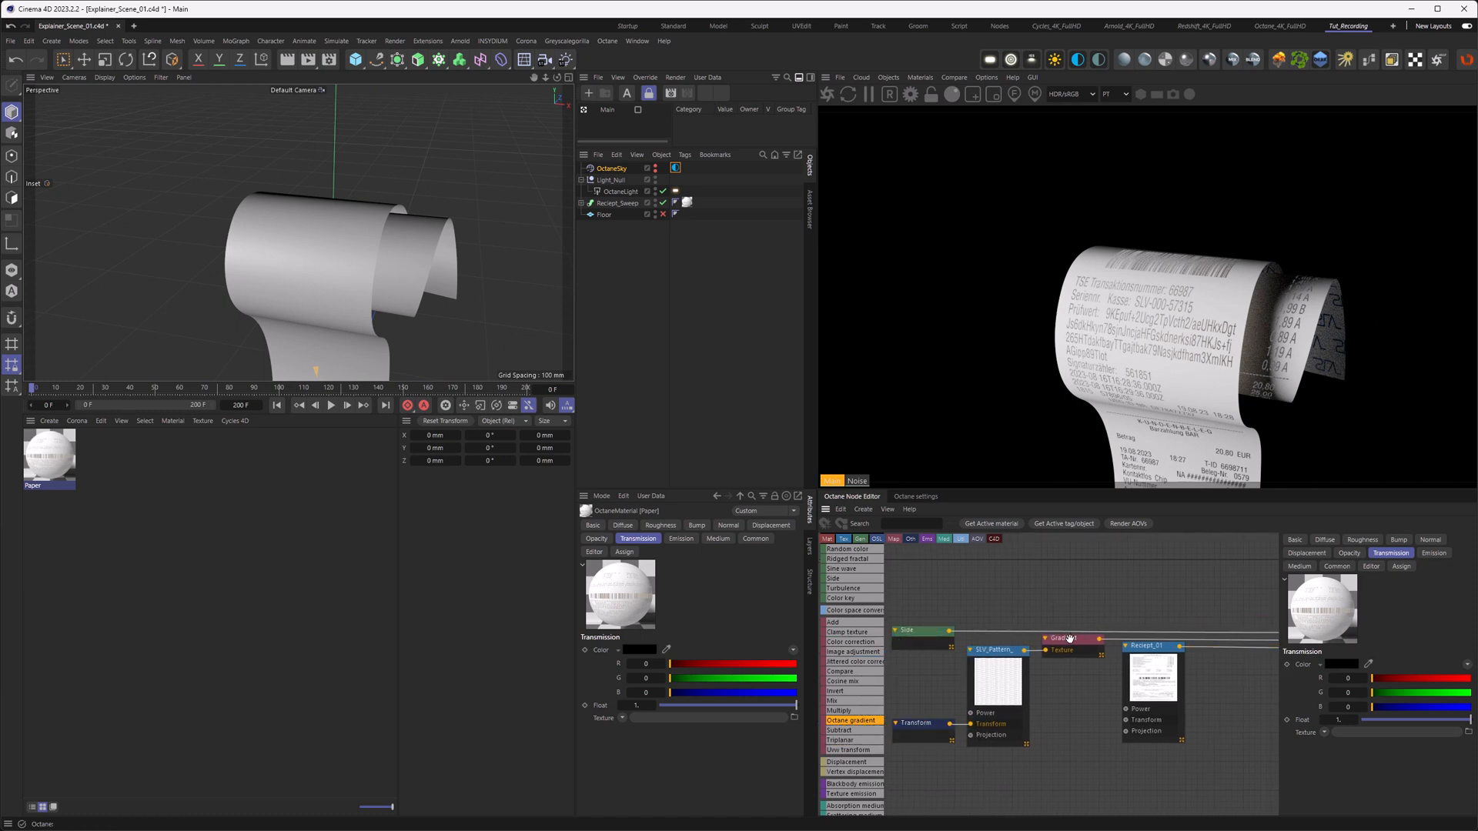
# Step: Adjust the Reciept_01 gradient knots and bring an RGB spectrum node into the Paper graph
pyautogui.click(1063, 638)
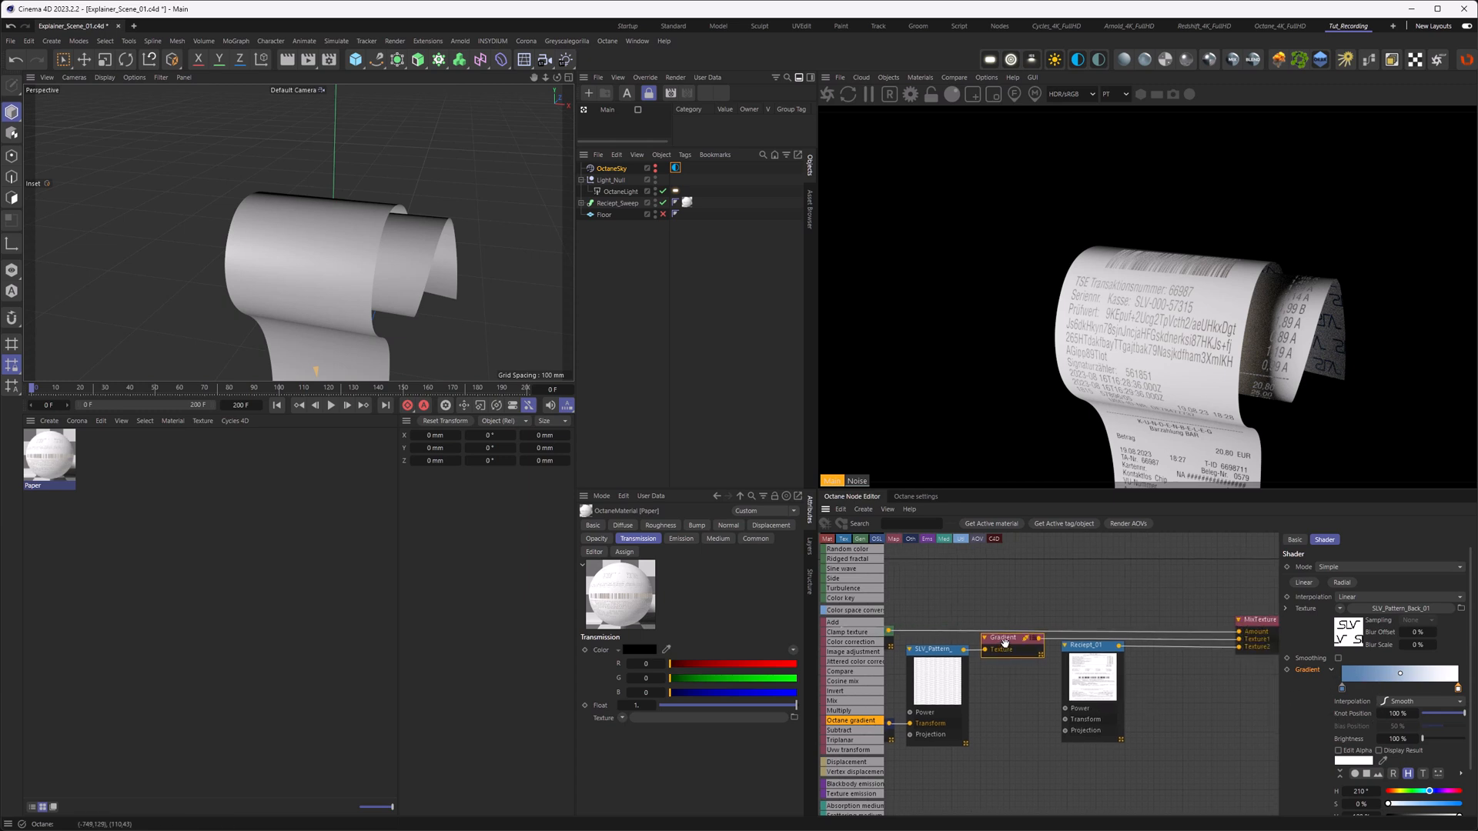
pyautogui.click(1004, 641)
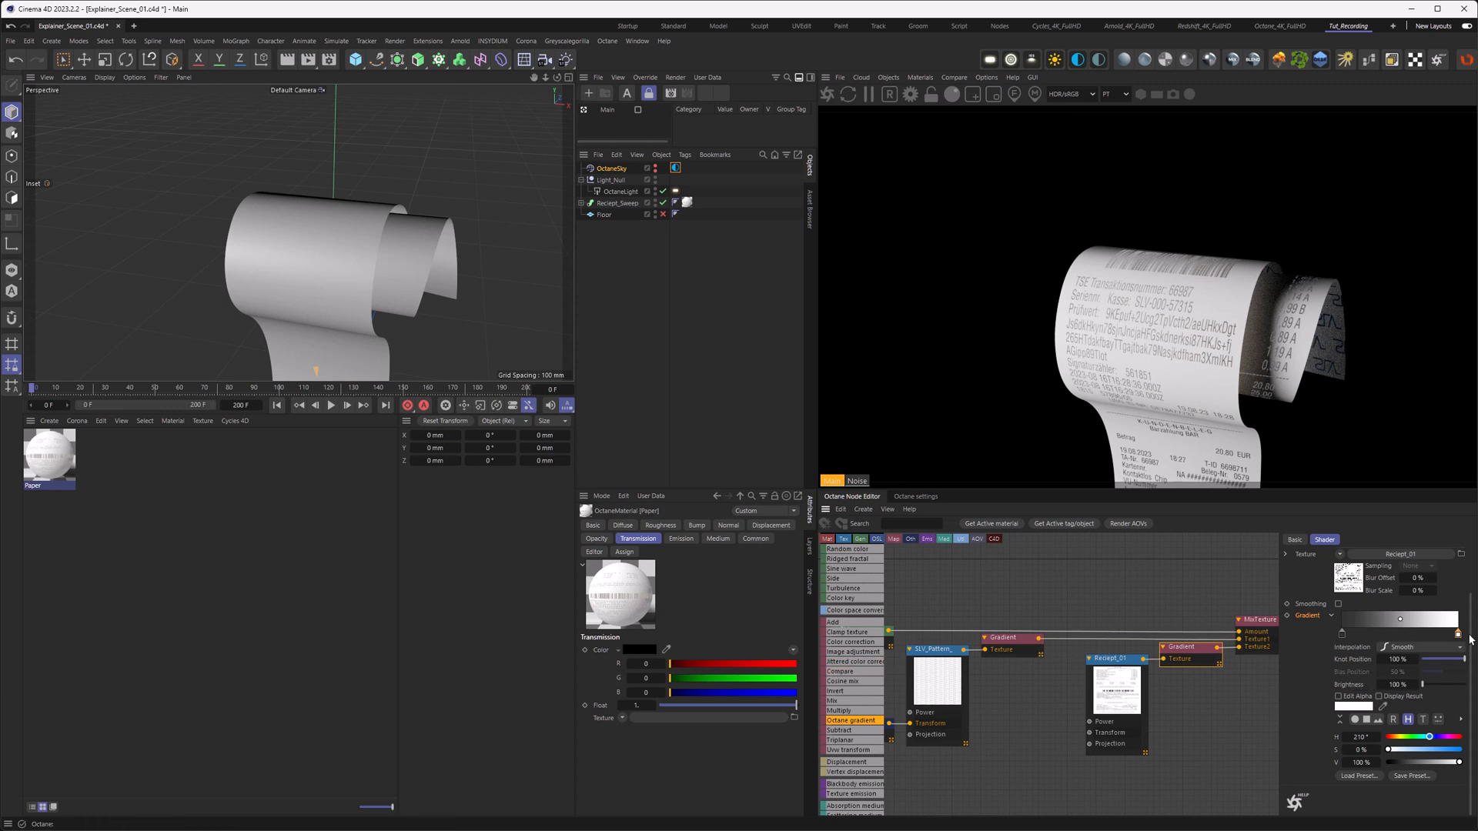
pyautogui.moveTo(1358, 775)
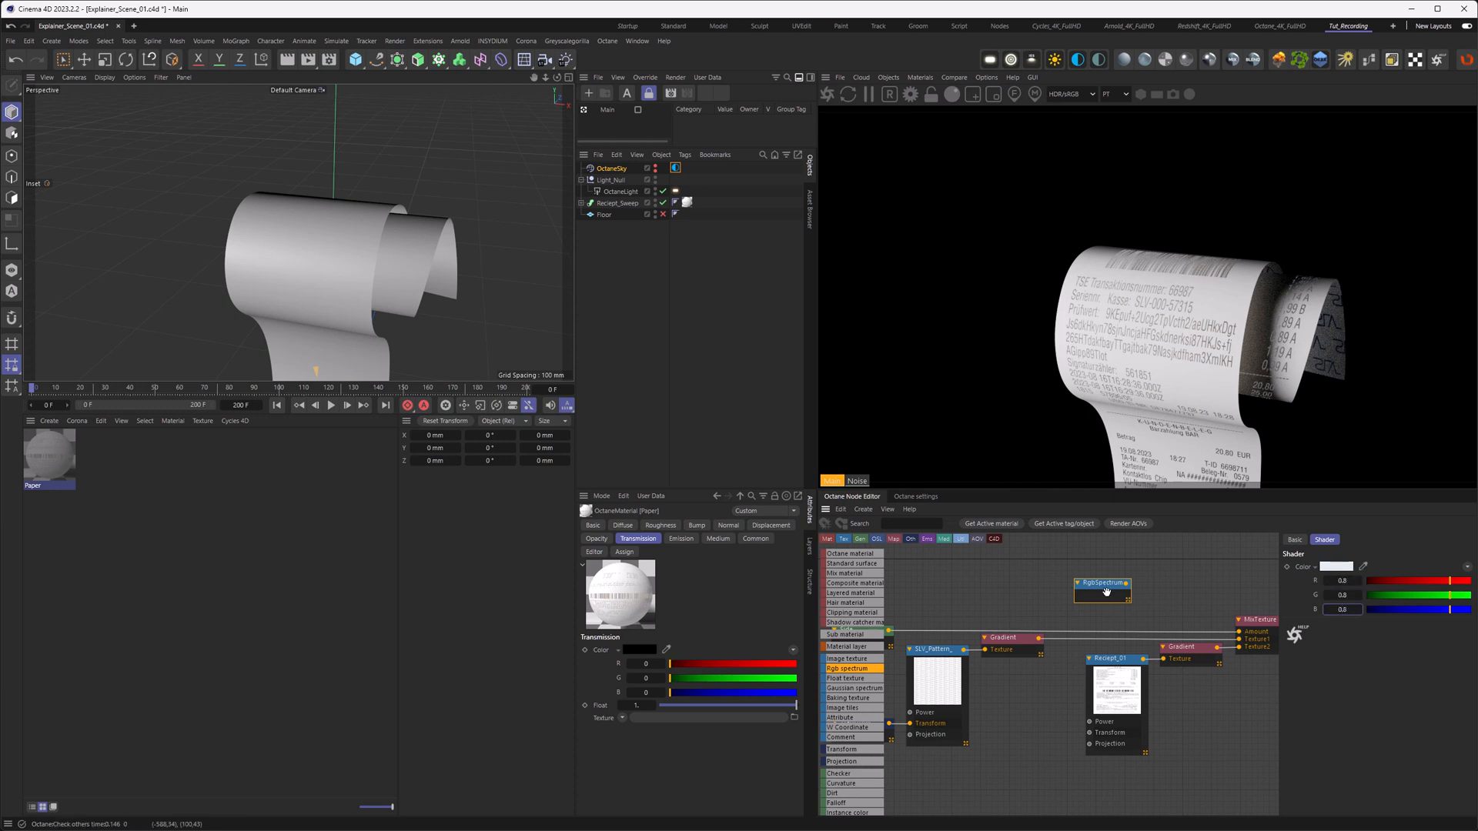
# Step: Set the RgbSpectrum node's colour to R, G, B 0.7 grey and confirm the values
pyautogui.click(1337, 567)
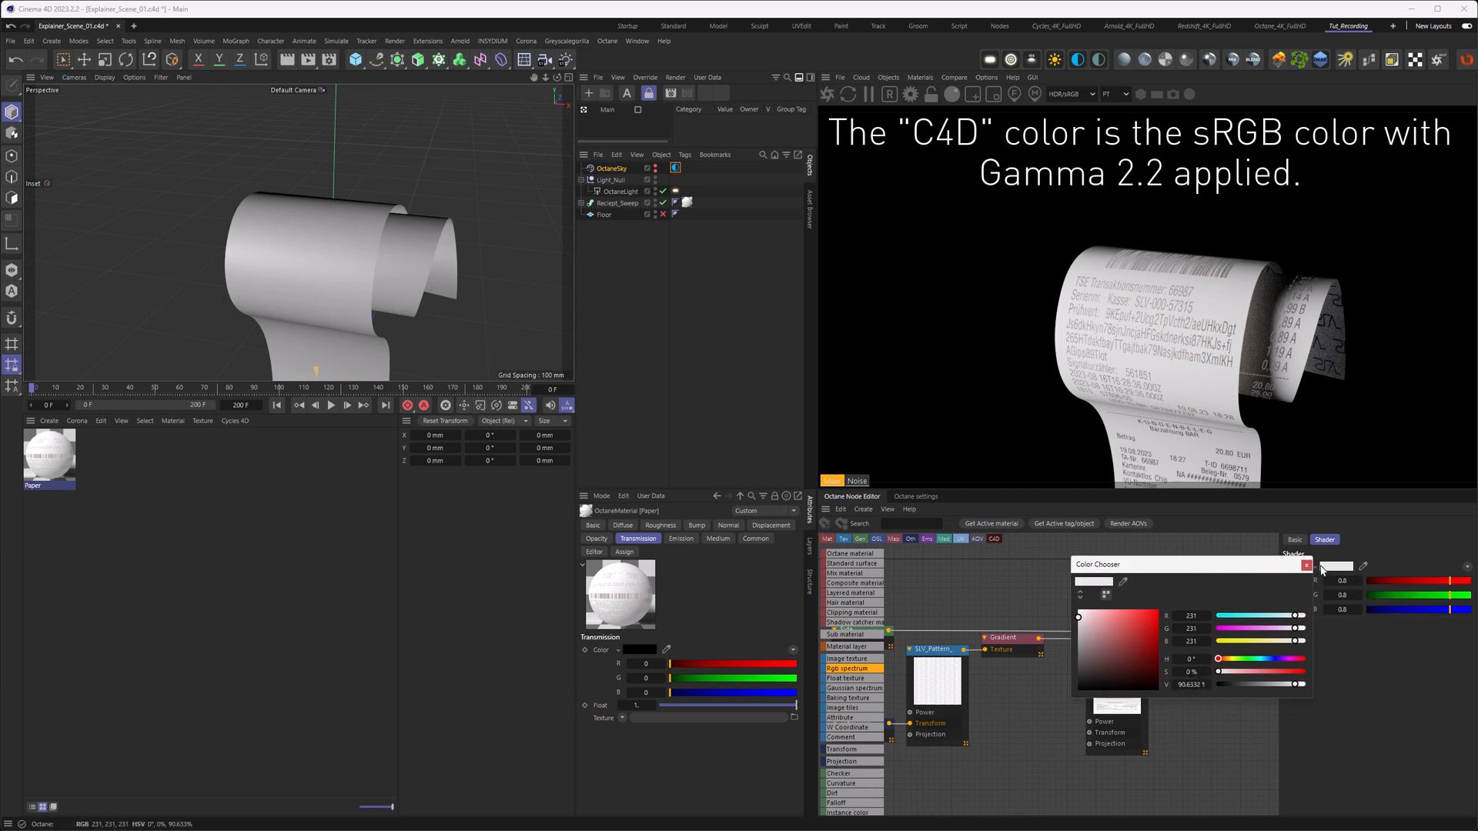
pyautogui.click(1305, 565)
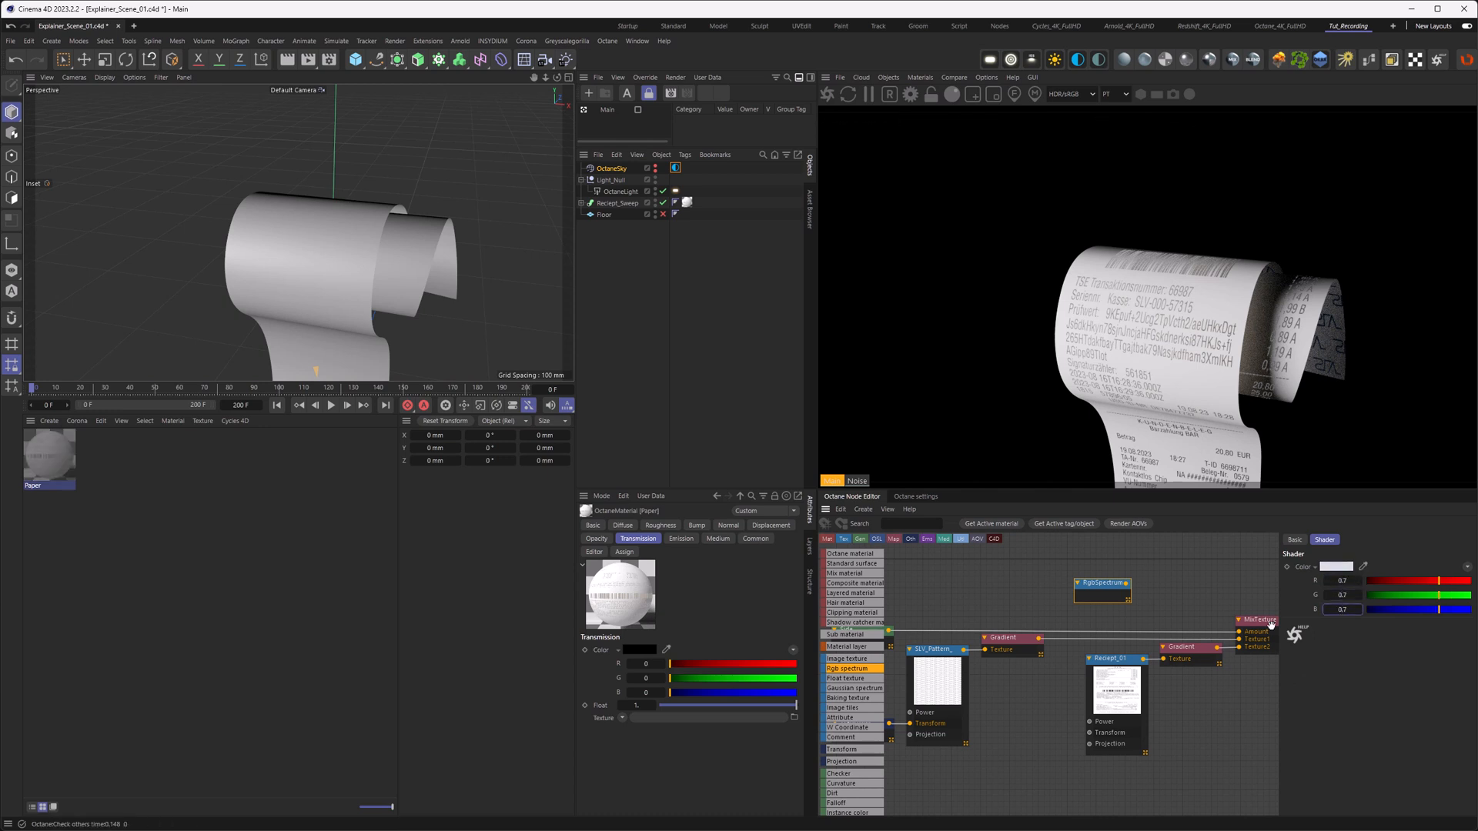
pyautogui.click(1363, 567)
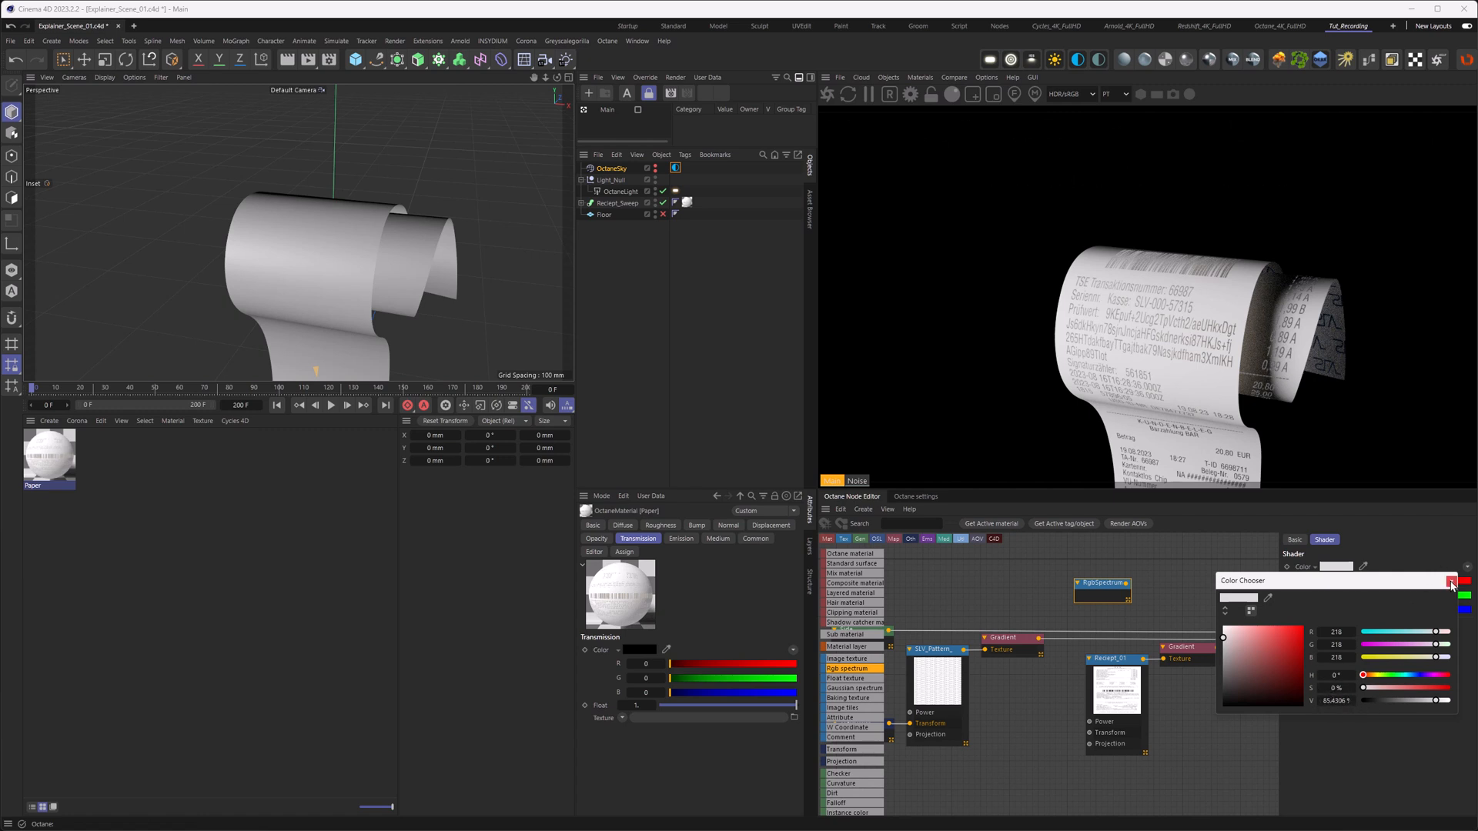
pyautogui.click(1452, 582)
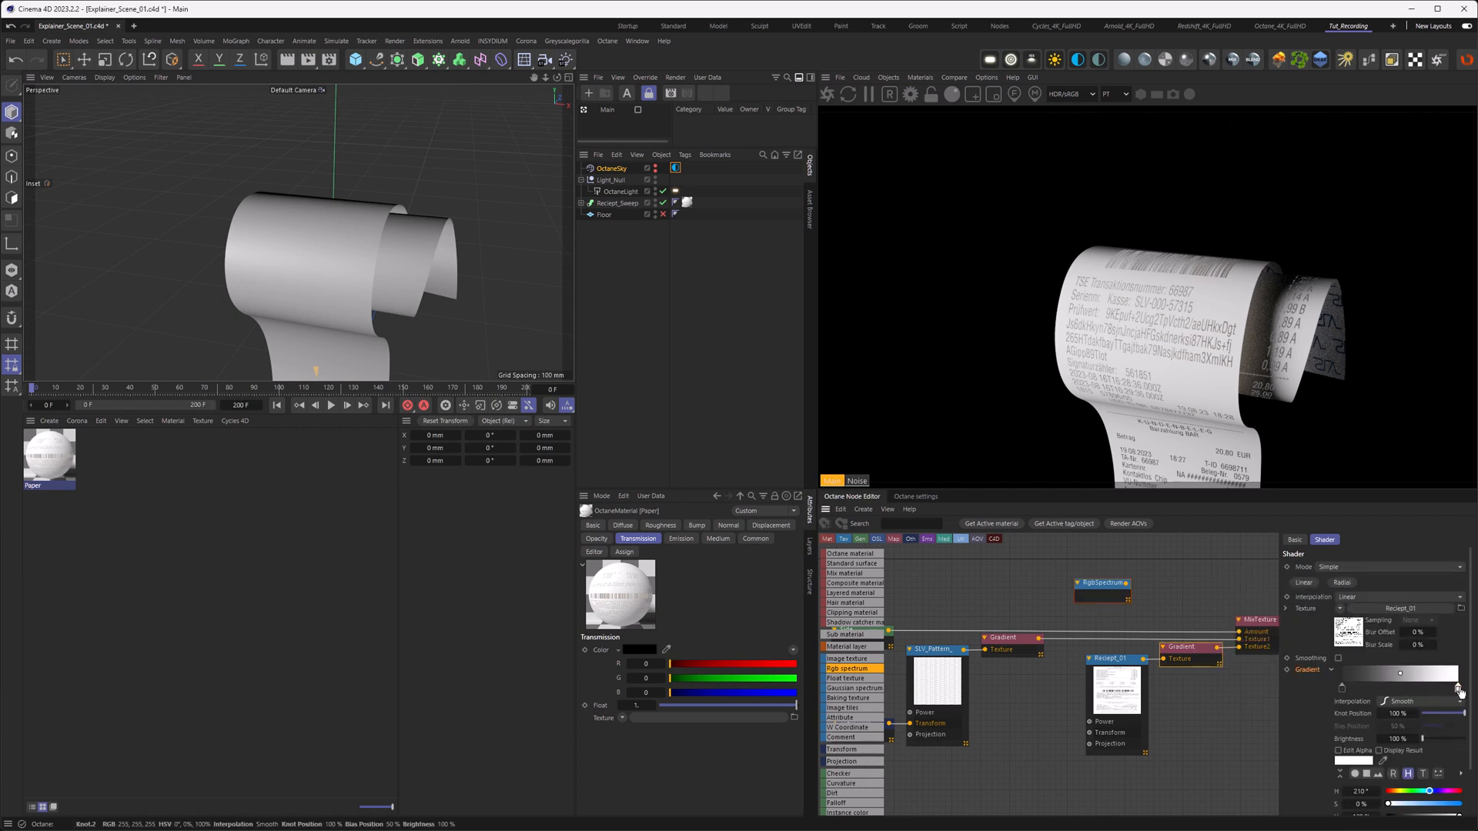
pyautogui.scroll(-3)
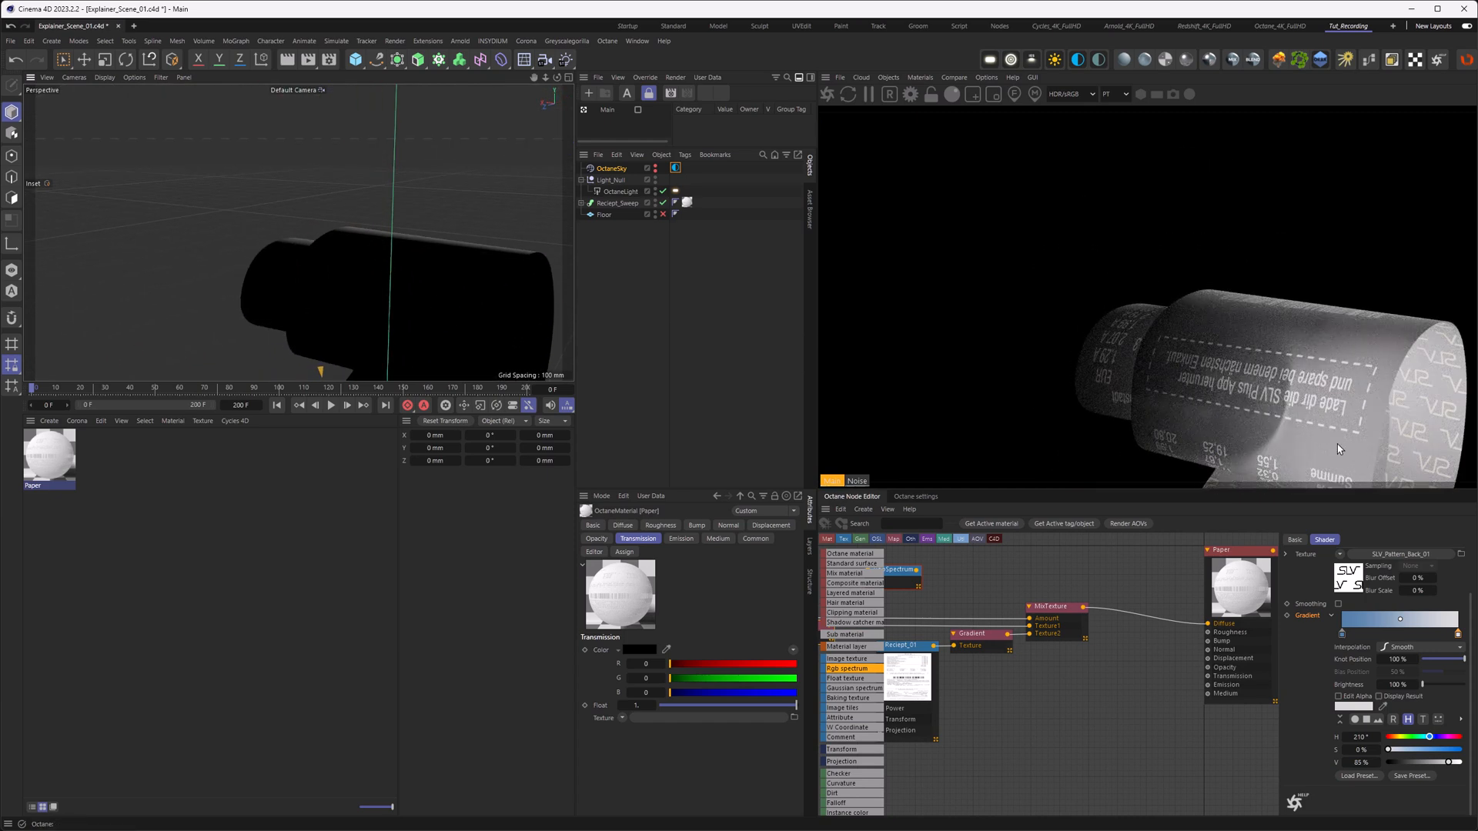
pyautogui.moveTo(1341, 361)
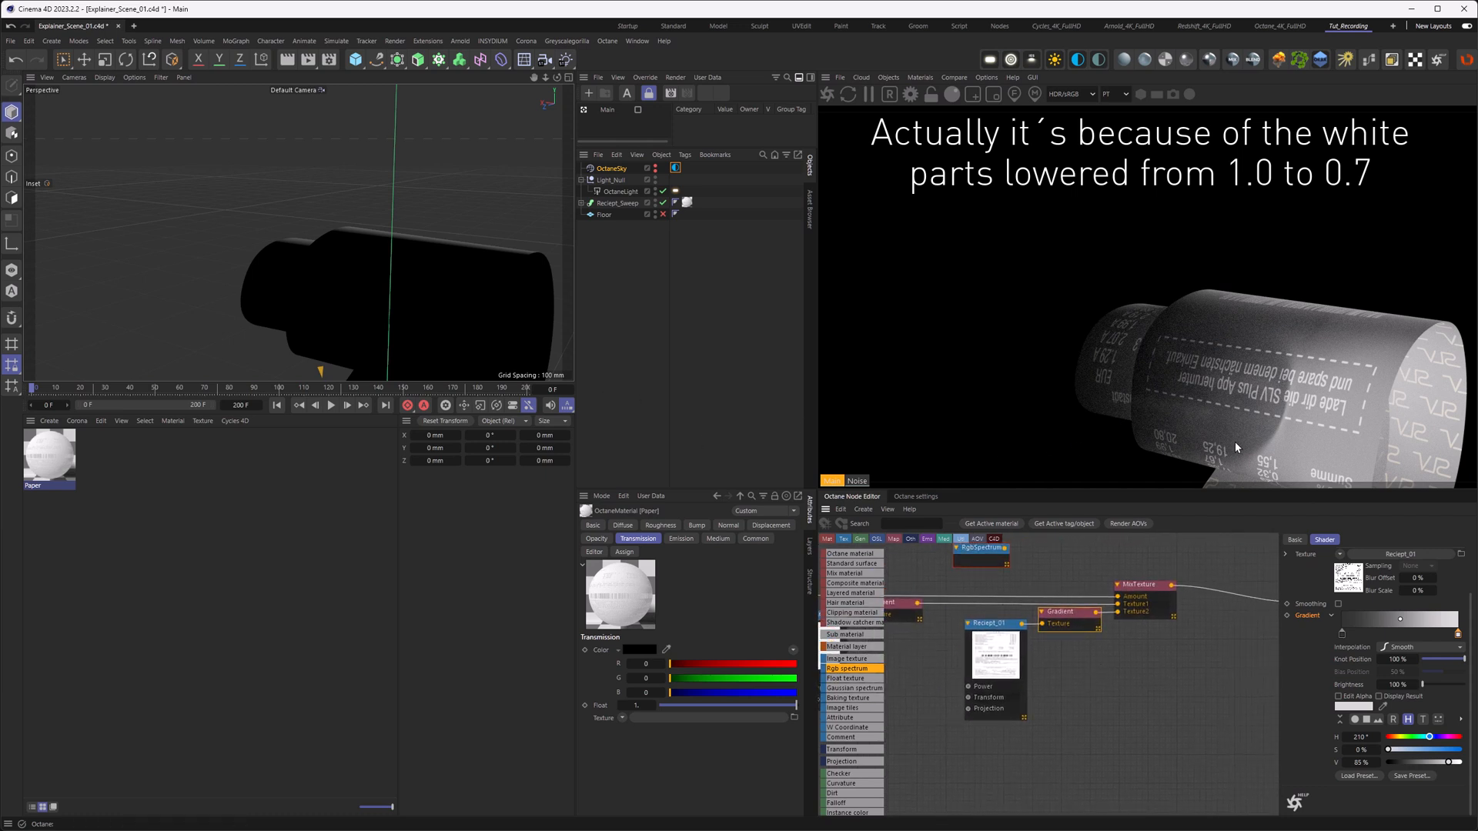
pyautogui.moveTo(1275, 455)
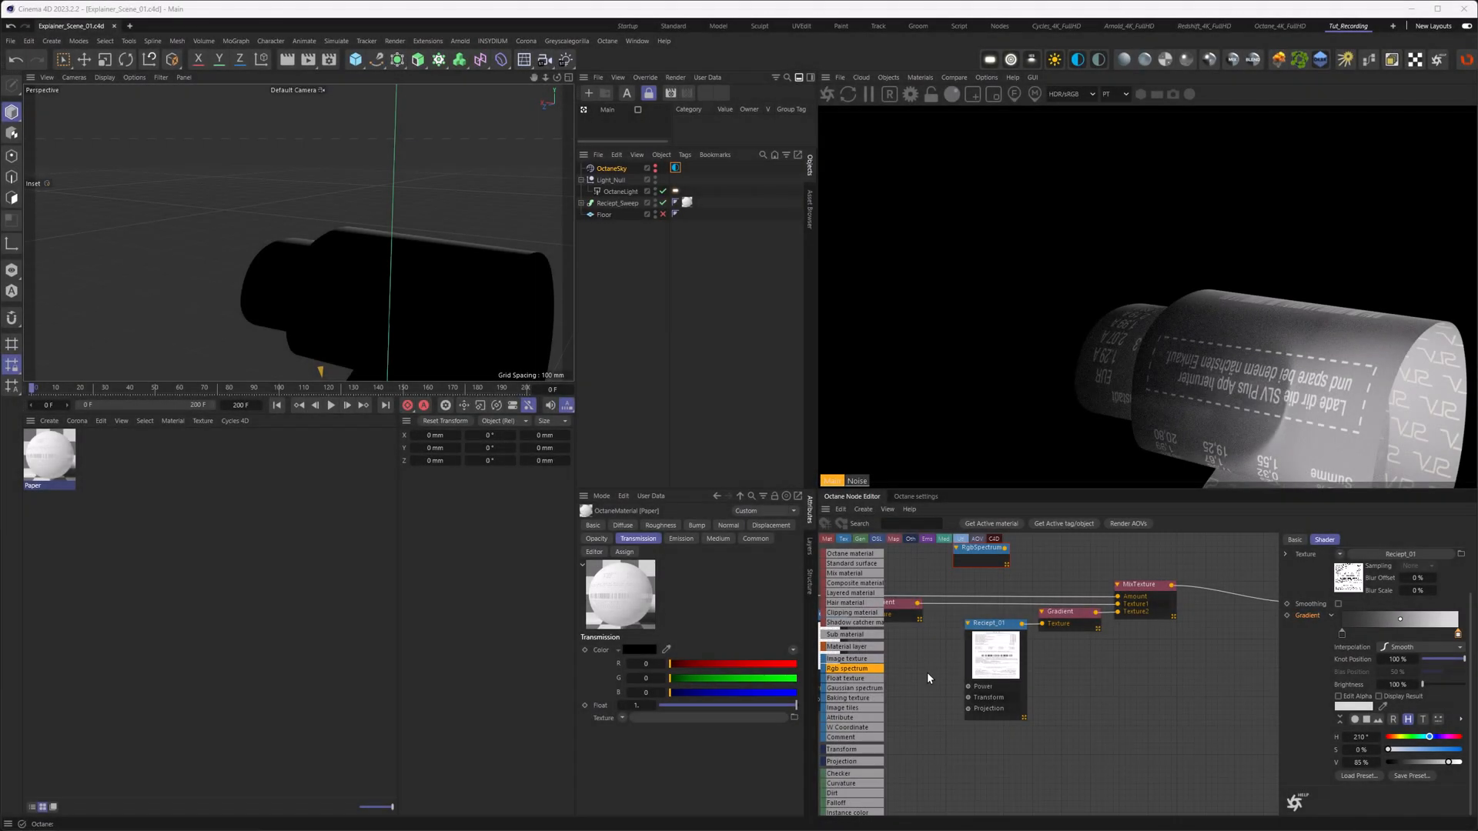
pyautogui.moveTo(1080, 581)
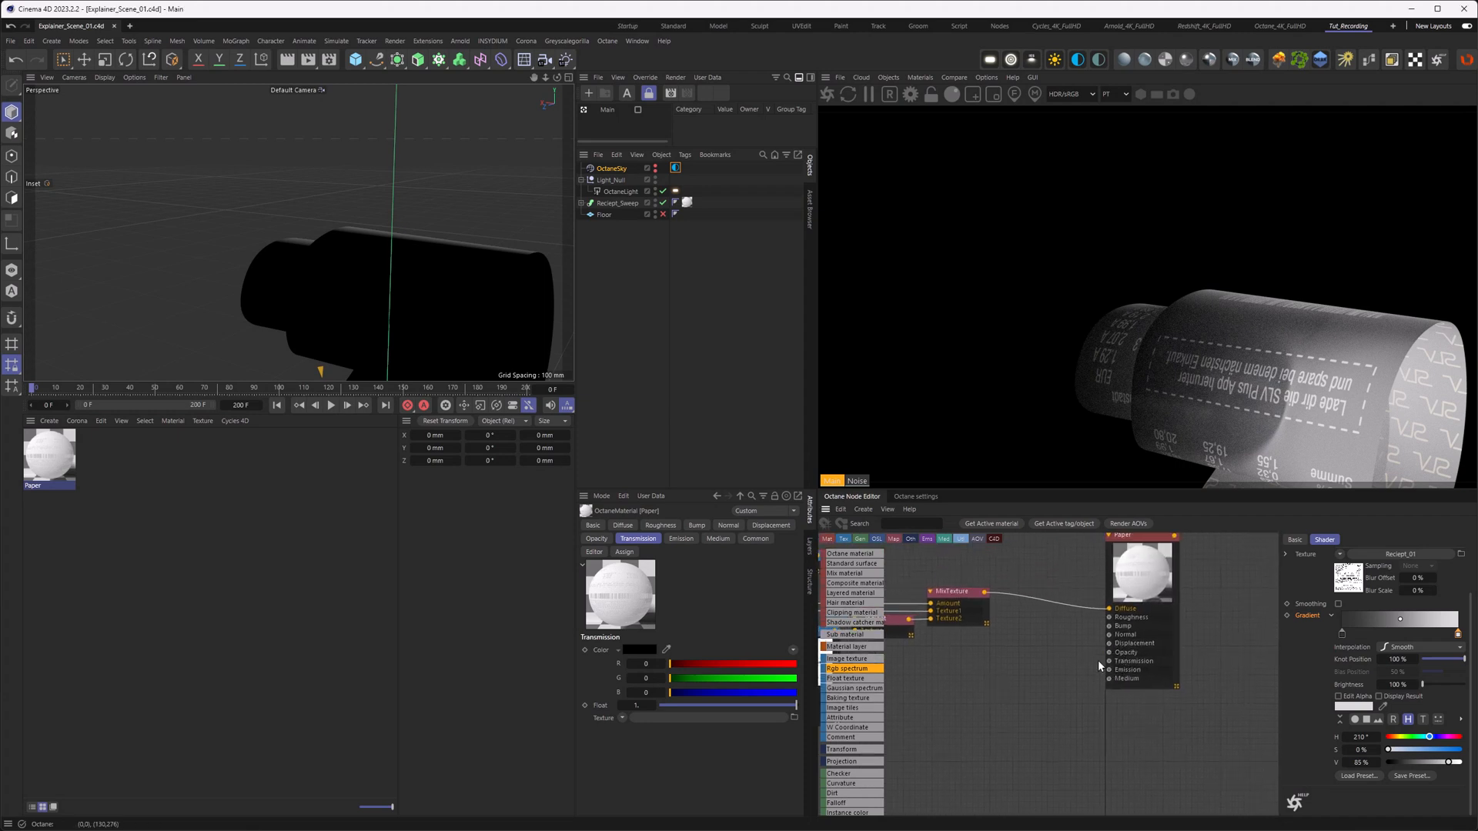
pyautogui.moveTo(1128, 671)
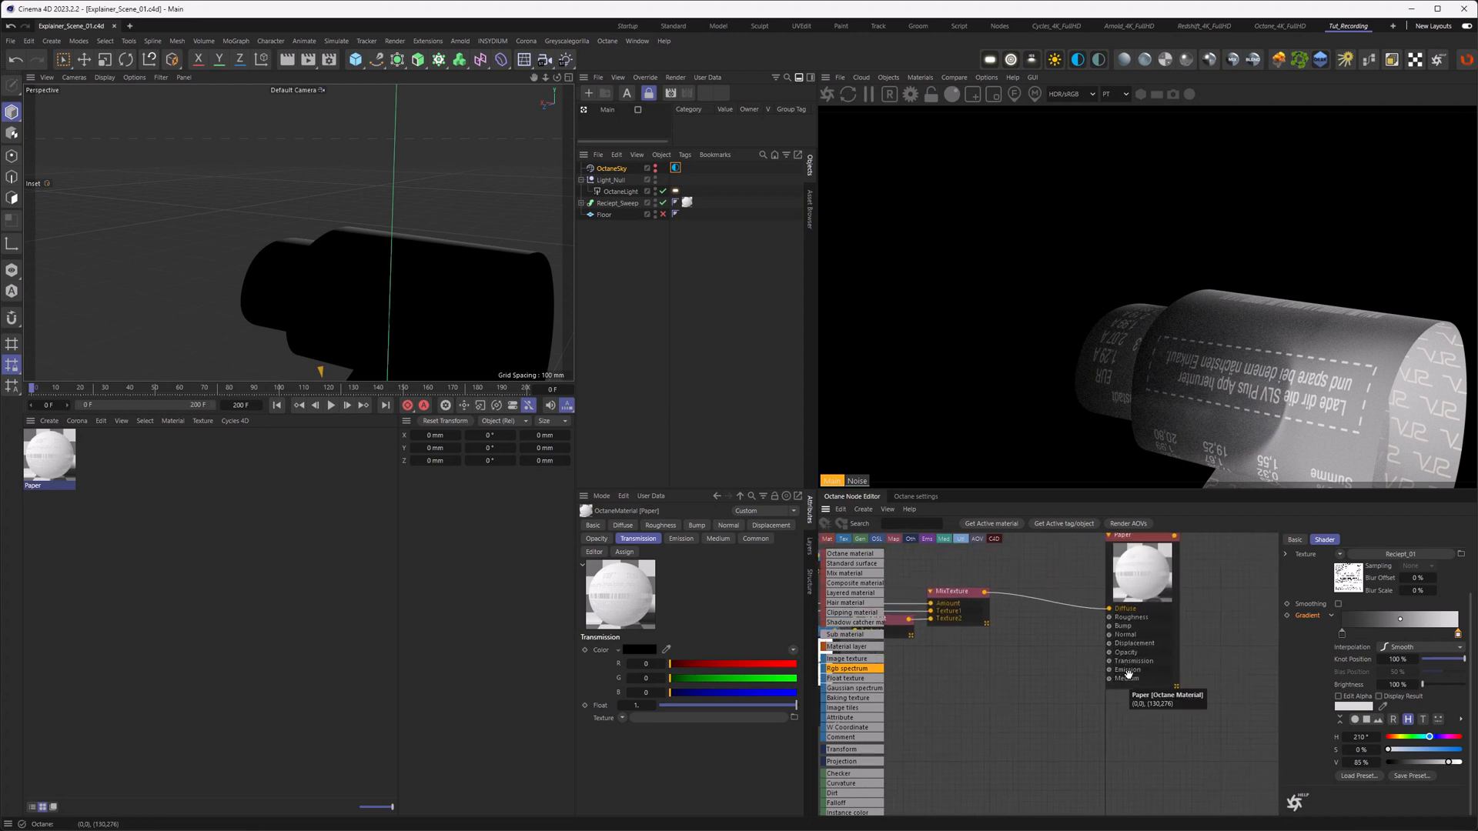
pyautogui.moveTo(1081, 616)
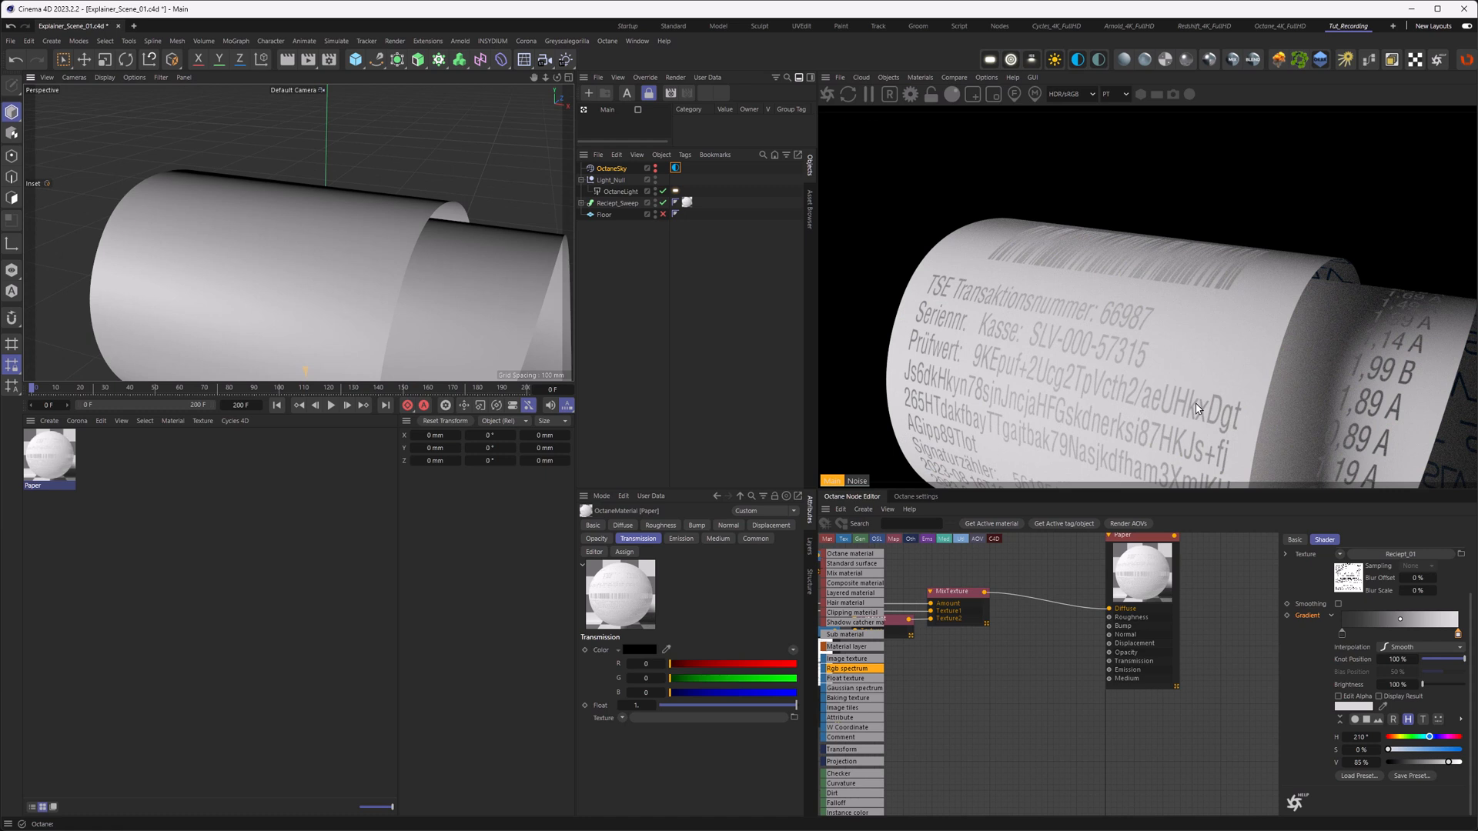
pyautogui.moveTo(1211, 417)
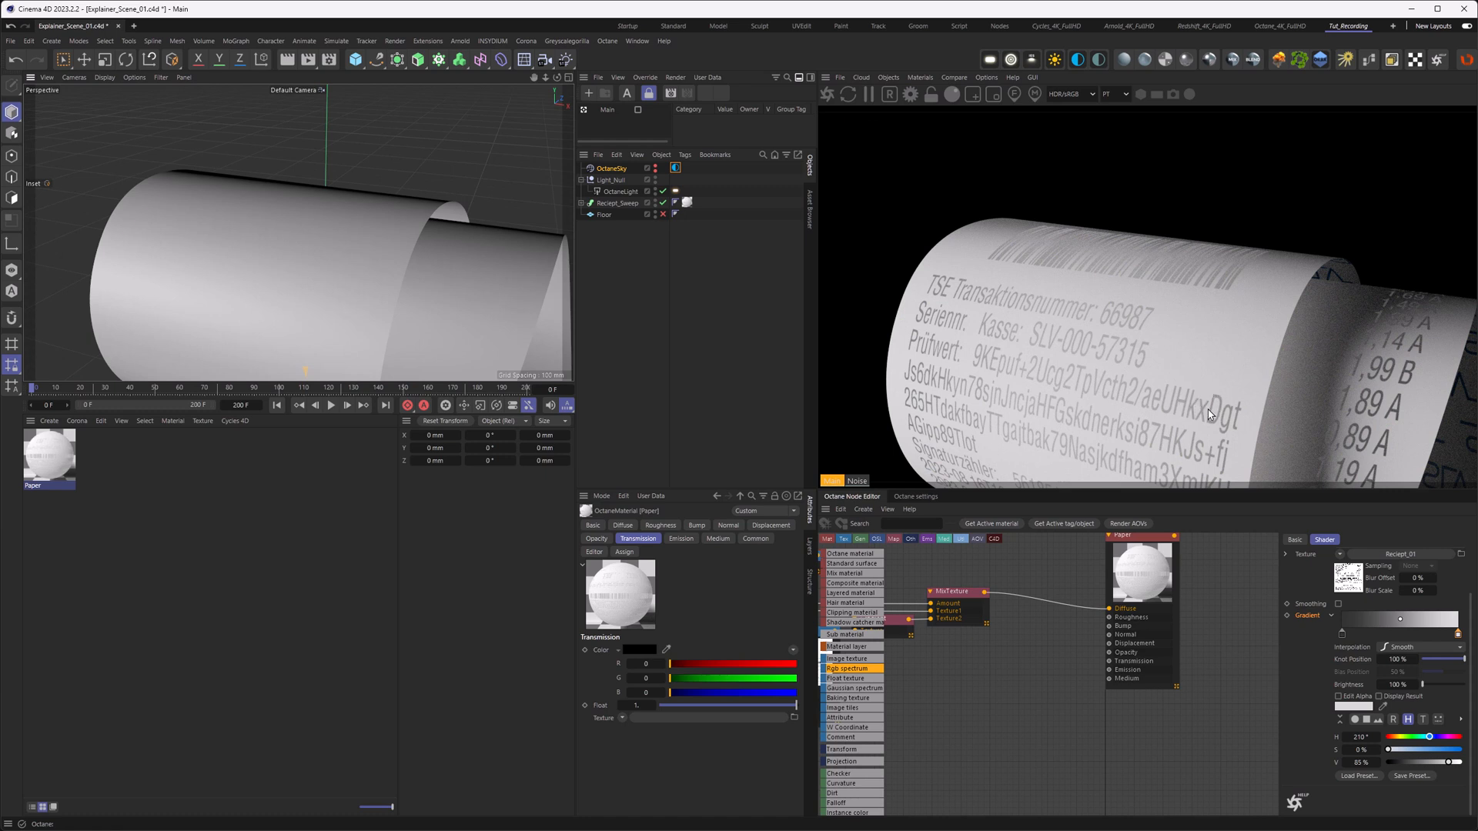
pyautogui.moveTo(1198, 585)
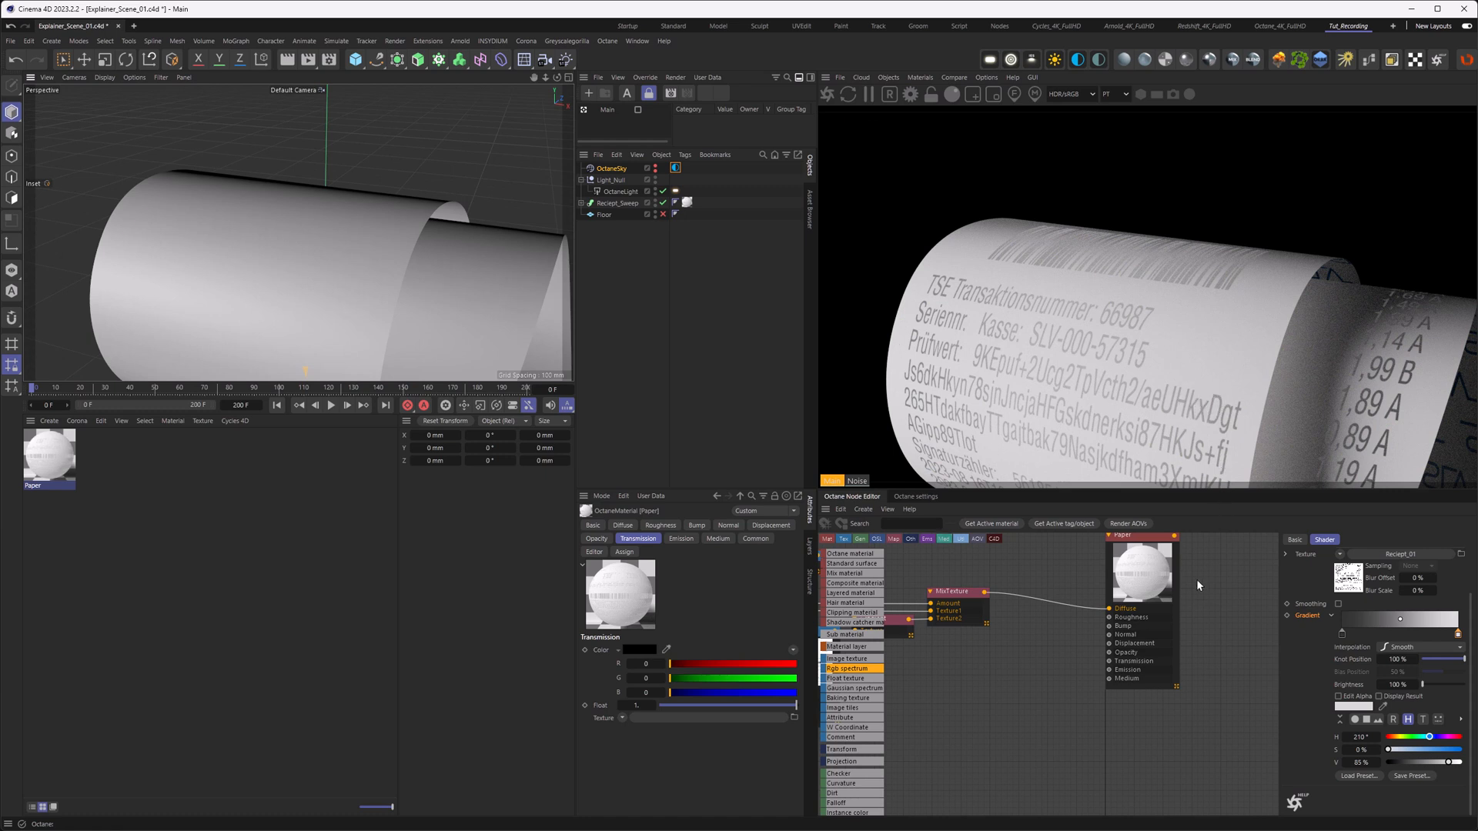
pyautogui.moveTo(1109, 604)
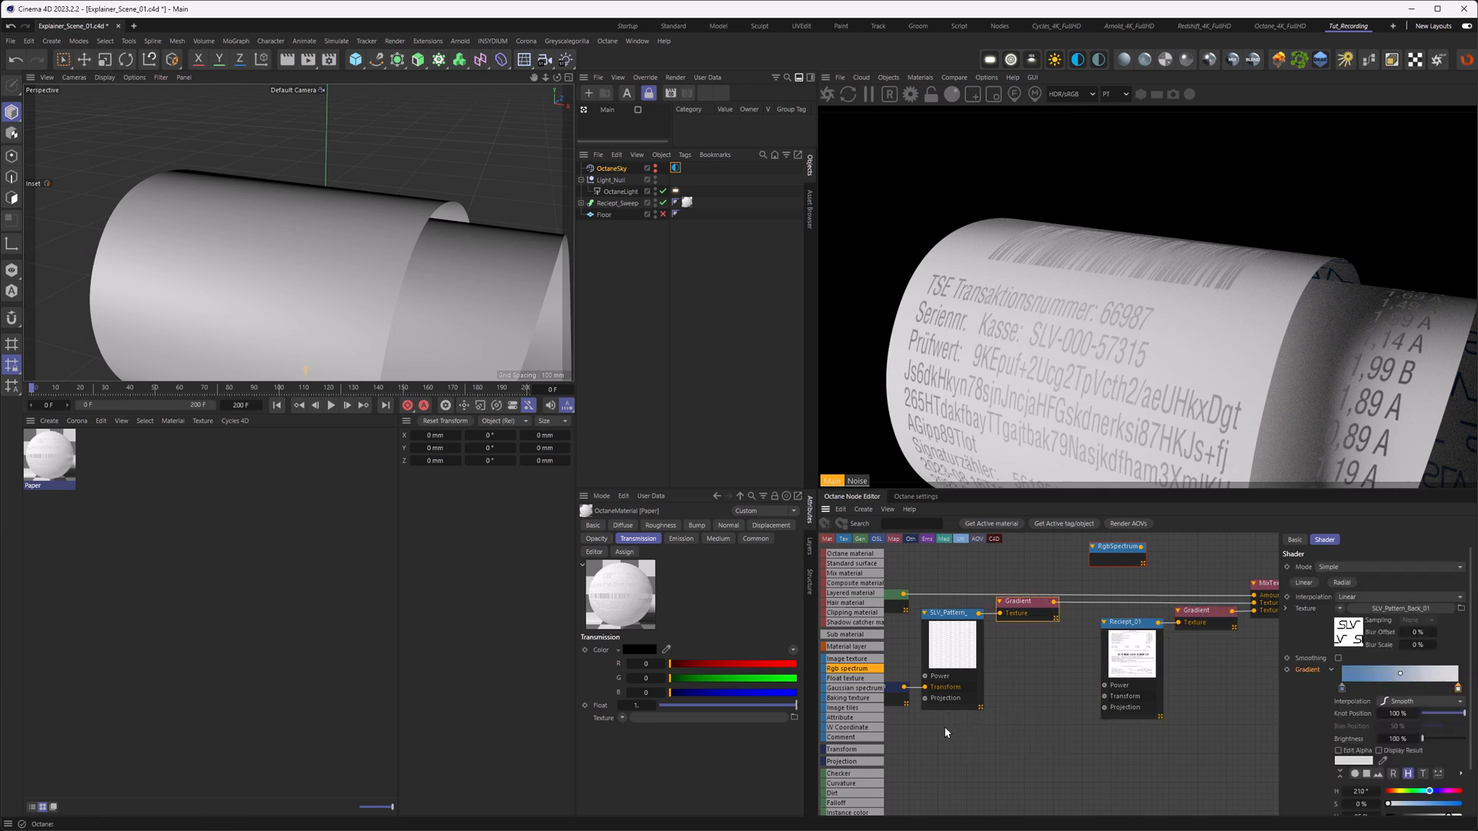
# Step: Scroll the node list toward the Multiply node for combining the two gradients
pyautogui.scroll(-3)
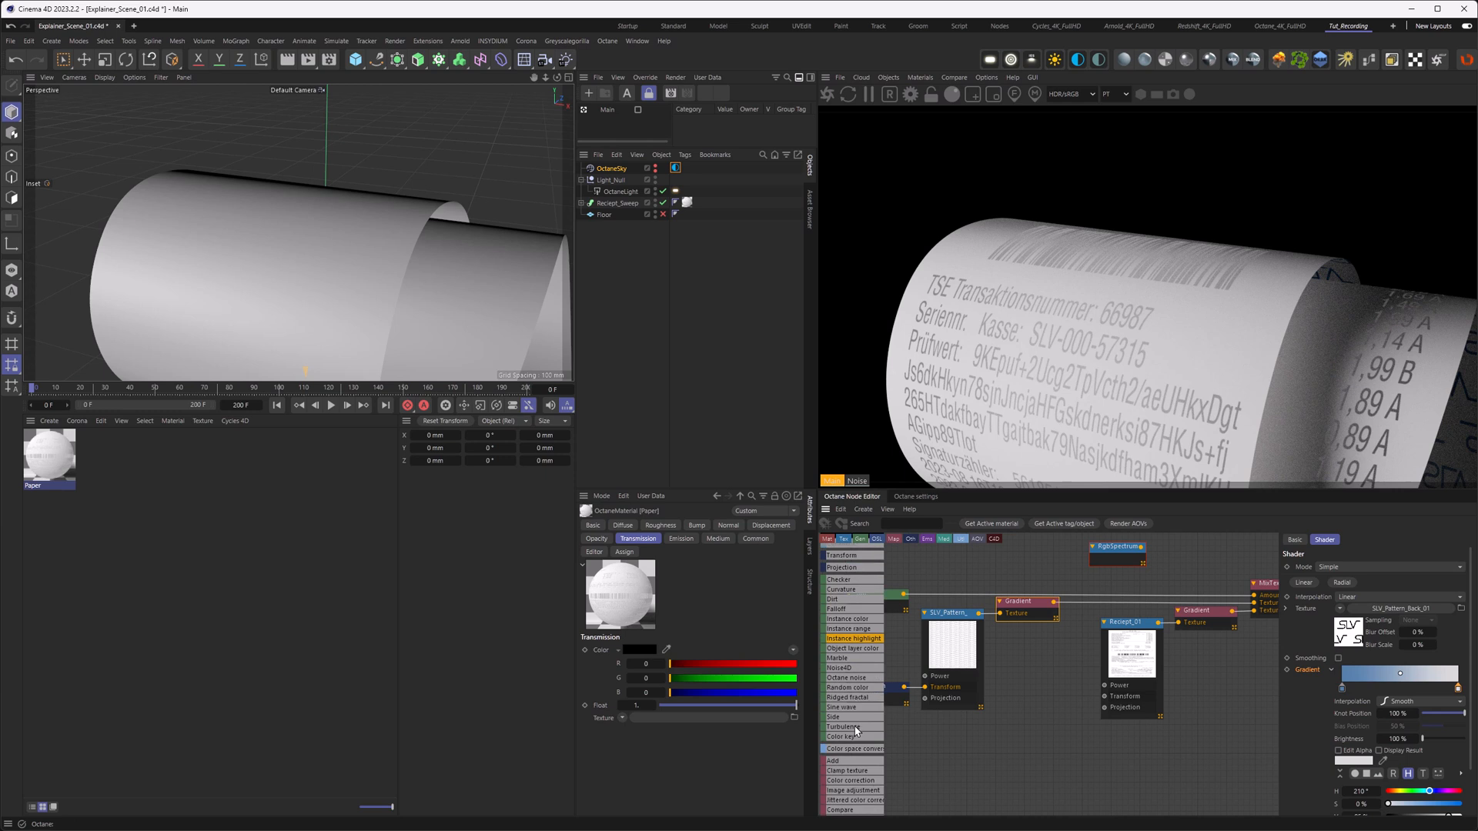
pyautogui.scroll(-3)
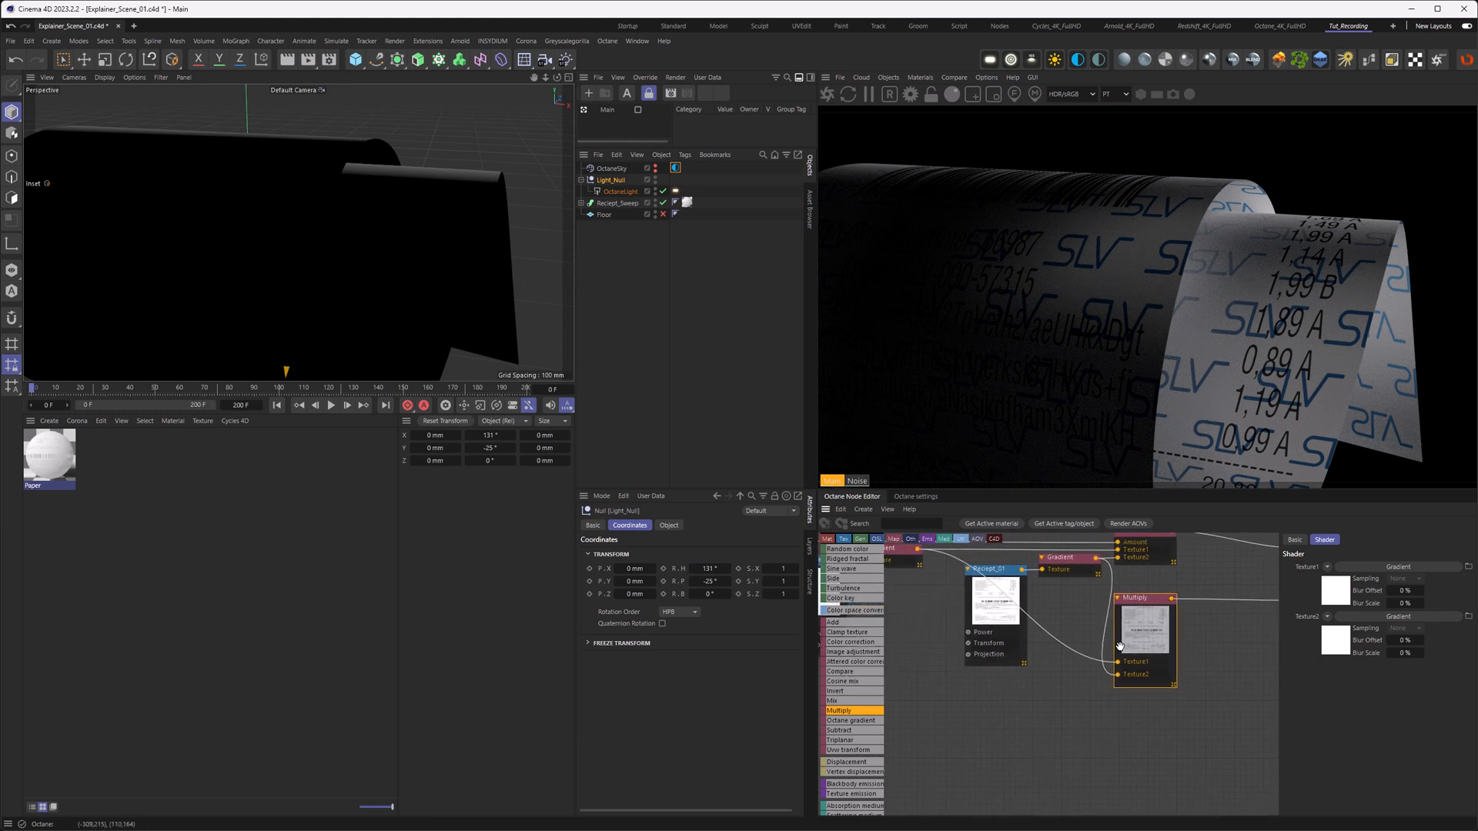
# Step: Auto-arrange the selected nodes and add a Float texture node for the 0.5 transmission strength
pyautogui.rightClick(1084, 648)
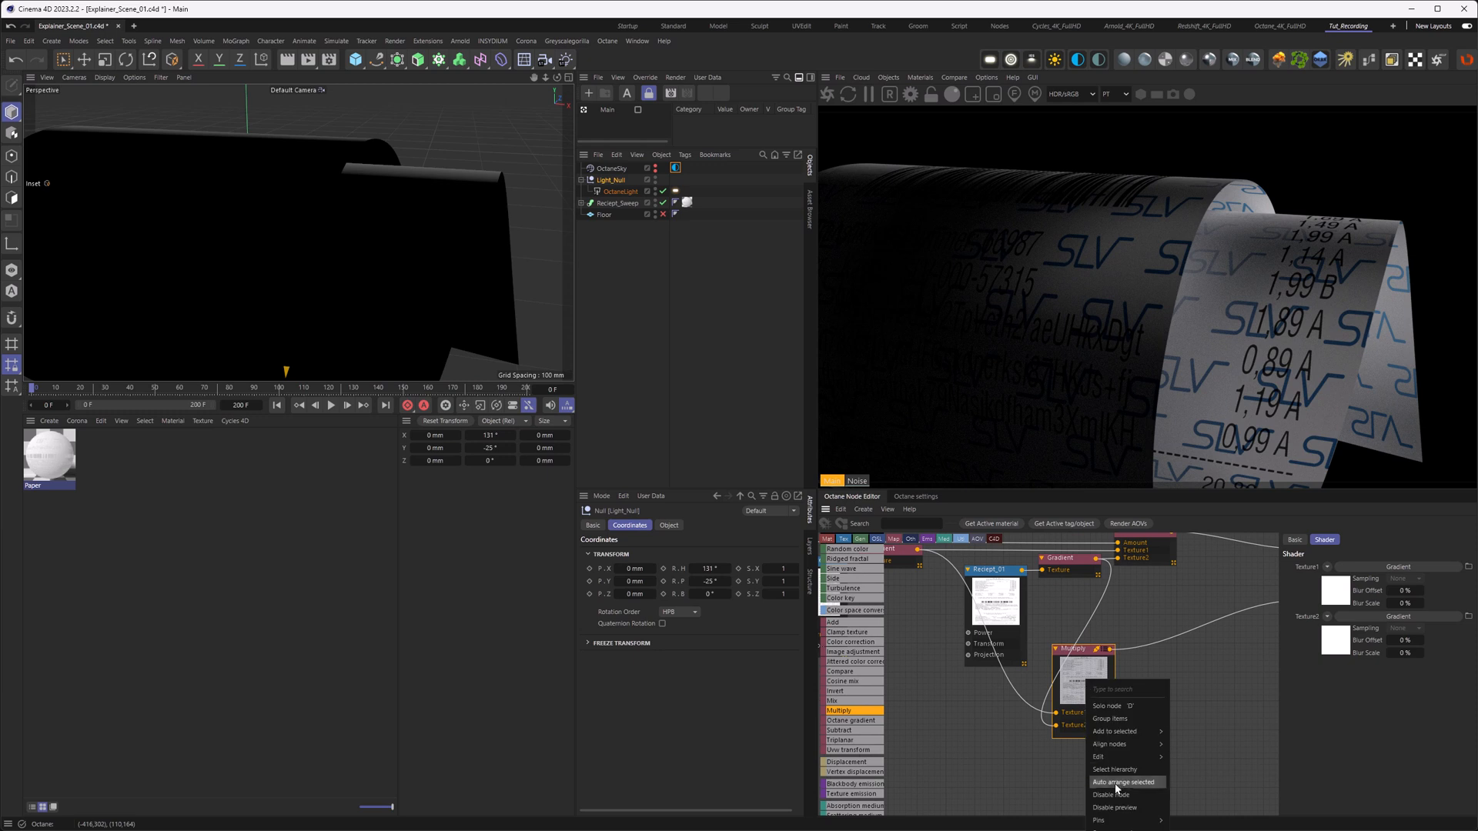
pyautogui.click(1125, 782)
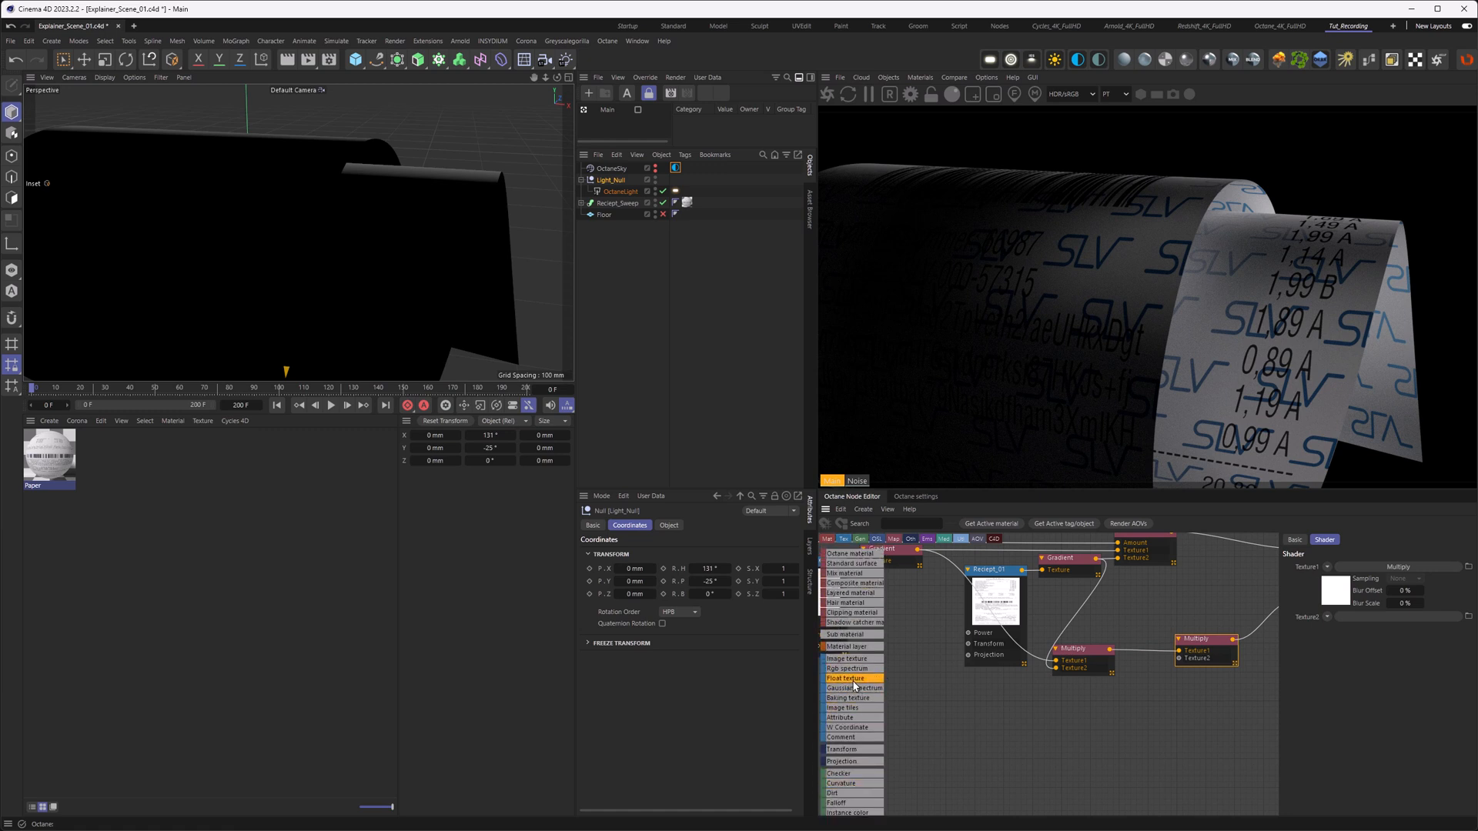
pyautogui.click(847, 679)
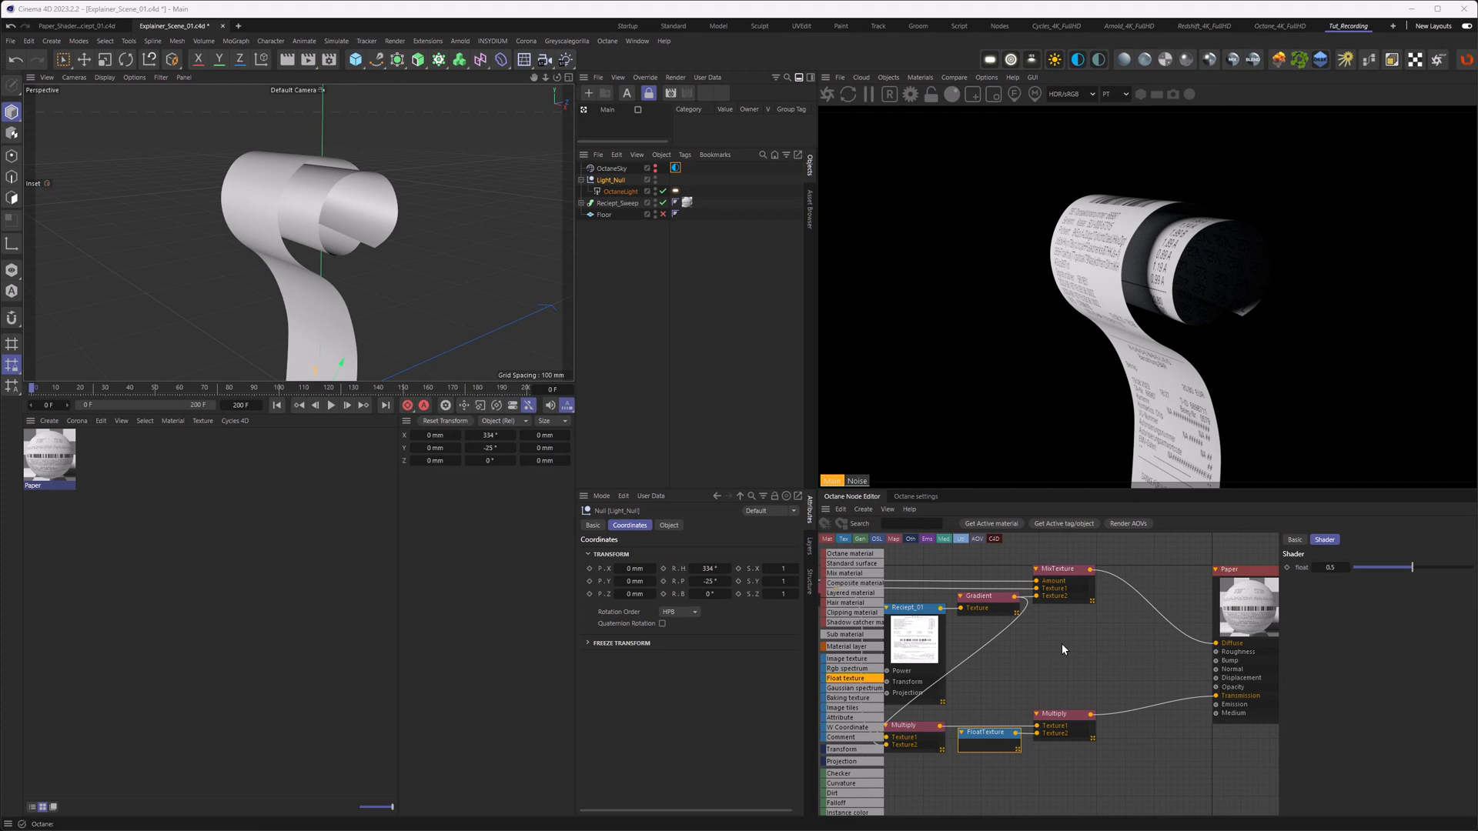
pyautogui.moveTo(1061, 663)
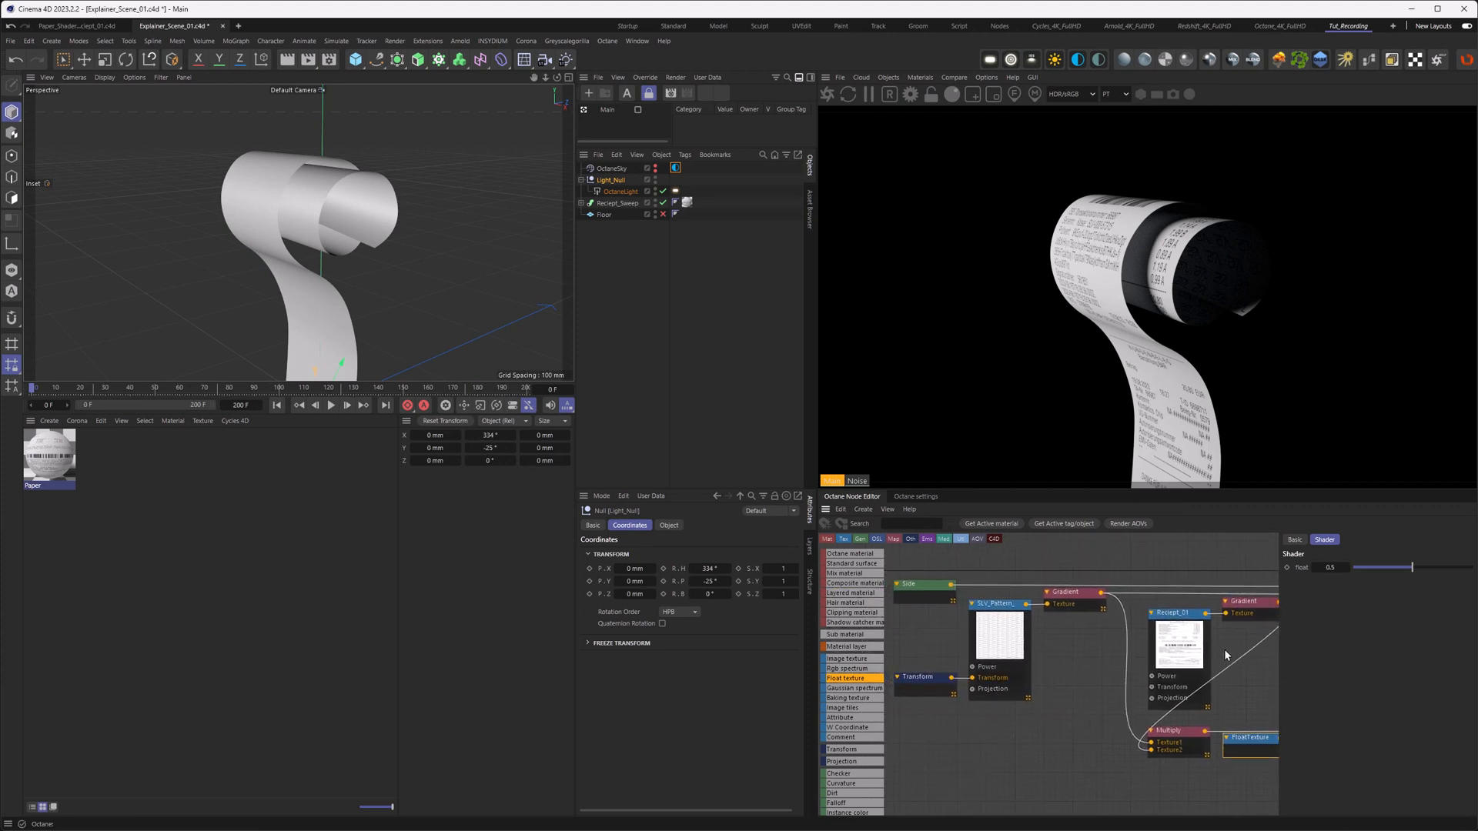
pyautogui.moveTo(1080, 654)
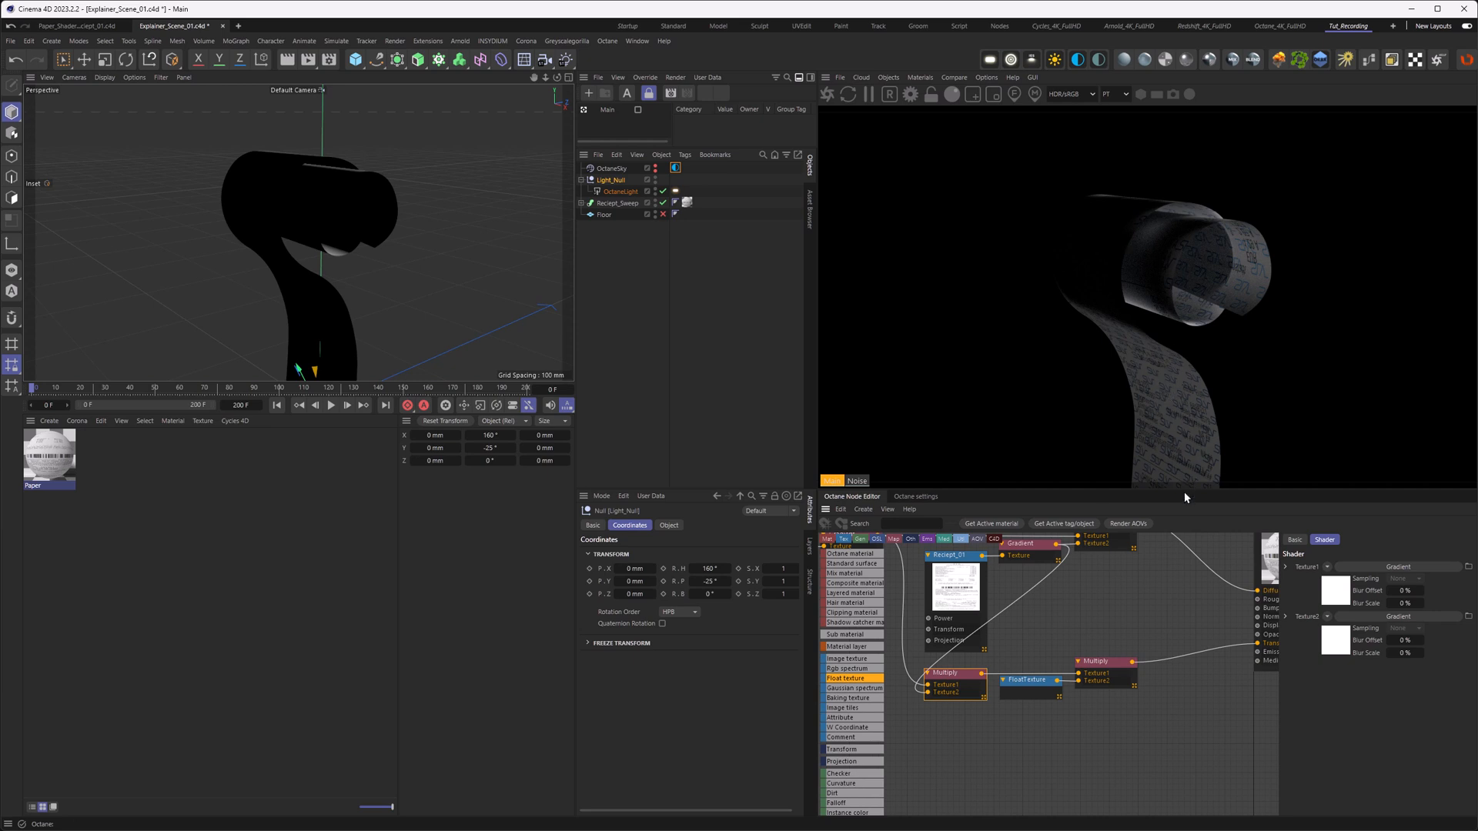
pyautogui.moveTo(1178, 477)
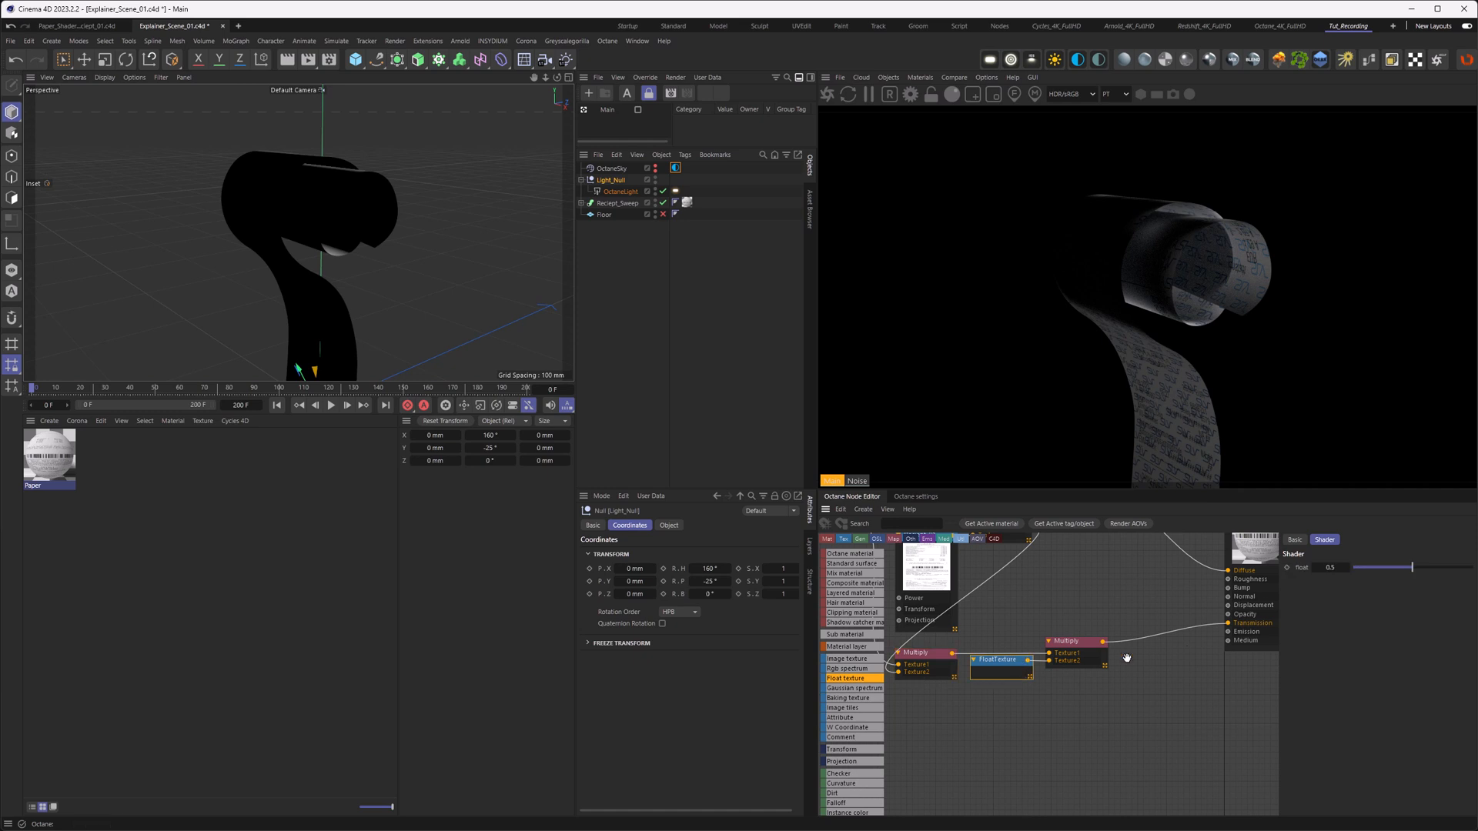
pyautogui.moveTo(1199, 647)
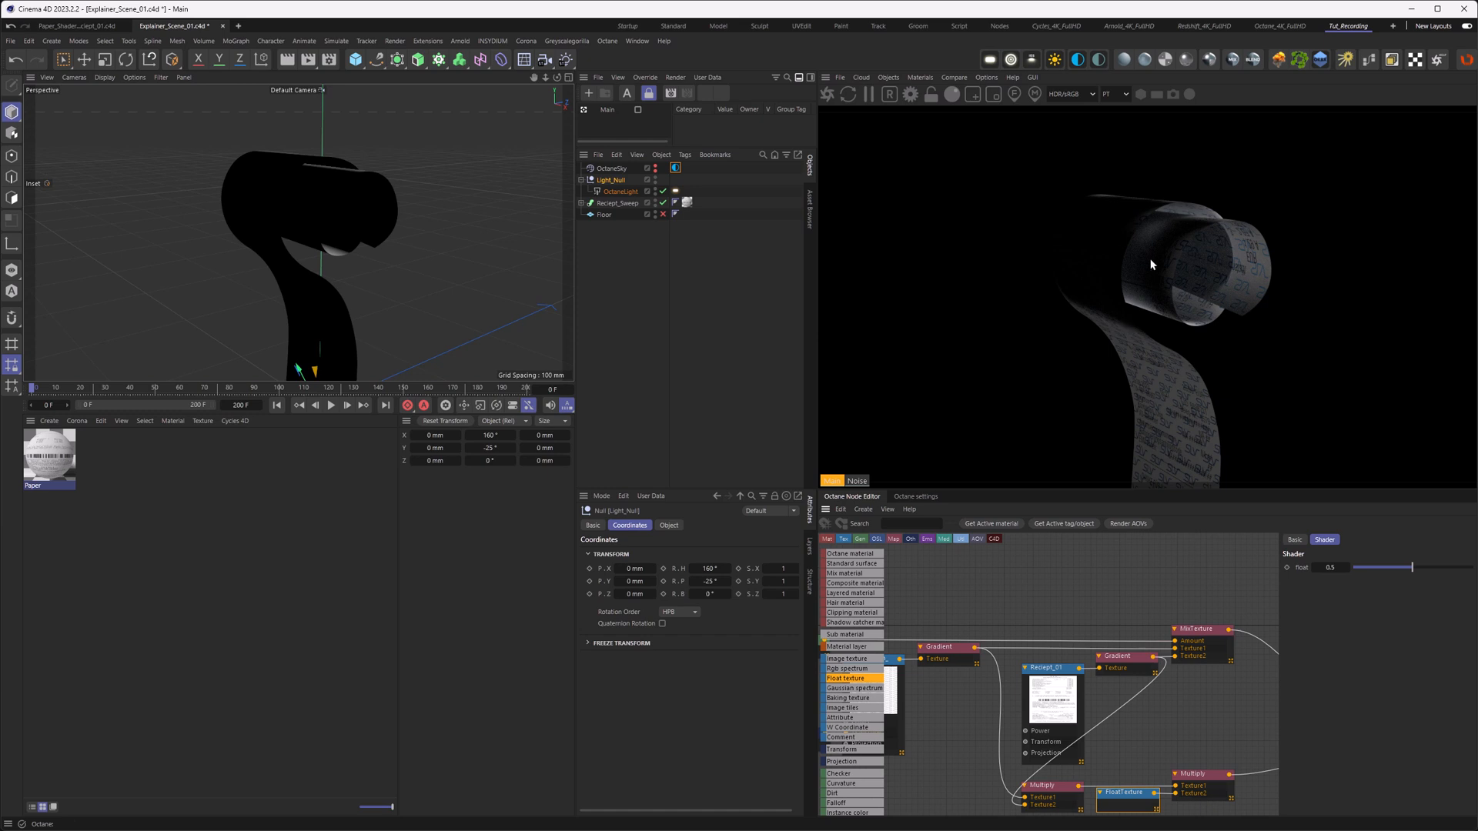
# Step: Test the backlighting via Light_Null's heading, then switch to the Paper_Shader_Receipt_01 scene
pyautogui.click(611, 180)
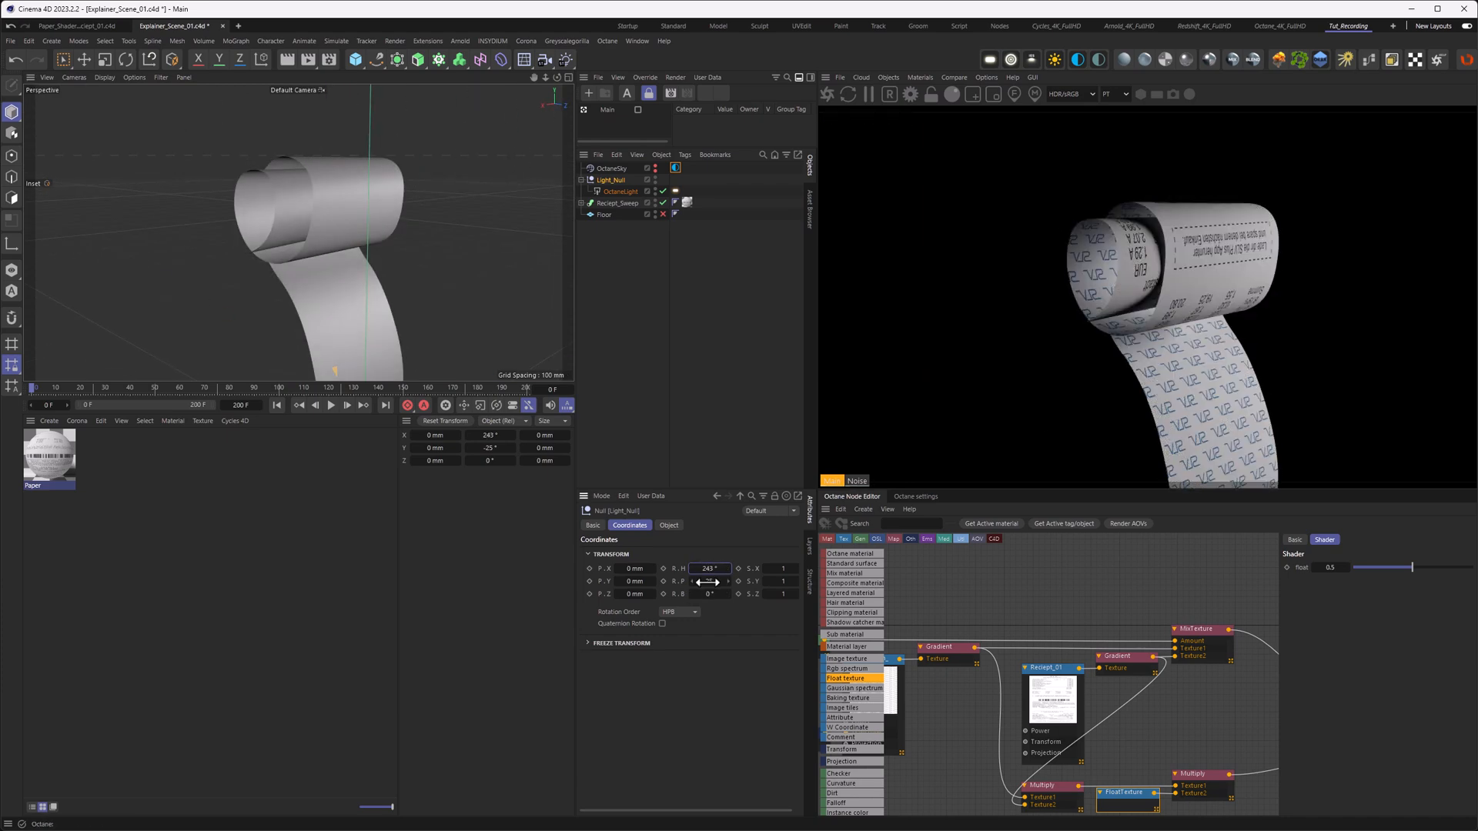
pyautogui.click(67, 26)
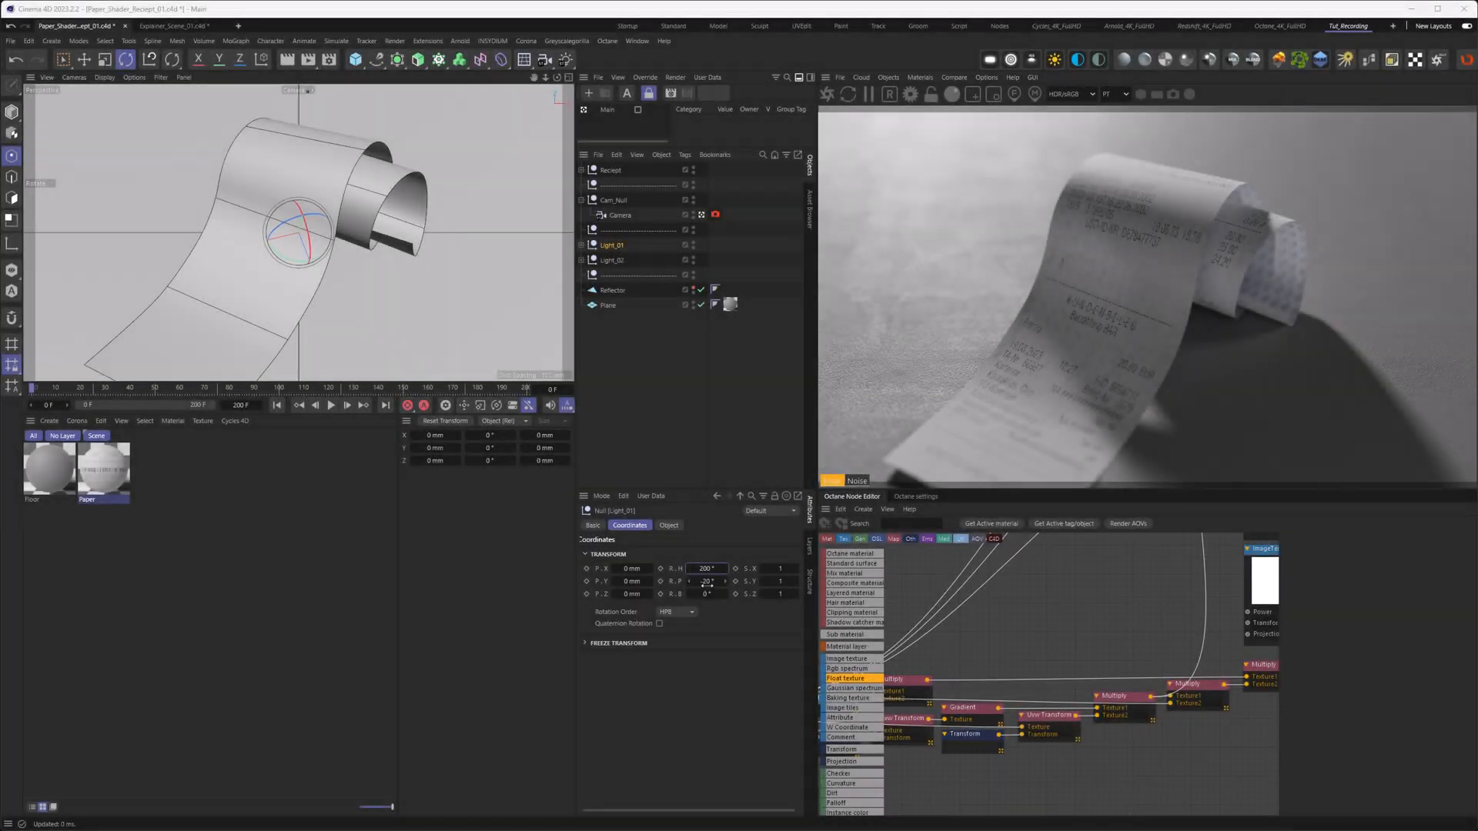